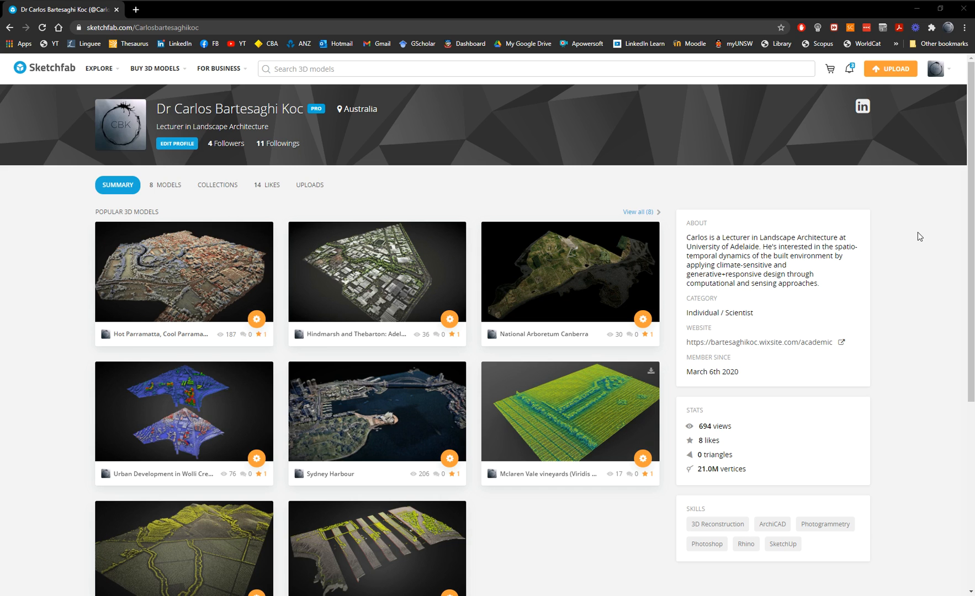
{"action": "mouse_move", "coordinate": [102, 229]}
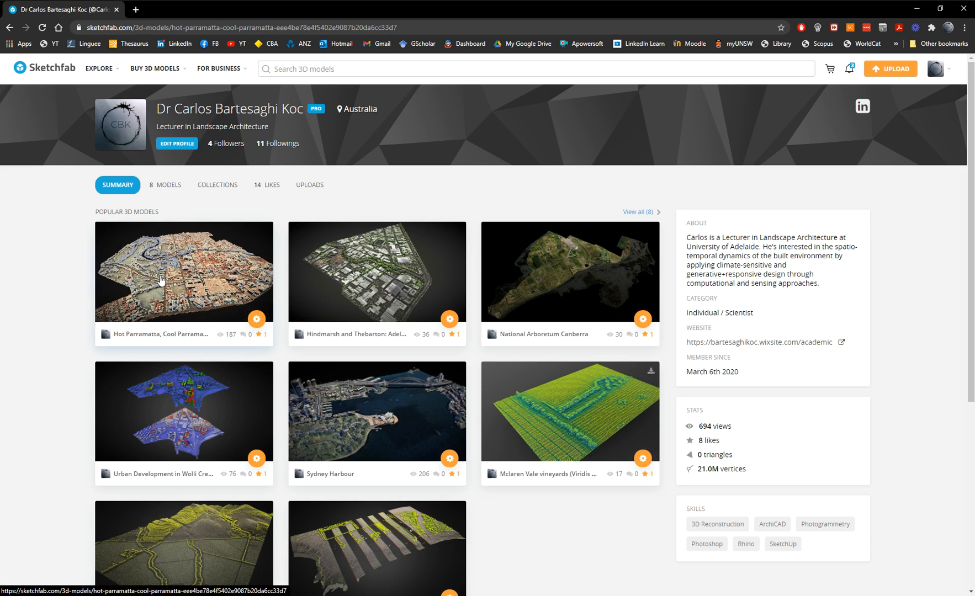
- Browse the Hot Parramatta/Cool Parramatta and Hindmarsh and Thebarton Adelaide models on the profile page
{"action": "left_click", "coordinate": [183, 272]}
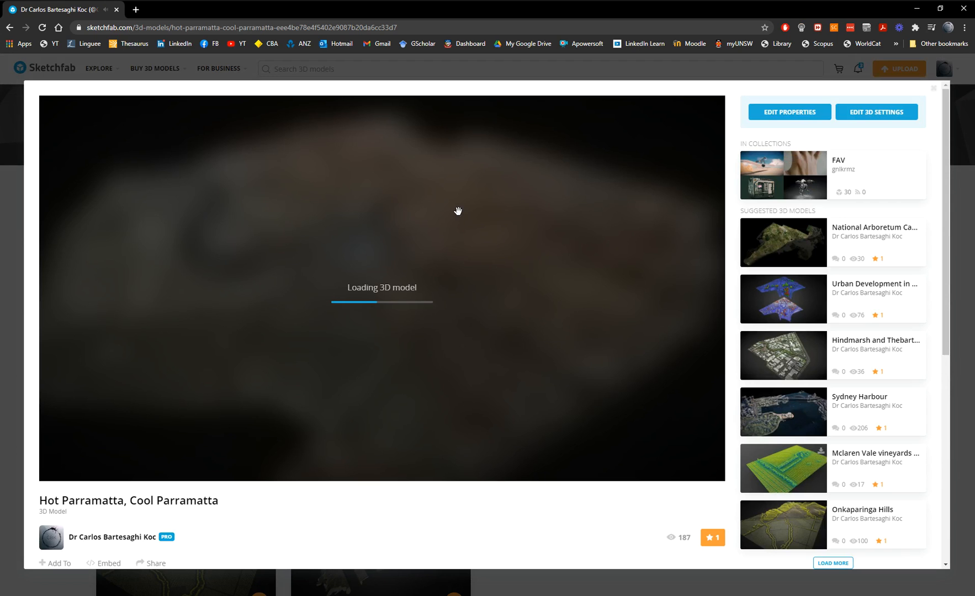
{"action": "mouse_move", "coordinate": [287, 442]}
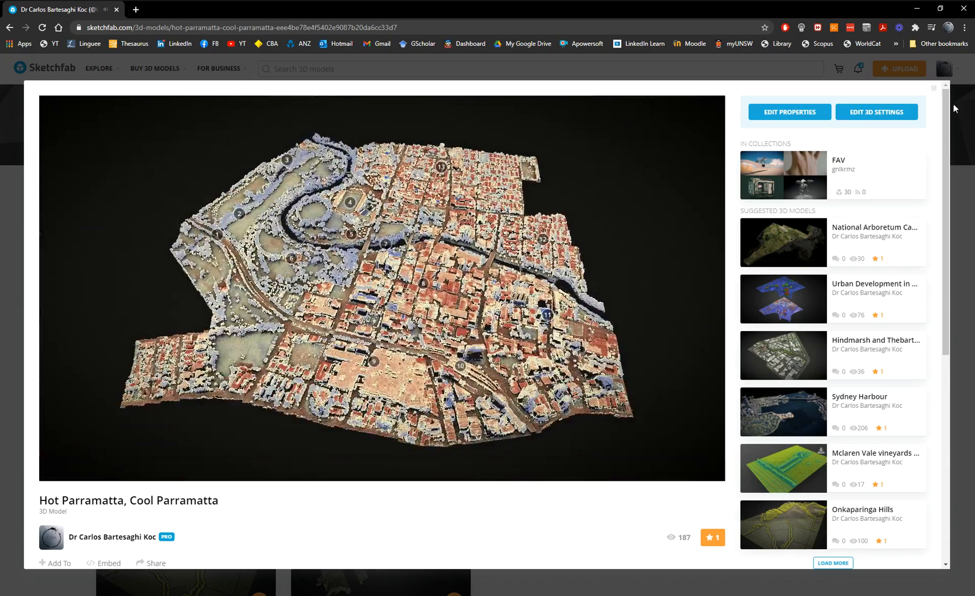
{"action": "left_click", "coordinate": [112, 537]}
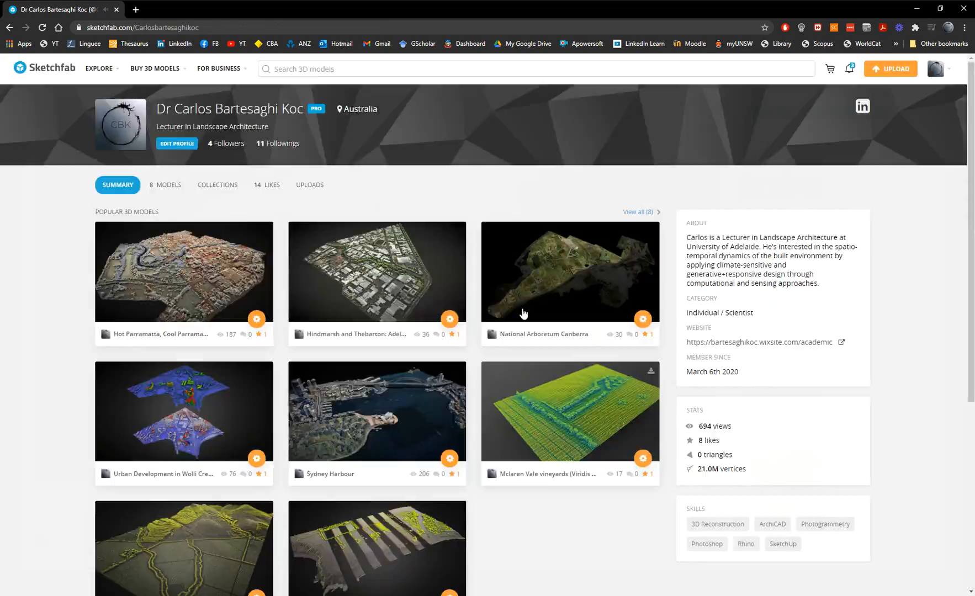
{"action": "left_click", "coordinate": [377, 272]}
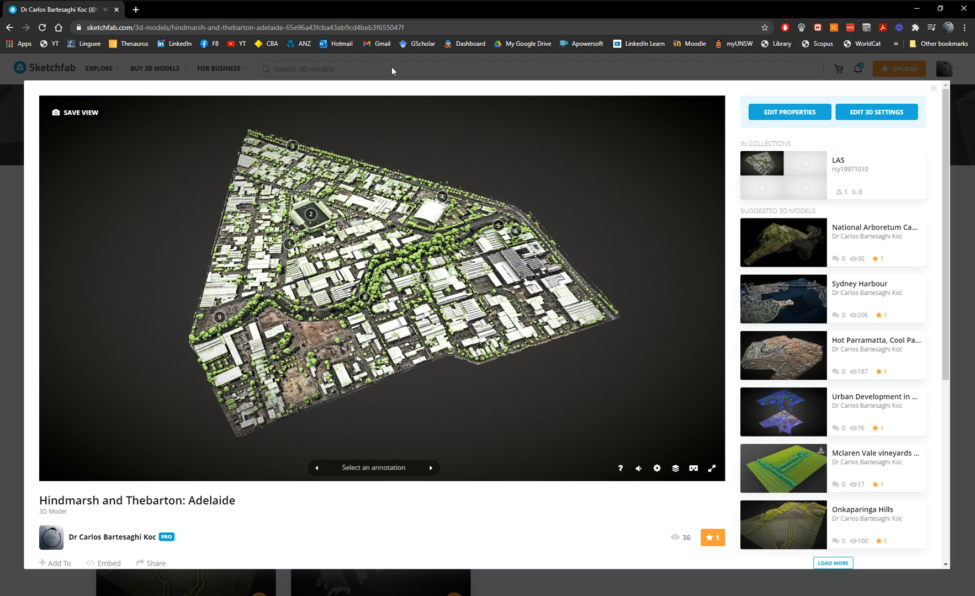
{"action": "mouse_move", "coordinate": [844, 112]}
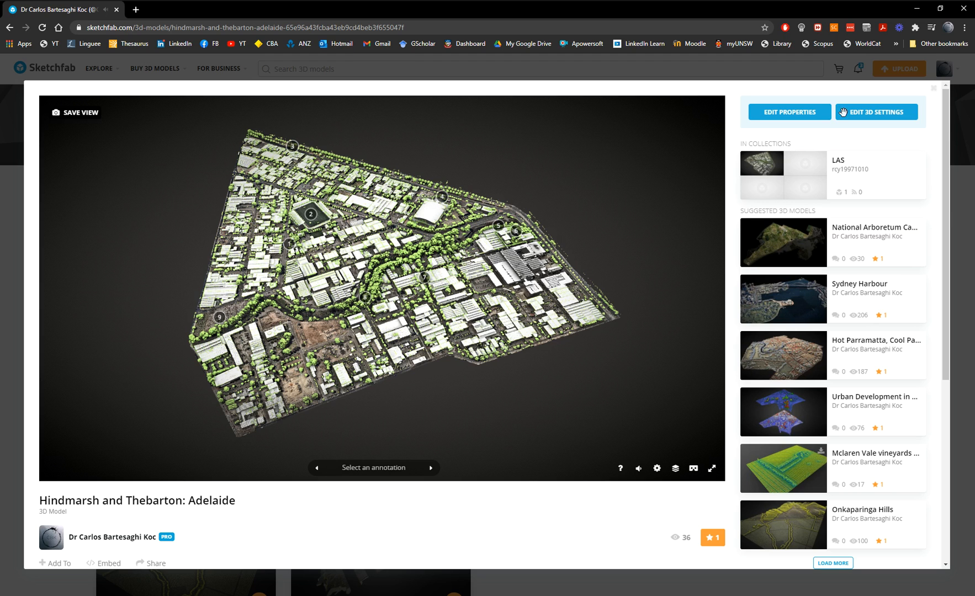
{"action": "scroll", "scroll_direction": "down", "scroll_amount": 3}
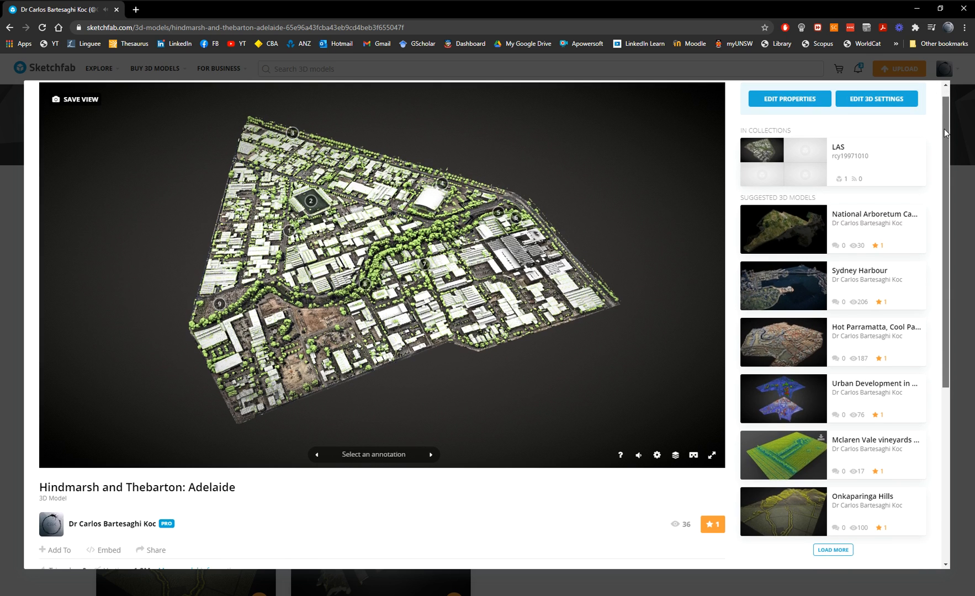
{"action": "scroll", "scroll_direction": "down", "scroll_amount": 3}
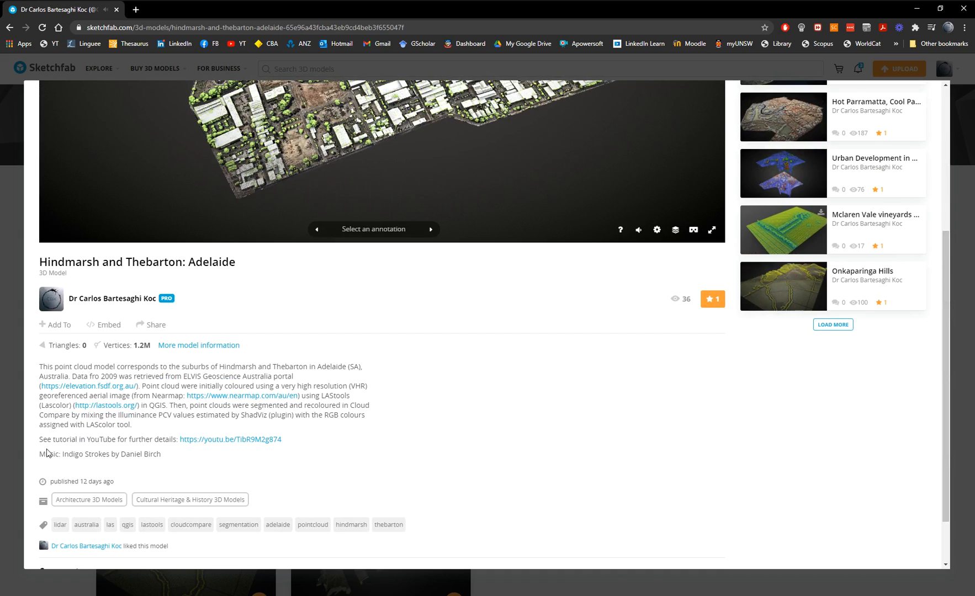
{"action": "mouse_move", "coordinate": [219, 445]}
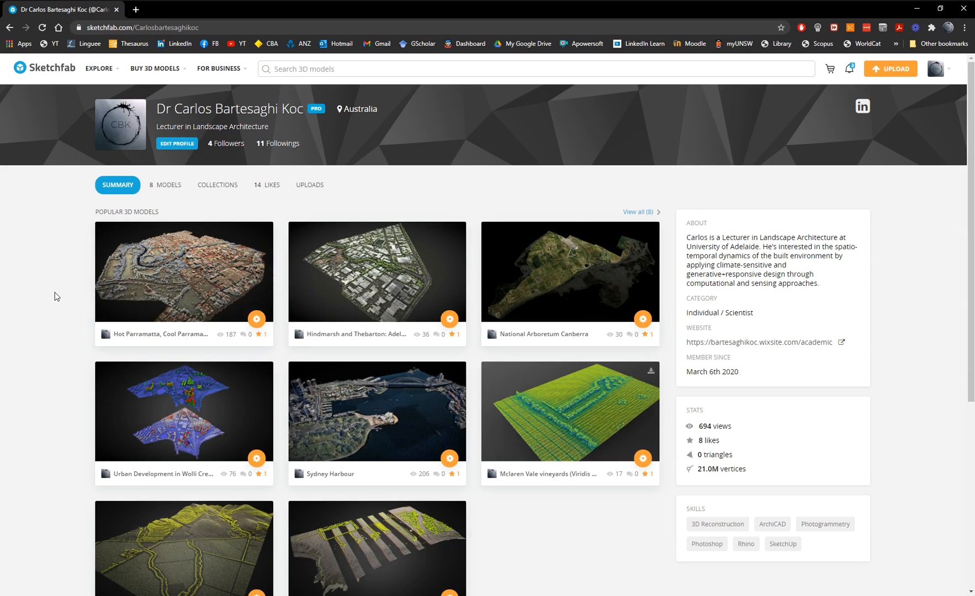
{"action": "mouse_move", "coordinate": [164, 367]}
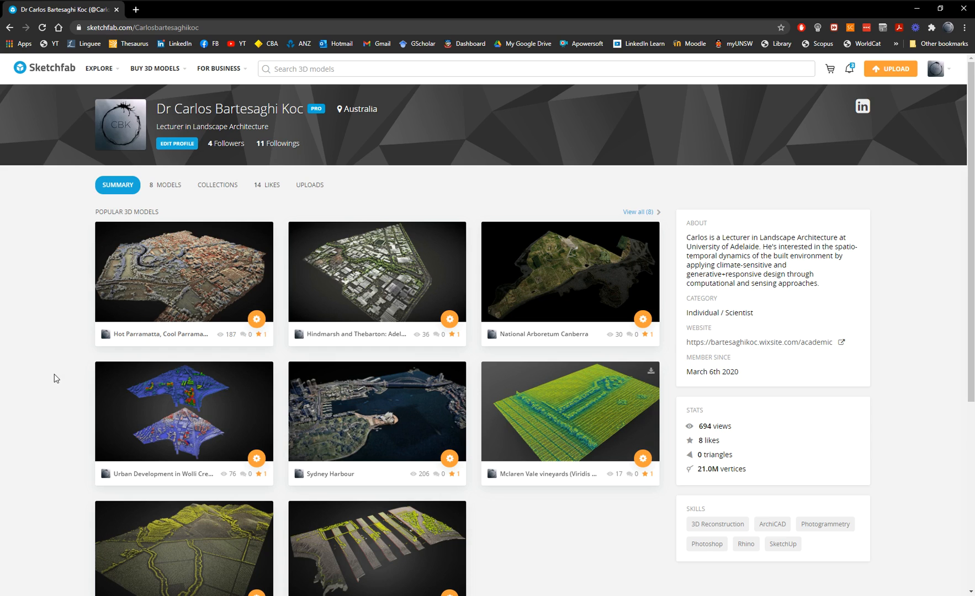
{"action": "mouse_move", "coordinate": [864, 153]}
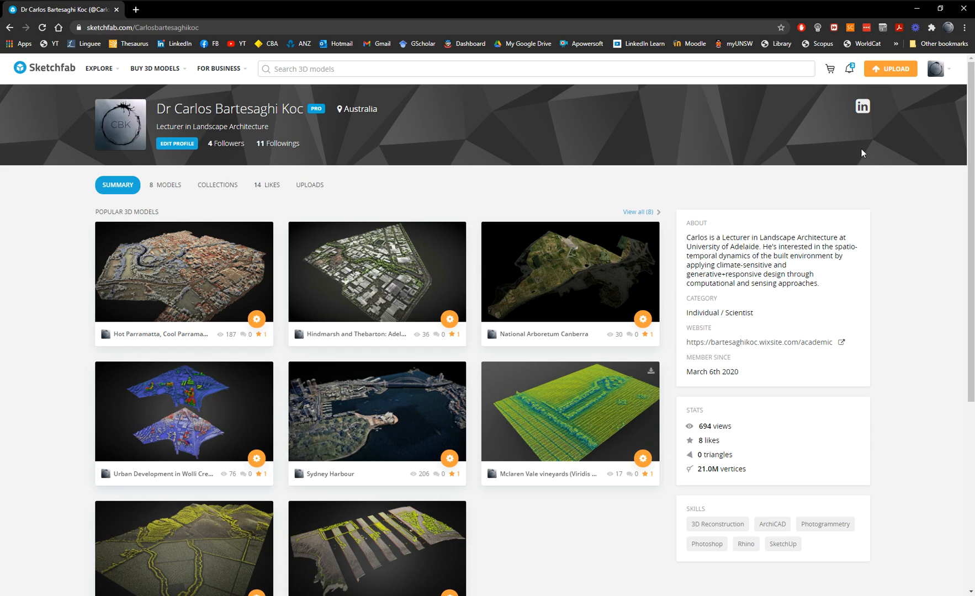
{"action": "mouse_move", "coordinate": [890, 272]}
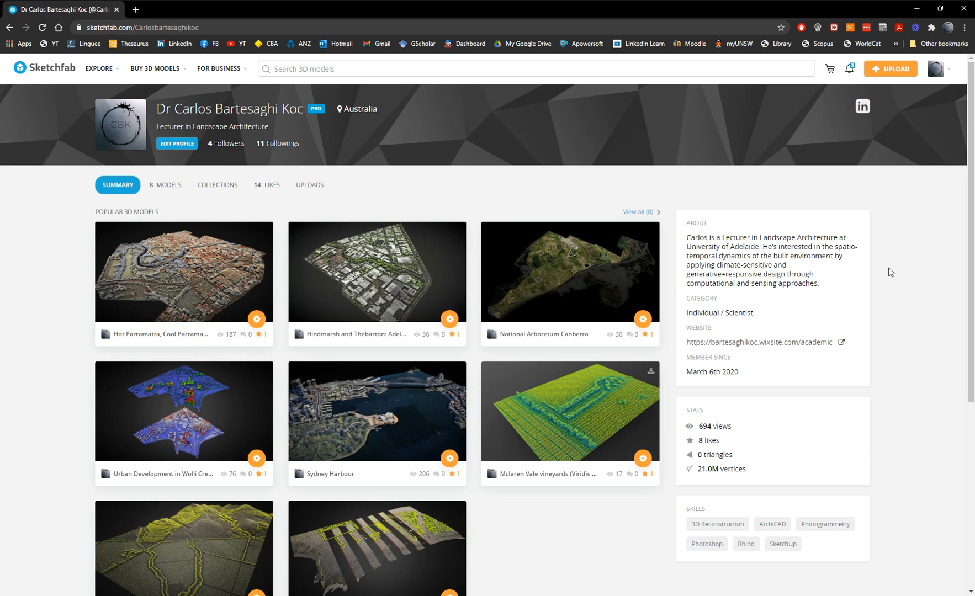
{"action": "mouse_move", "coordinate": [863, 271]}
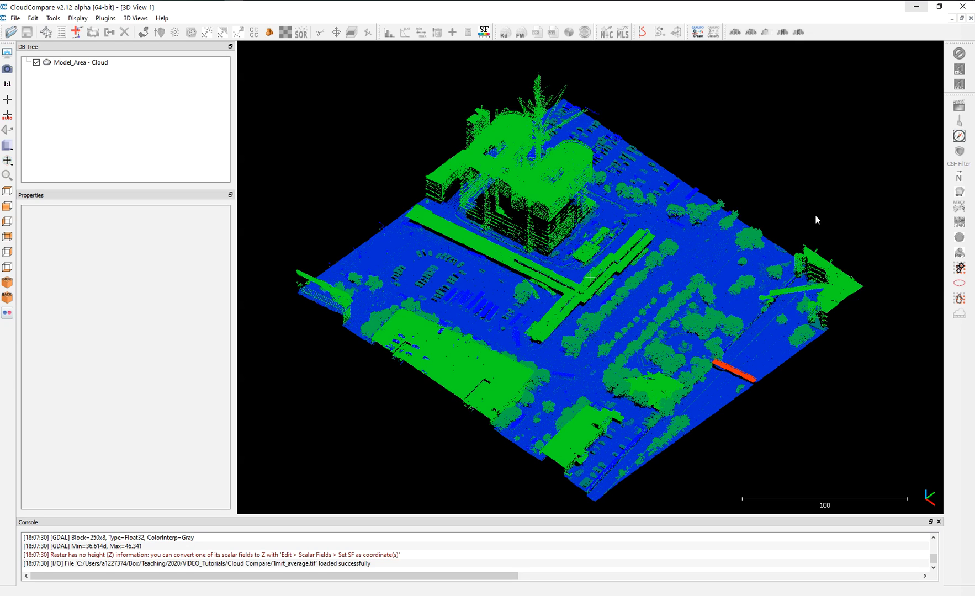
{"action": "mouse_move", "coordinate": [440, 290]}
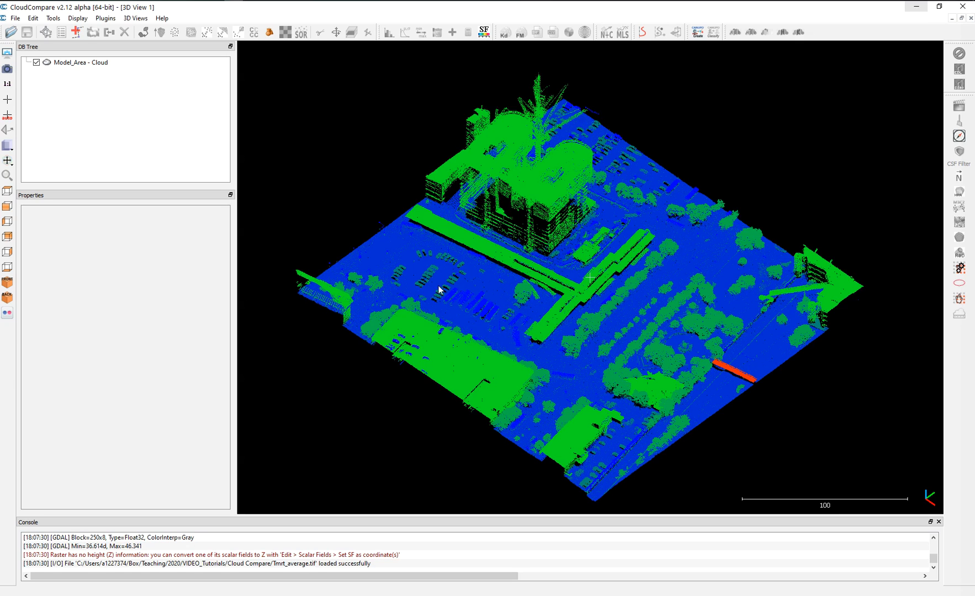
{"action": "mouse_move", "coordinate": [380, 293]}
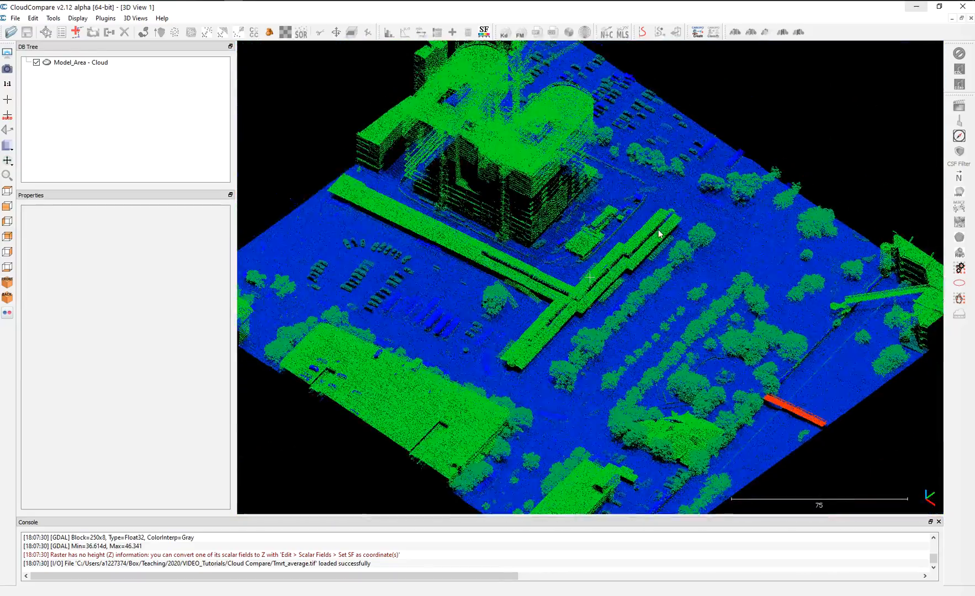
- Cycle Model_Area's active scalar field through UserData, NumberOfReturns and Classification, settling on grey Intensity
{"action": "left_click", "coordinate": [81, 62]}
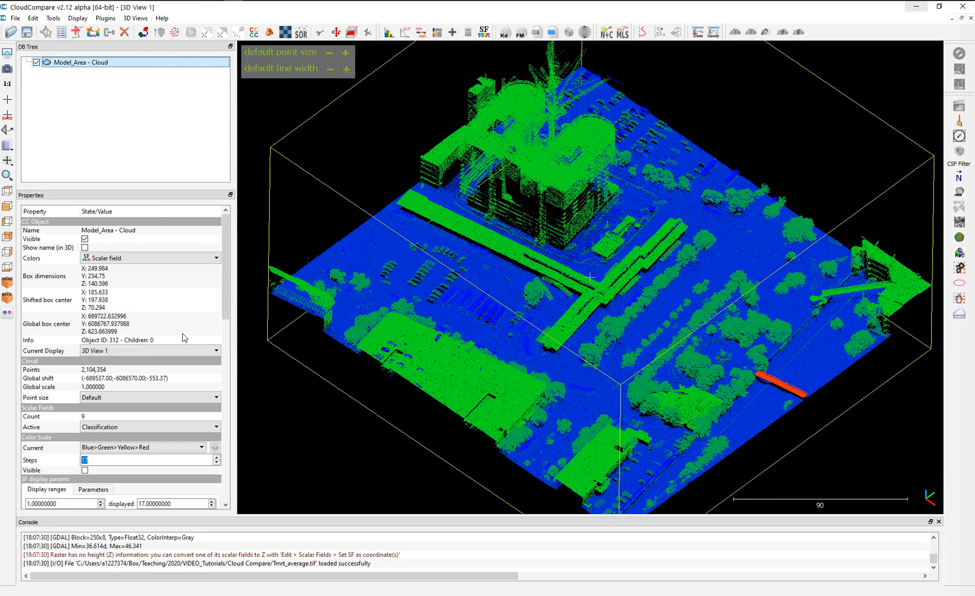
{"action": "left_click", "coordinate": [149, 427]}
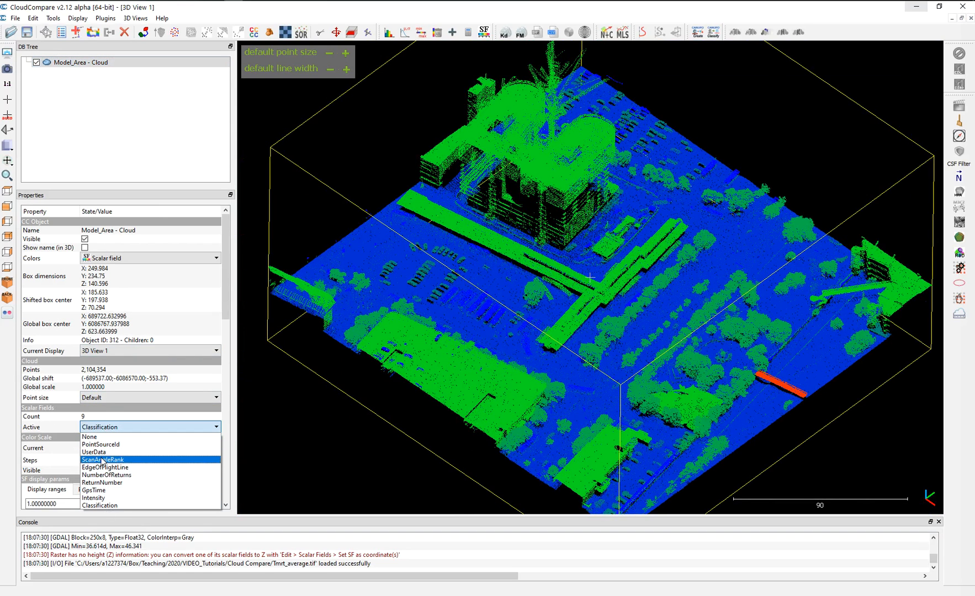
{"action": "left_click", "coordinate": [95, 451]}
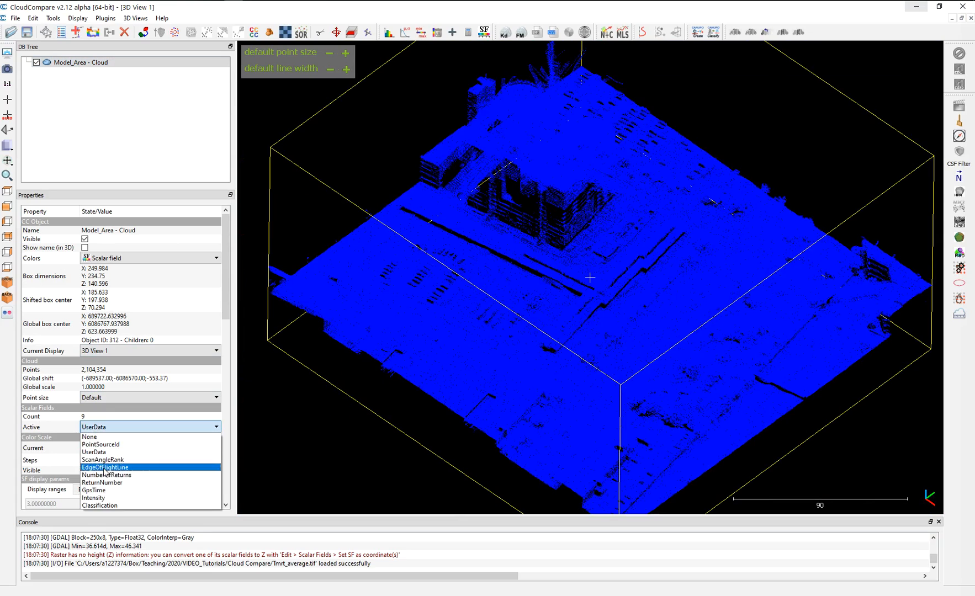
{"action": "left_click", "coordinate": [106, 475]}
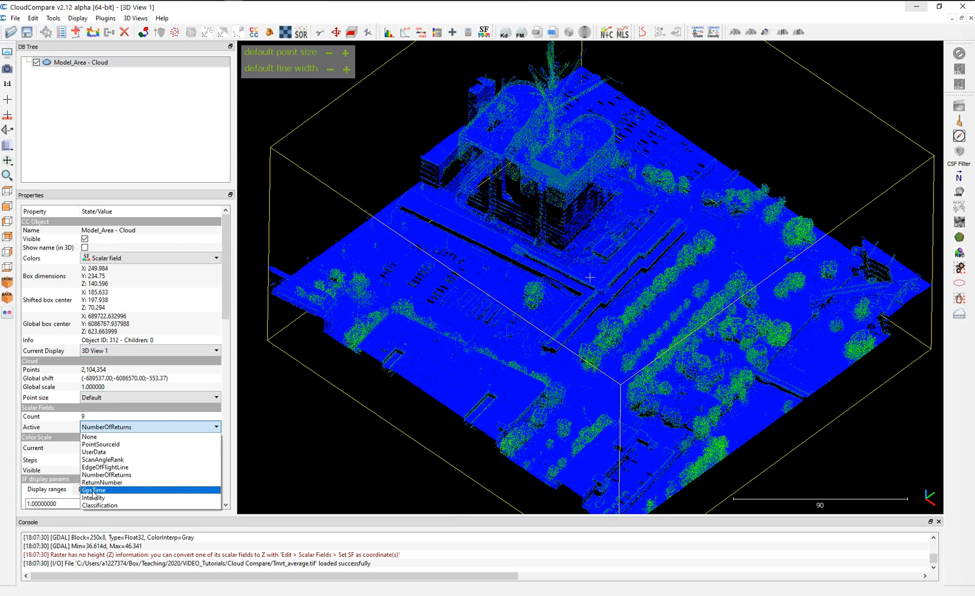
{"action": "left_click", "coordinate": [93, 497]}
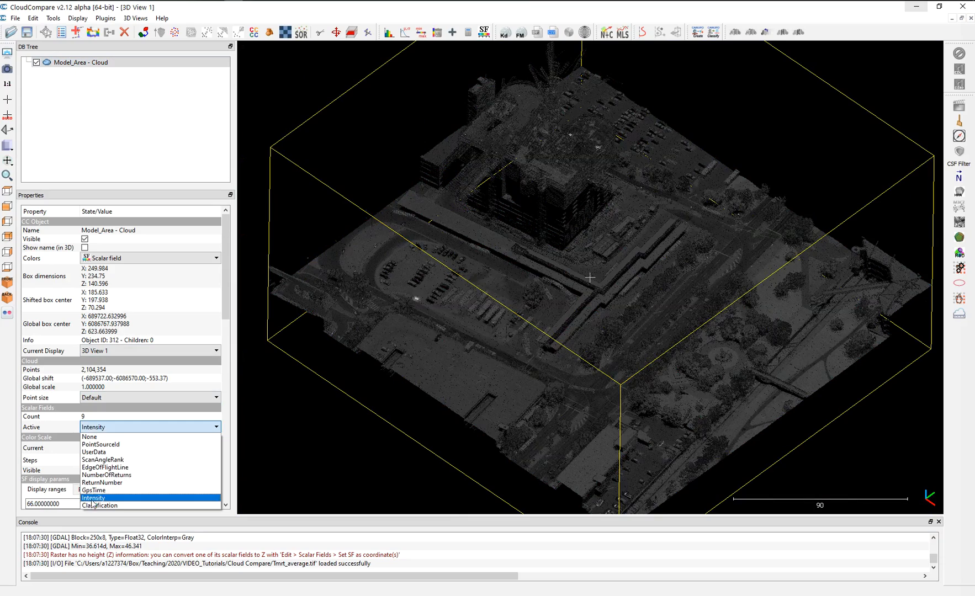
{"action": "left_click", "coordinate": [101, 506]}
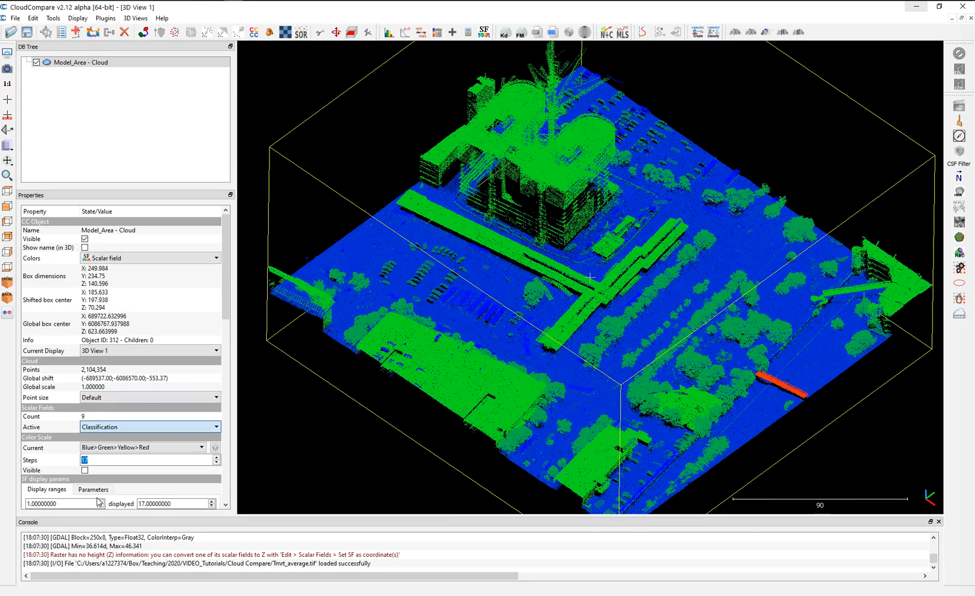
{"action": "left_click", "coordinate": [149, 428]}
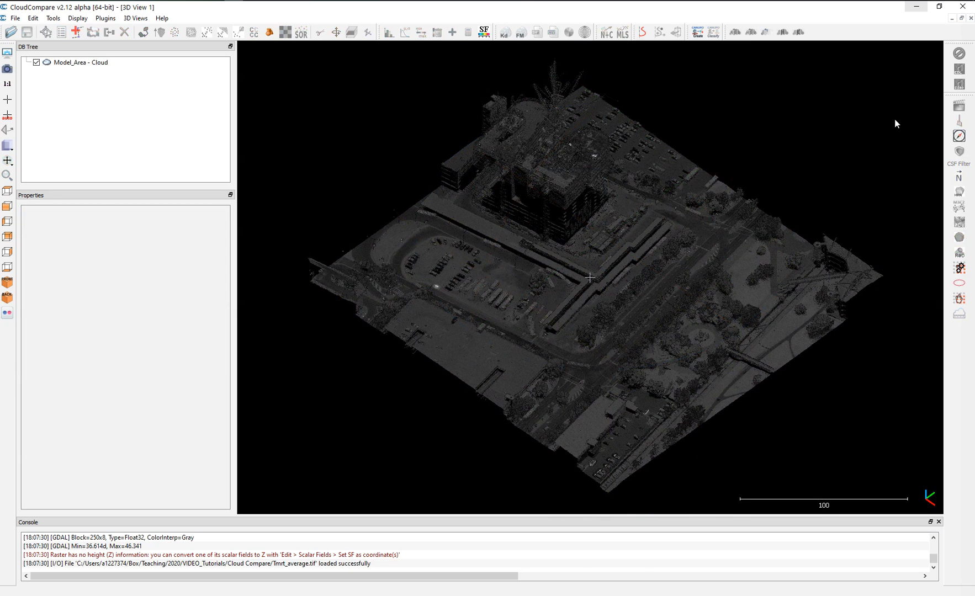
{"action": "left_click", "coordinate": [83, 61]}
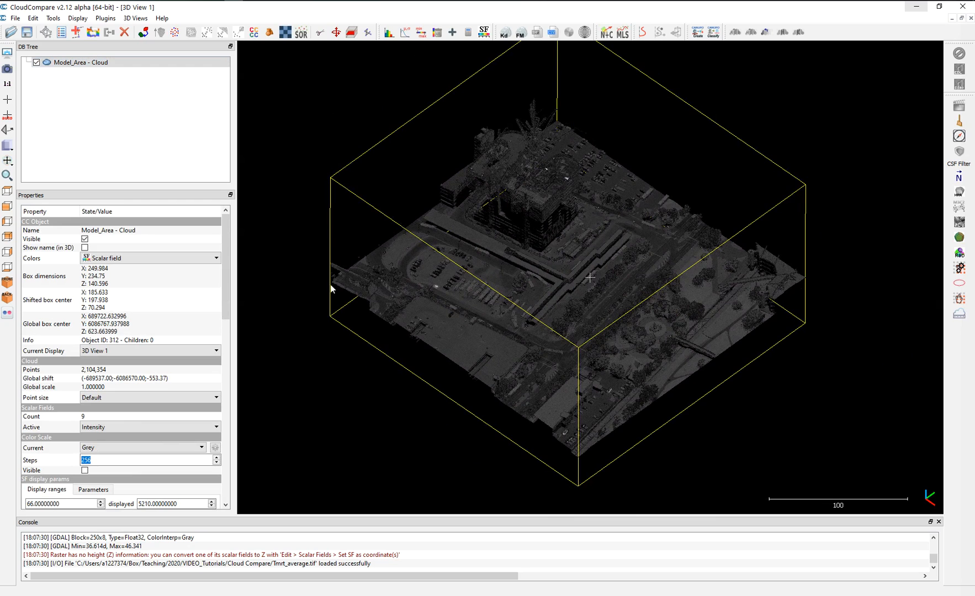
{"action": "mouse_move", "coordinate": [316, 274]}
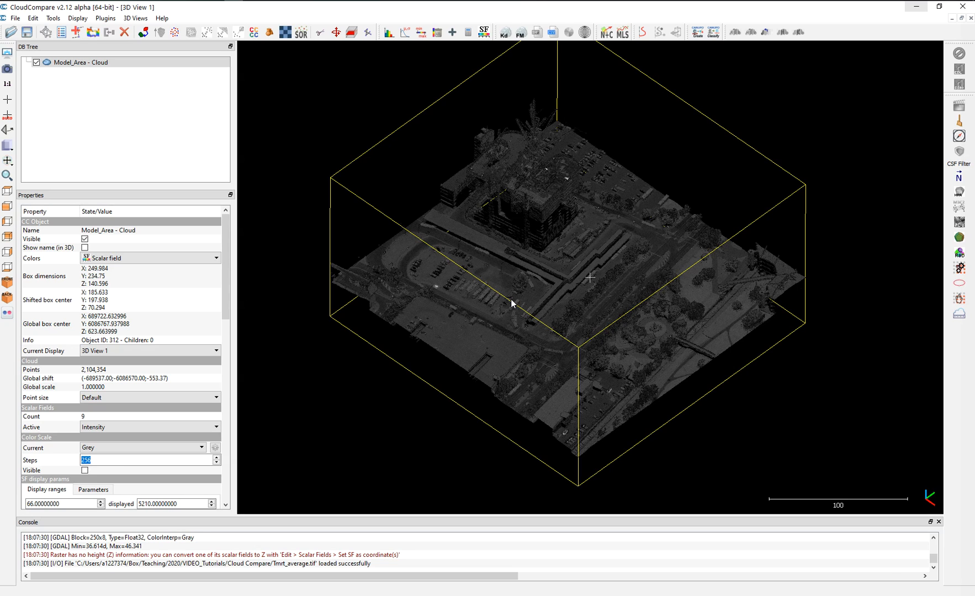
{"action": "mouse_move", "coordinate": [518, 303]}
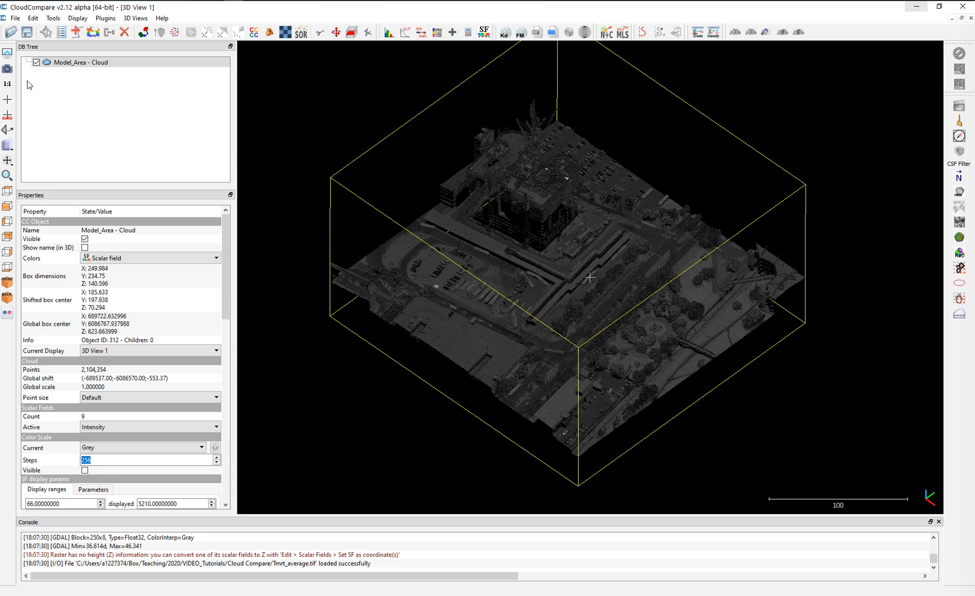
- Start File > Open and choose Tmrt_average.tif in the Cloud Compare tutorials folder
{"action": "left_click", "coordinate": [24, 32]}
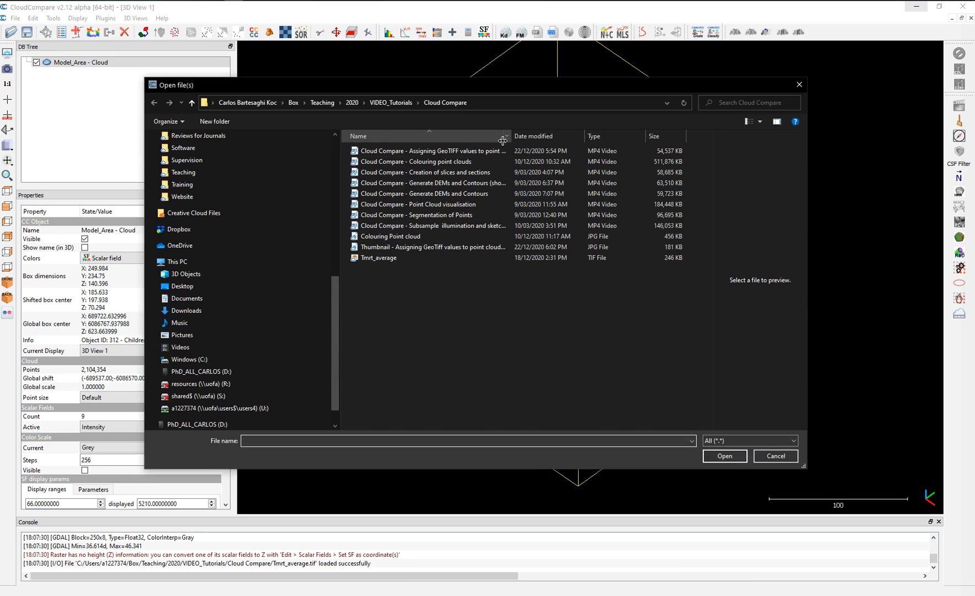
{"action": "mouse_move", "coordinate": [378, 257]}
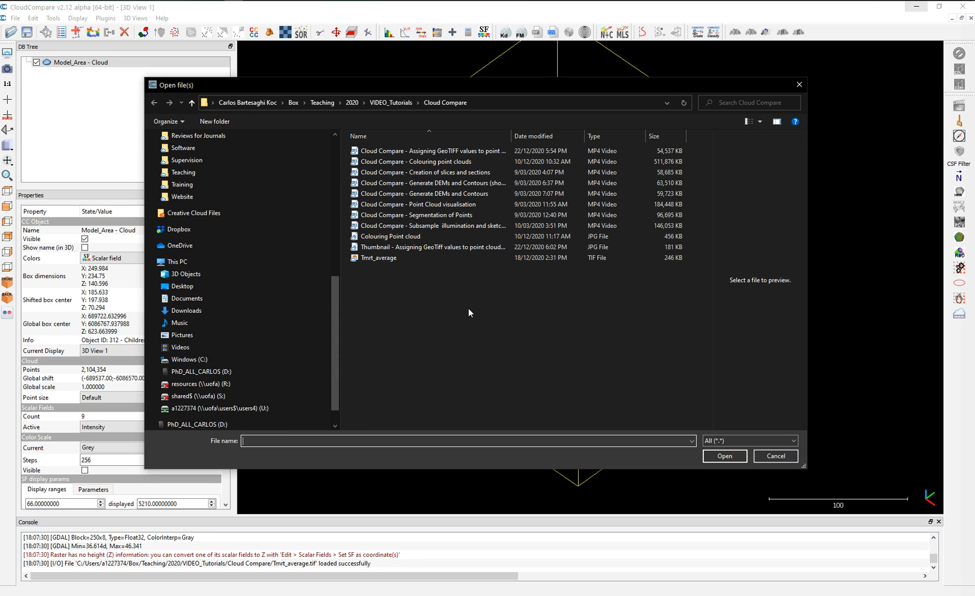
{"action": "mouse_move", "coordinate": [477, 314]}
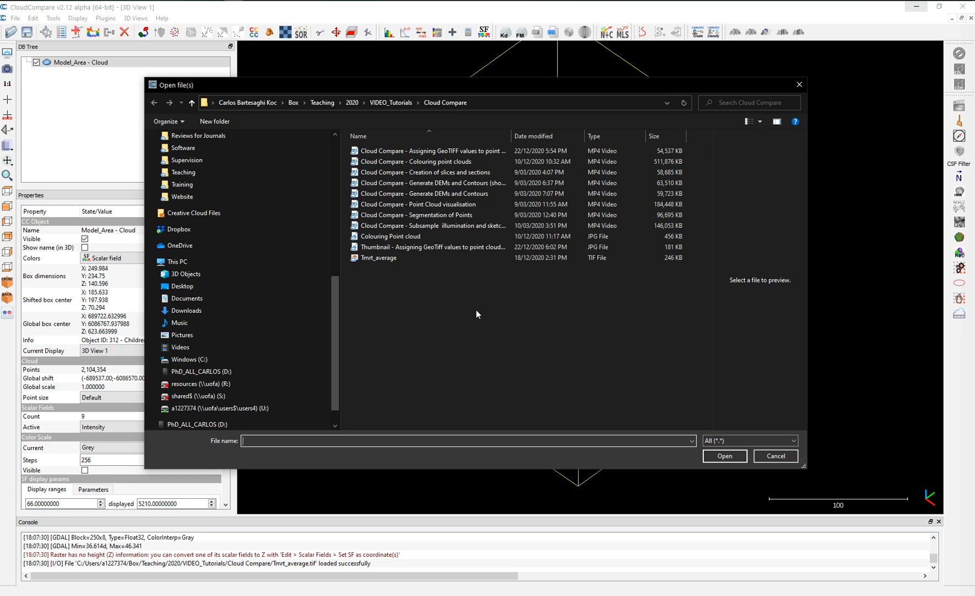
{"action": "mouse_move", "coordinate": [458, 316]}
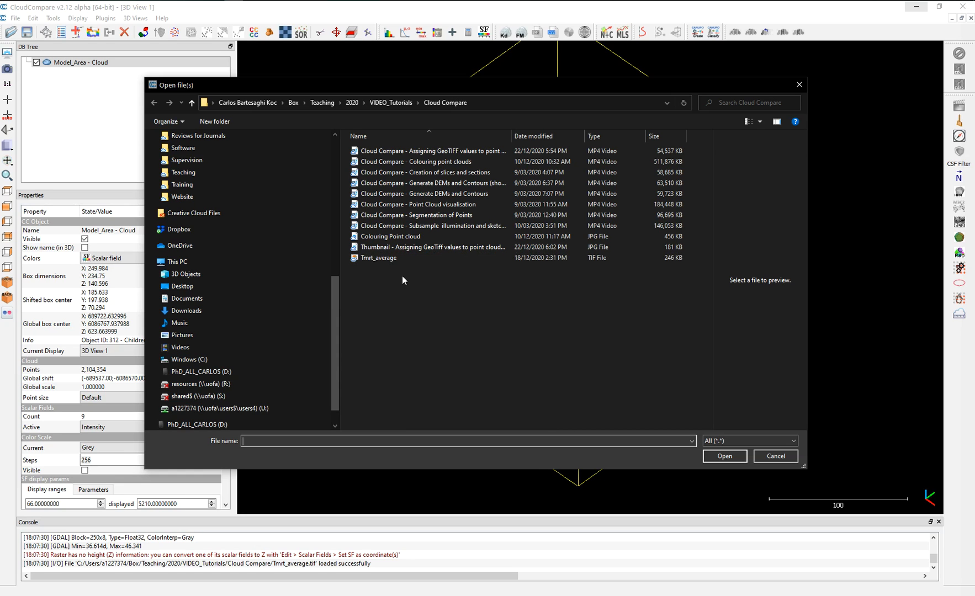
{"action": "left_click", "coordinate": [378, 257]}
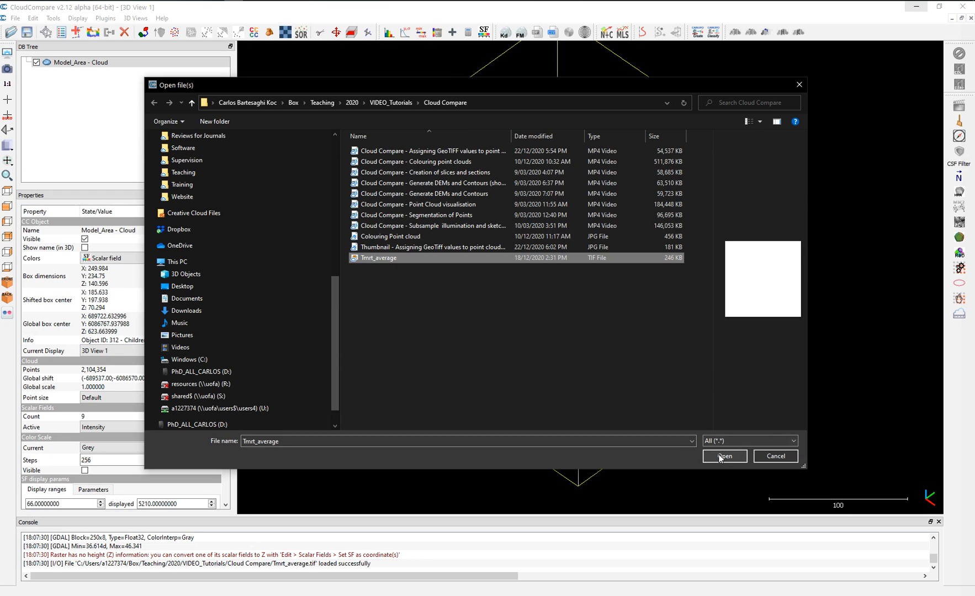
- Load Tmrt_average.tif and review the suggested Global shift/scale values for its large coordinates
{"action": "left_click", "coordinate": [723, 457]}
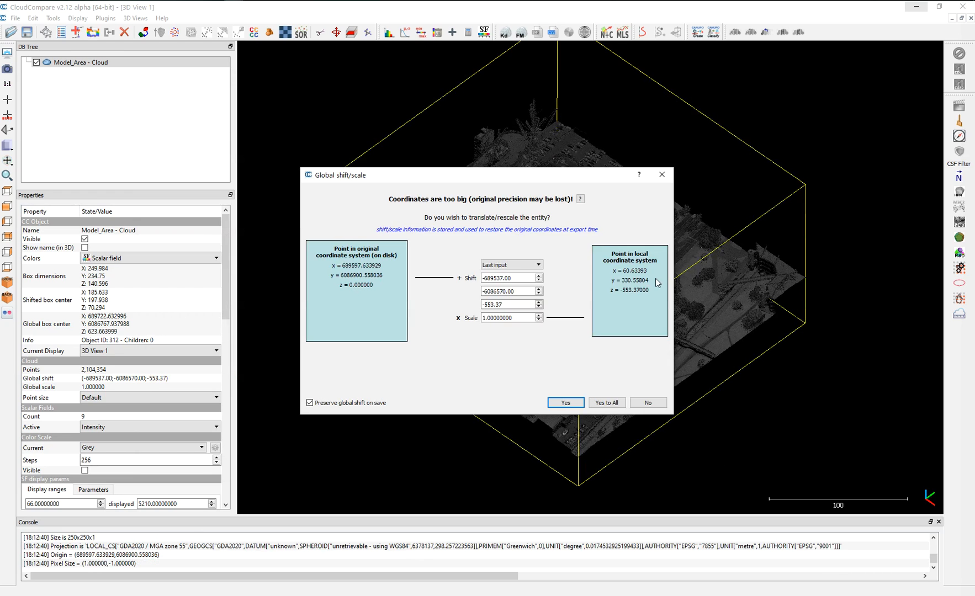
{"action": "mouse_move", "coordinate": [516, 213]}
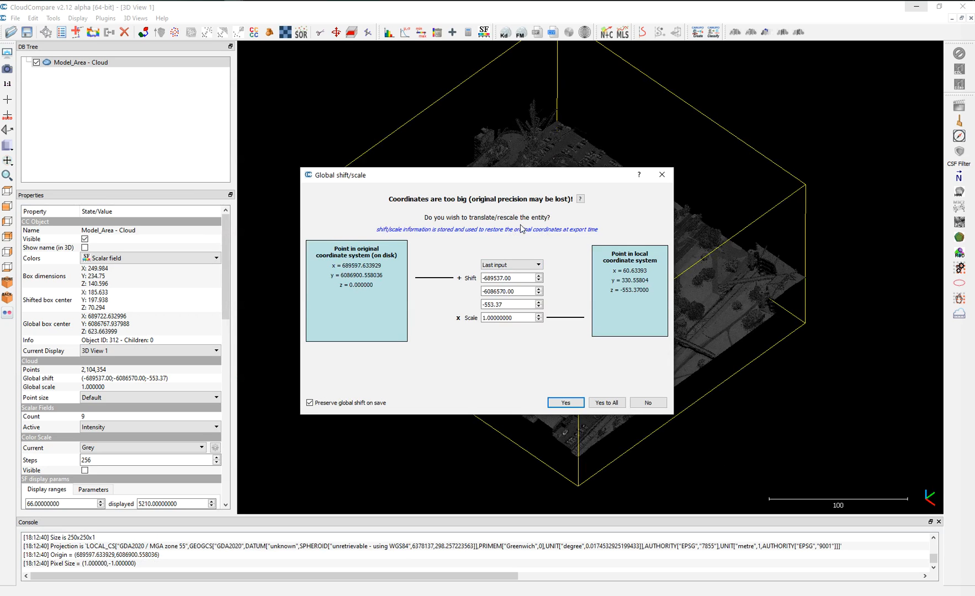
{"action": "mouse_move", "coordinate": [524, 231]}
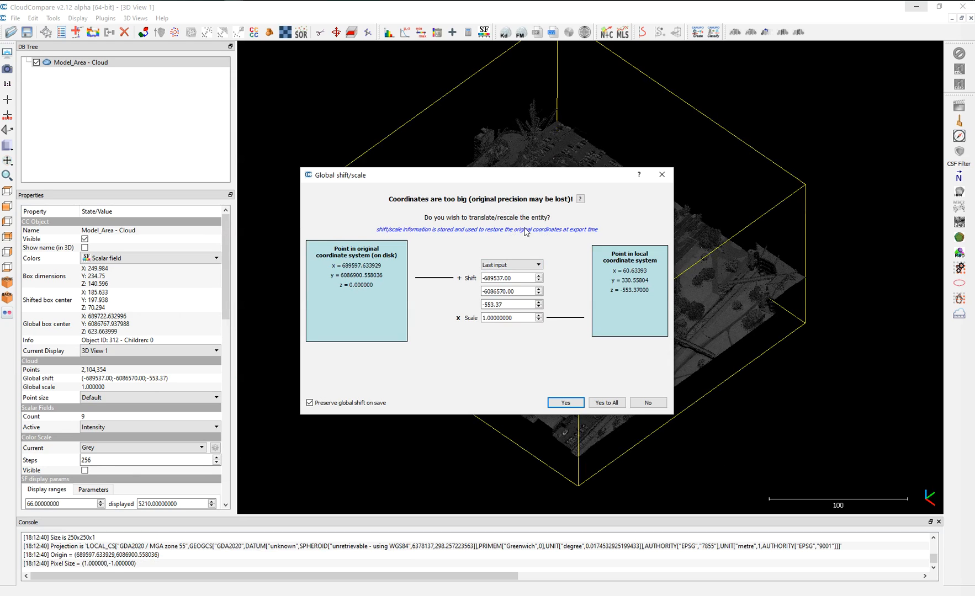
{"action": "mouse_move", "coordinate": [564, 268]}
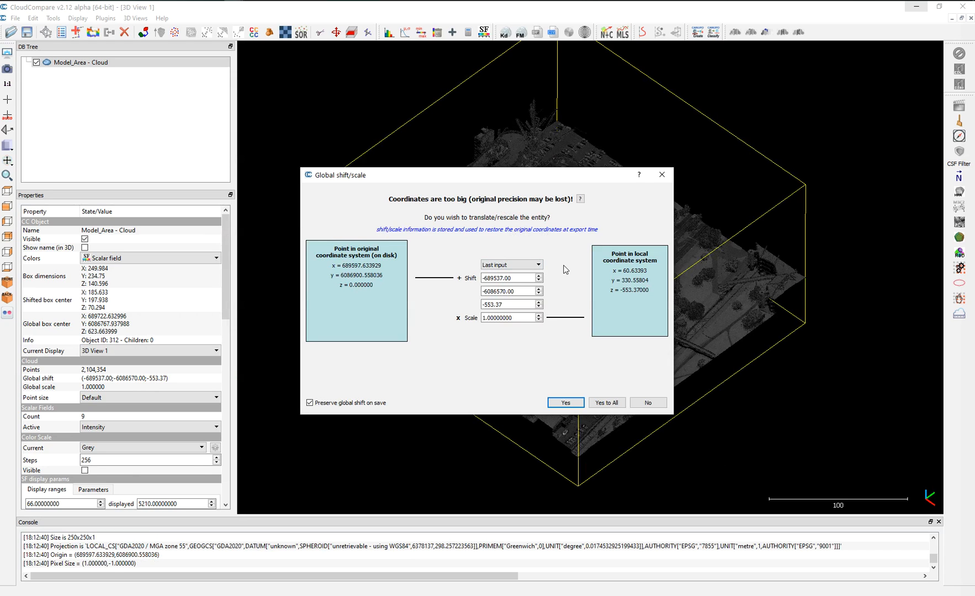
{"action": "mouse_move", "coordinate": [621, 263]}
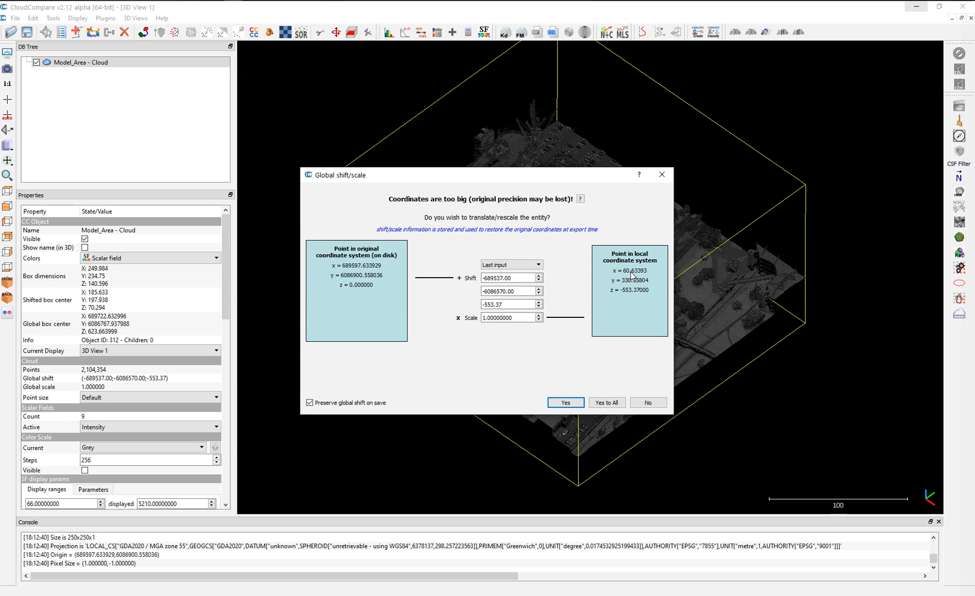
{"action": "mouse_move", "coordinate": [590, 369]}
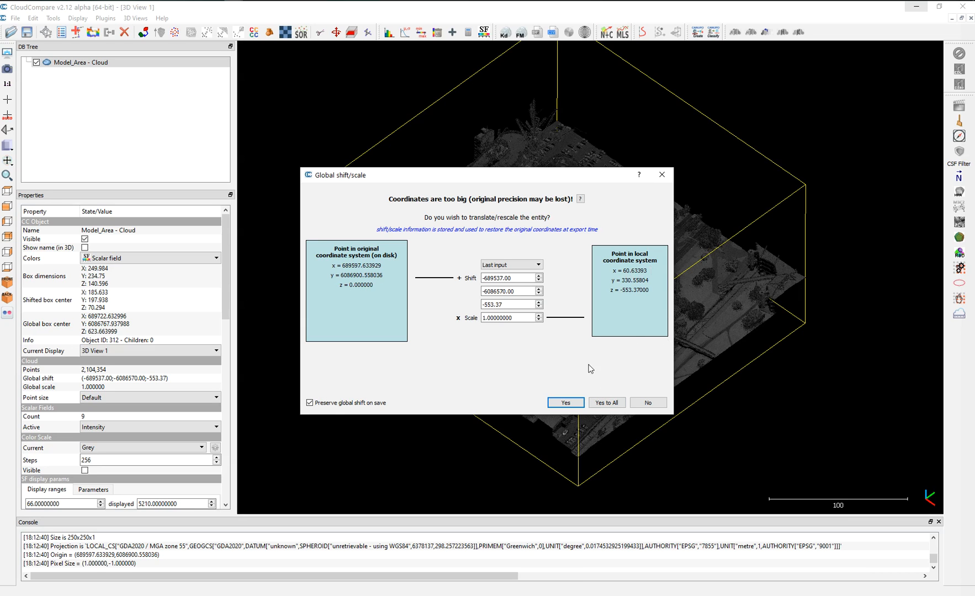
{"action": "left_click", "coordinate": [510, 264]}
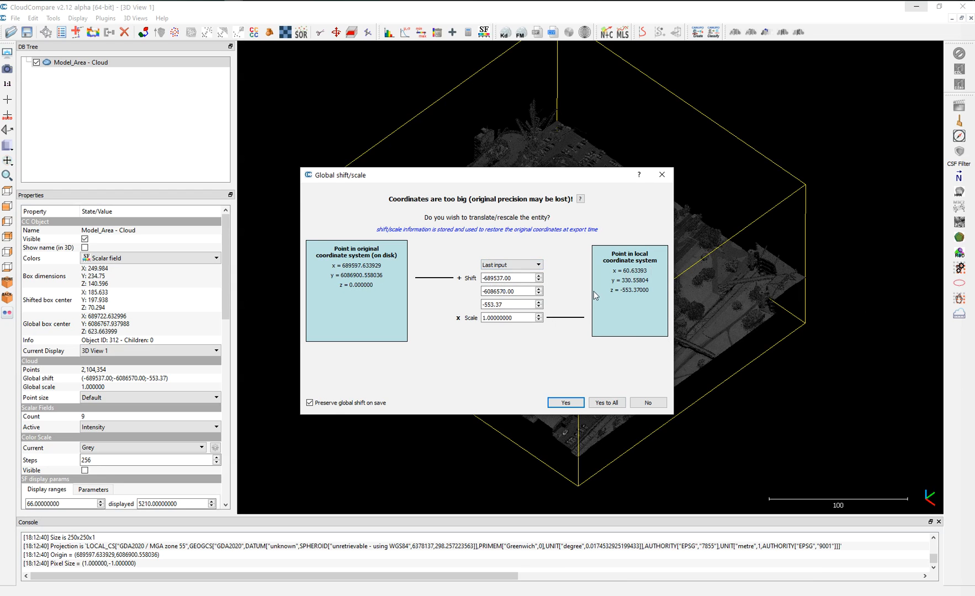
- Accept the suggested shift so Tmrt_average imports as a cloud, then select it with Model_Area hidden
{"action": "left_click", "coordinate": [564, 402]}
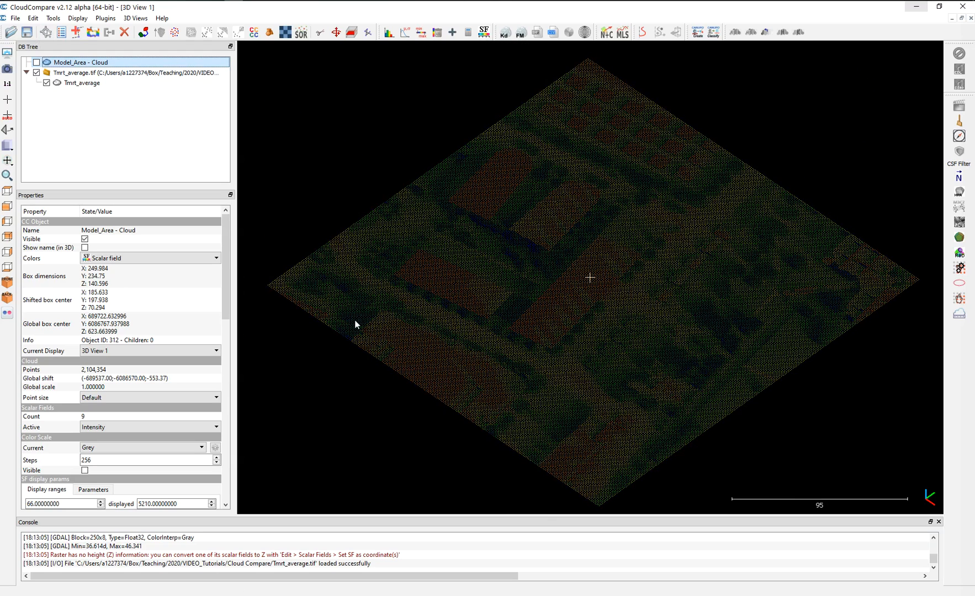
{"action": "mouse_move", "coordinate": [457, 225]}
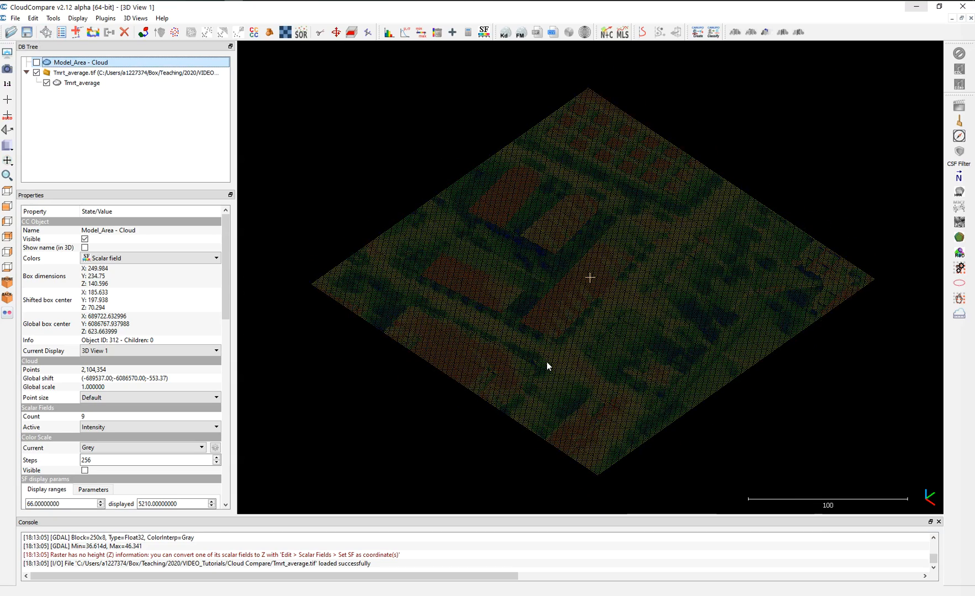
{"action": "mouse_move", "coordinate": [104, 133]}
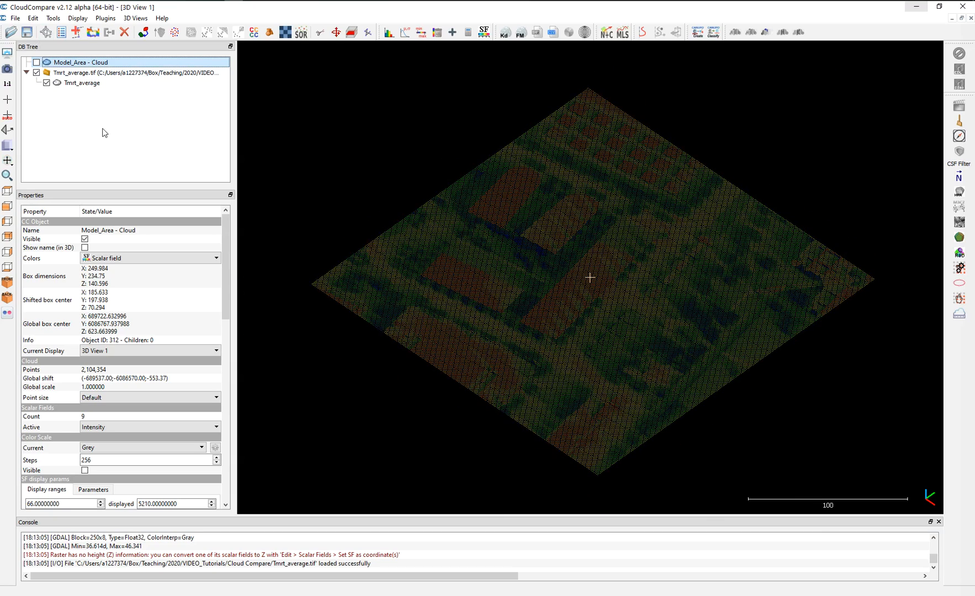
{"action": "left_click", "coordinate": [83, 83]}
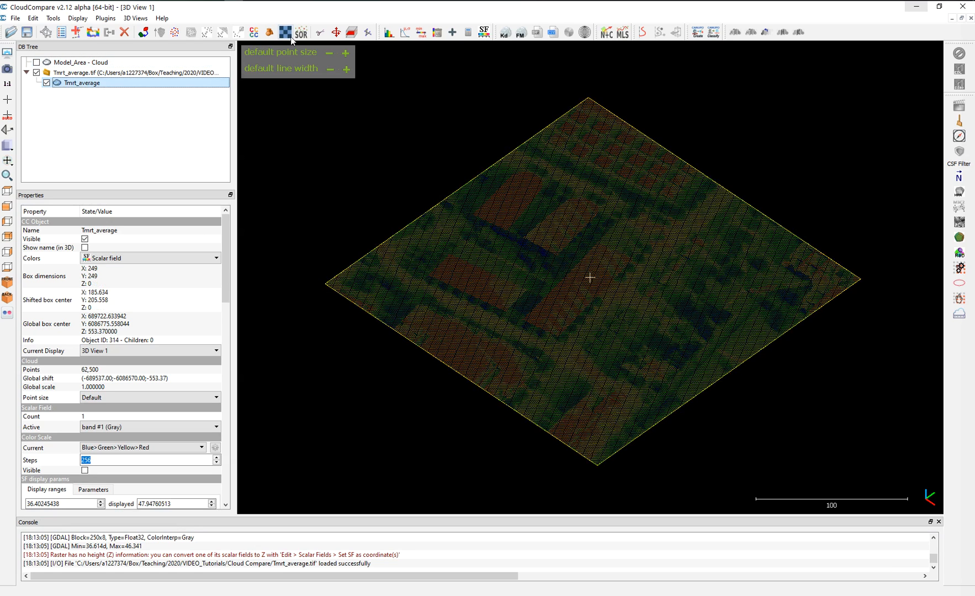
{"action": "mouse_move", "coordinate": [287, 32]}
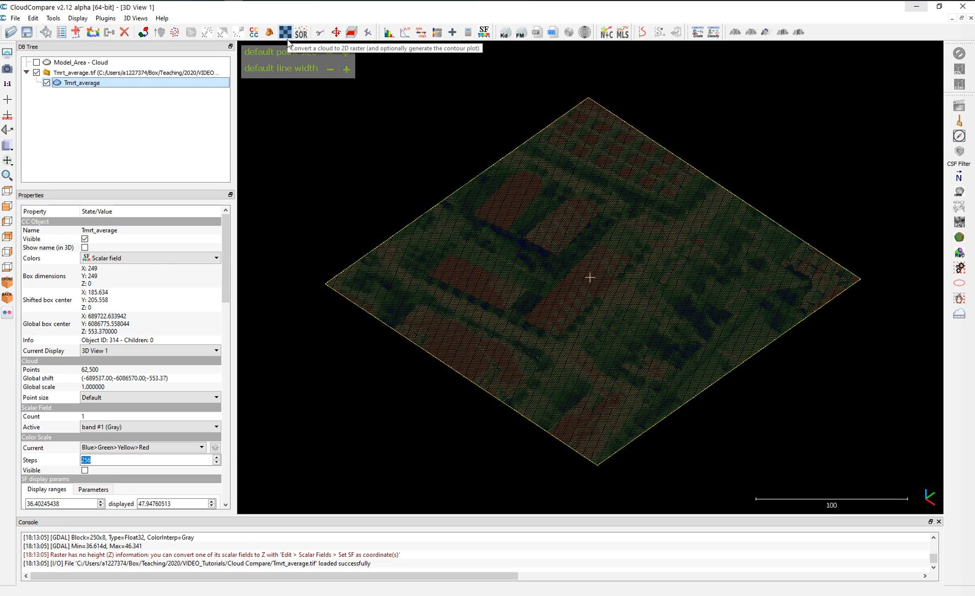
- Rasterize Tmrt_average at step 1 with band #1 (Gray) as layer and maximum cell height, then update the grid
{"action": "left_click", "coordinate": [286, 32]}
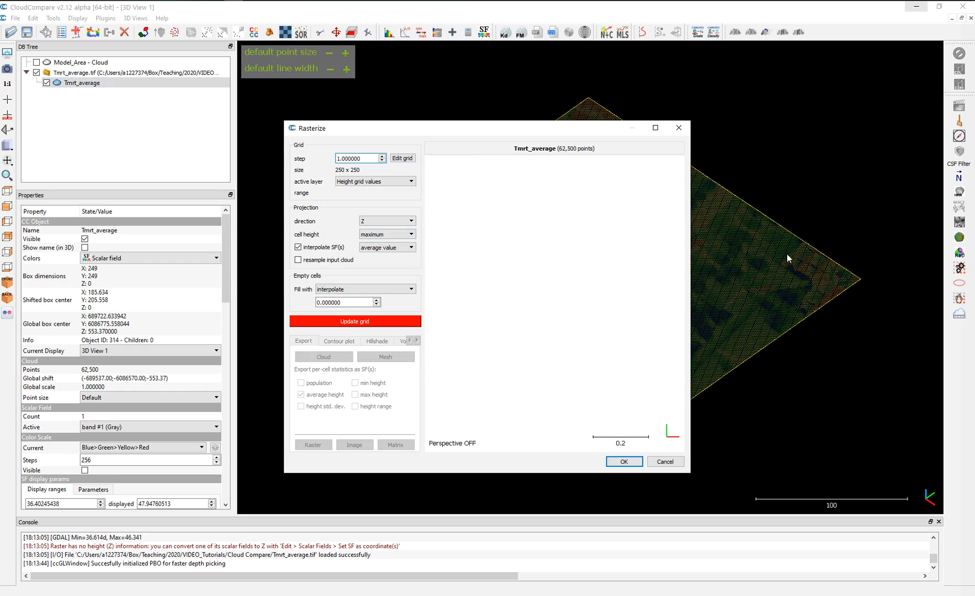
{"action": "mouse_move", "coordinate": [453, 276]}
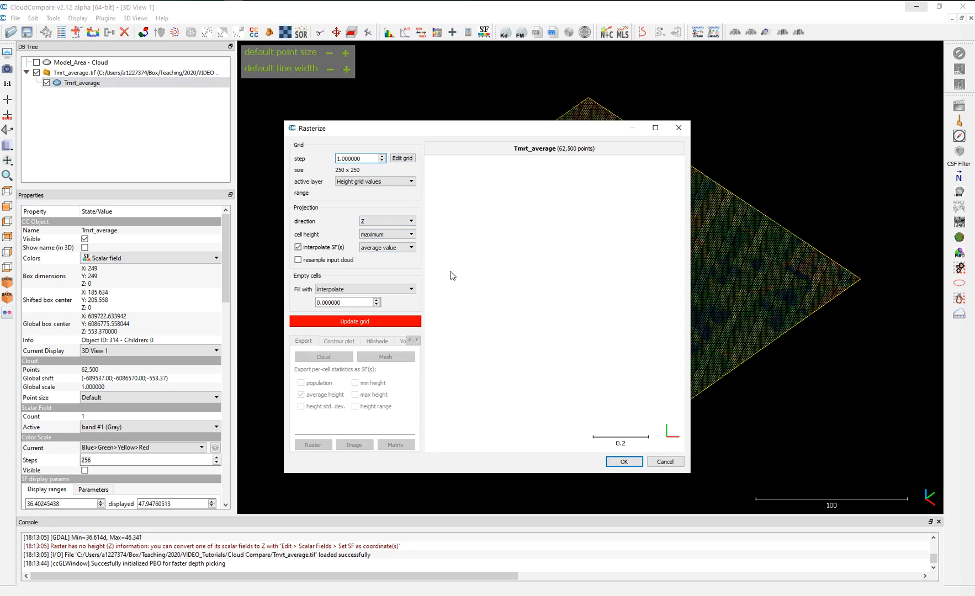
{"action": "left_click", "coordinate": [358, 158]}
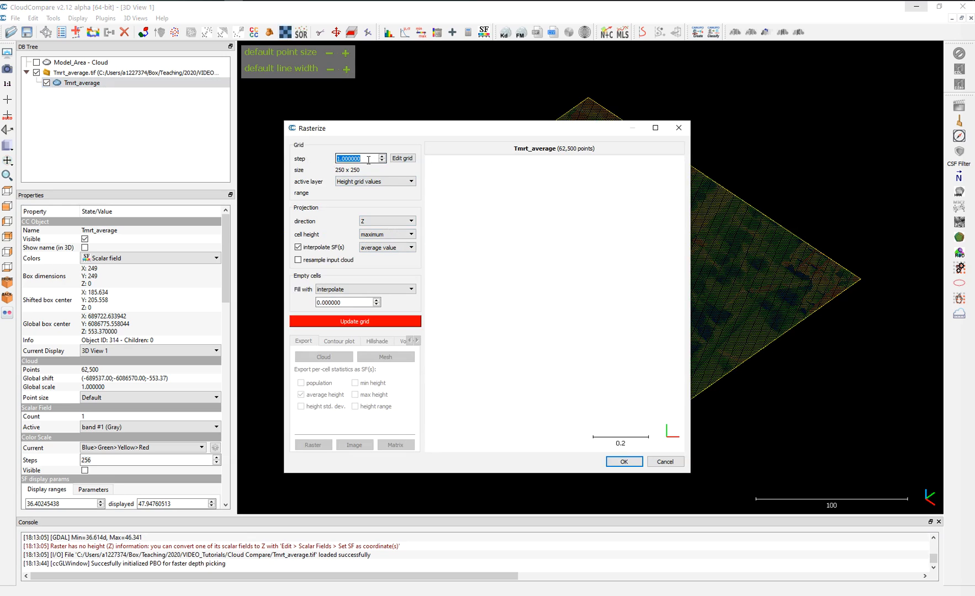
{"action": "mouse_move", "coordinate": [359, 159]}
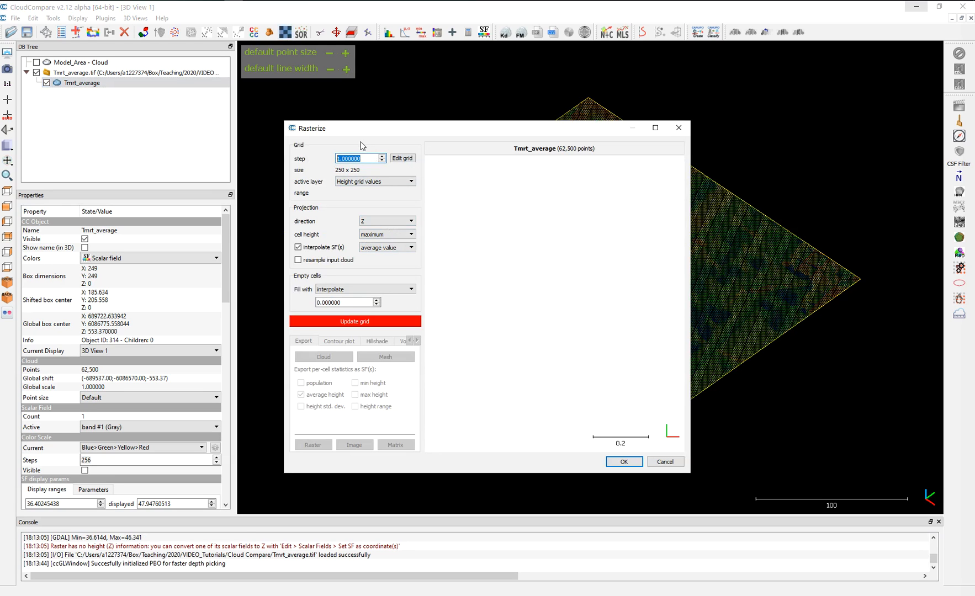
{"action": "mouse_move", "coordinate": [371, 148]}
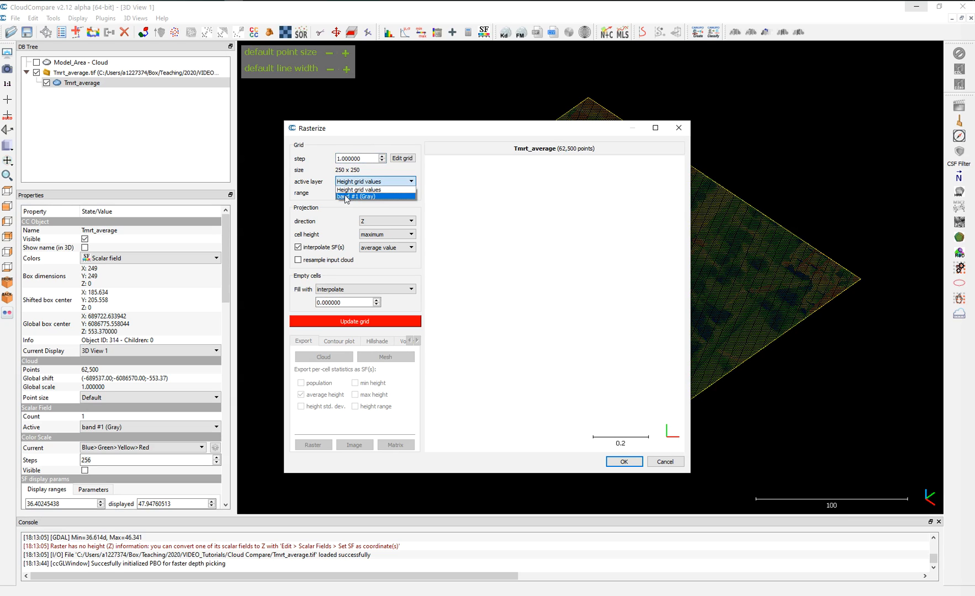
{"action": "left_click", "coordinate": [375, 195]}
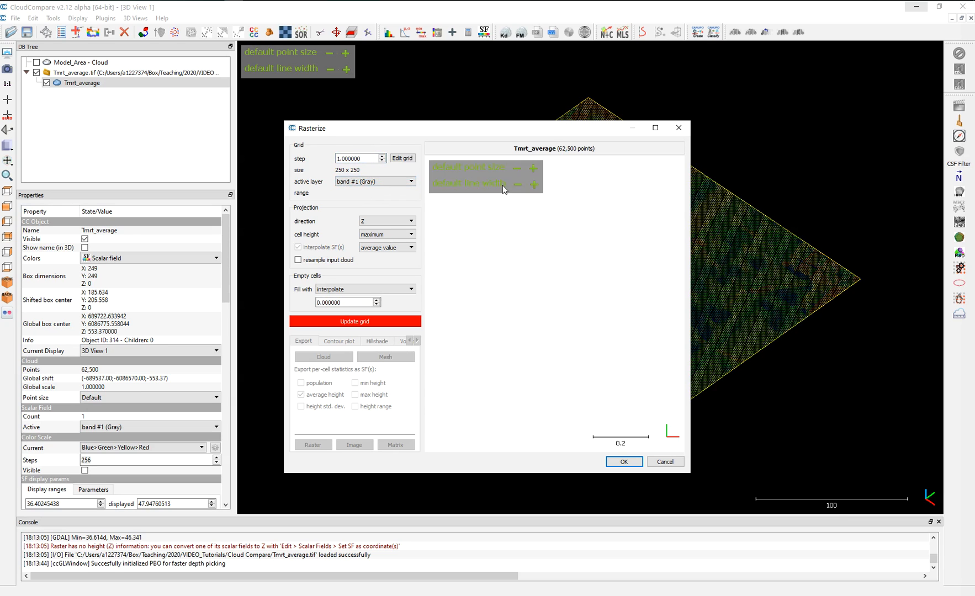
{"action": "mouse_move", "coordinate": [935, 322]}
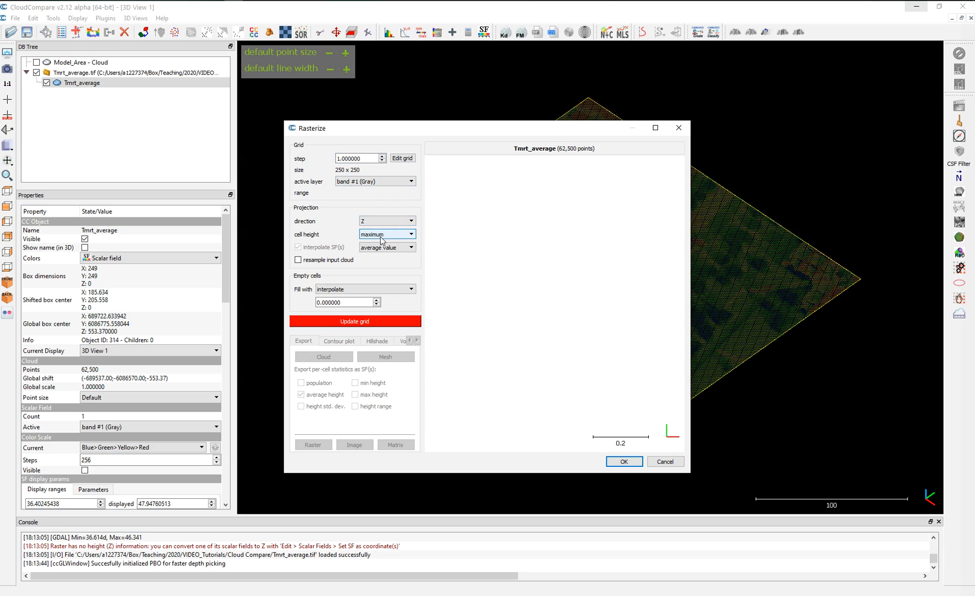
{"action": "left_click", "coordinate": [411, 234]}
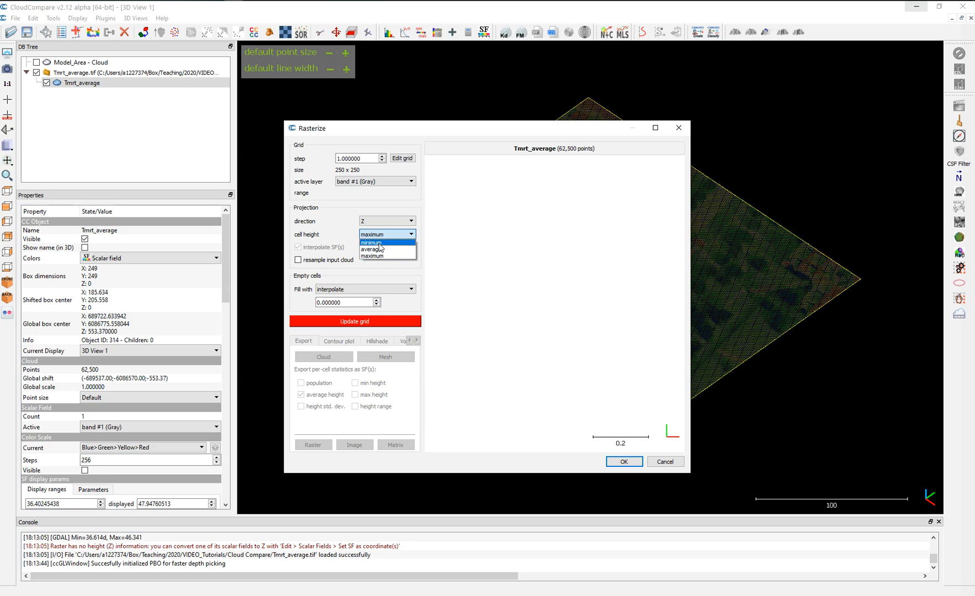
{"action": "left_click", "coordinate": [371, 248]}
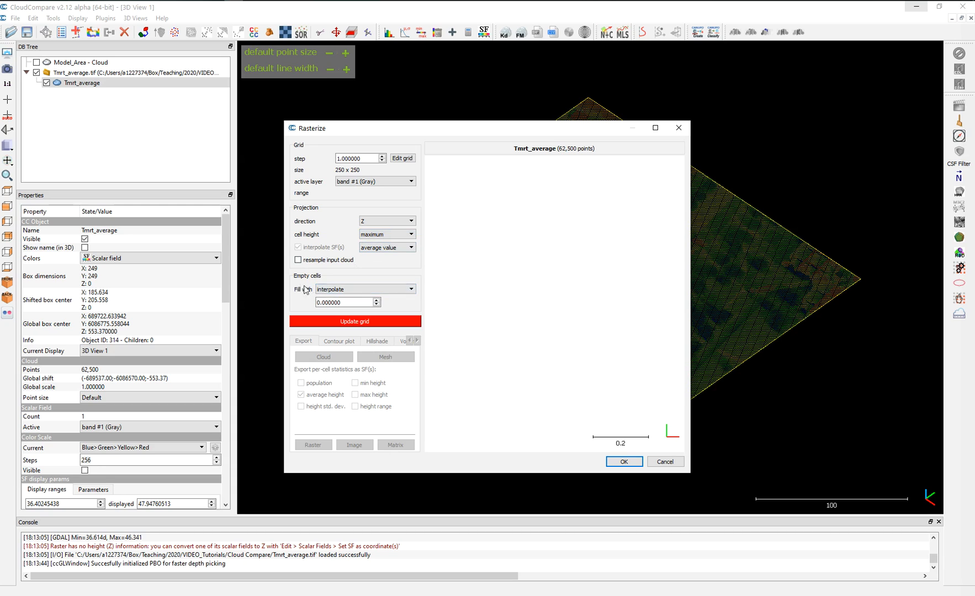
{"action": "left_click", "coordinate": [356, 322]}
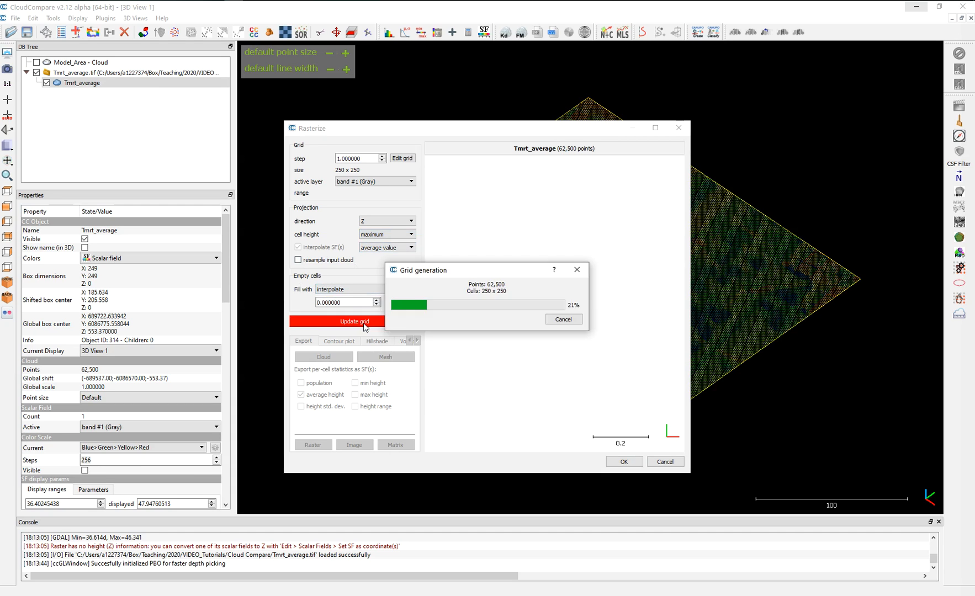
- Let the Tmrt_average grid finish and export it as Tmrt_average.mesh
{"action": "left_click", "coordinate": [354, 321]}
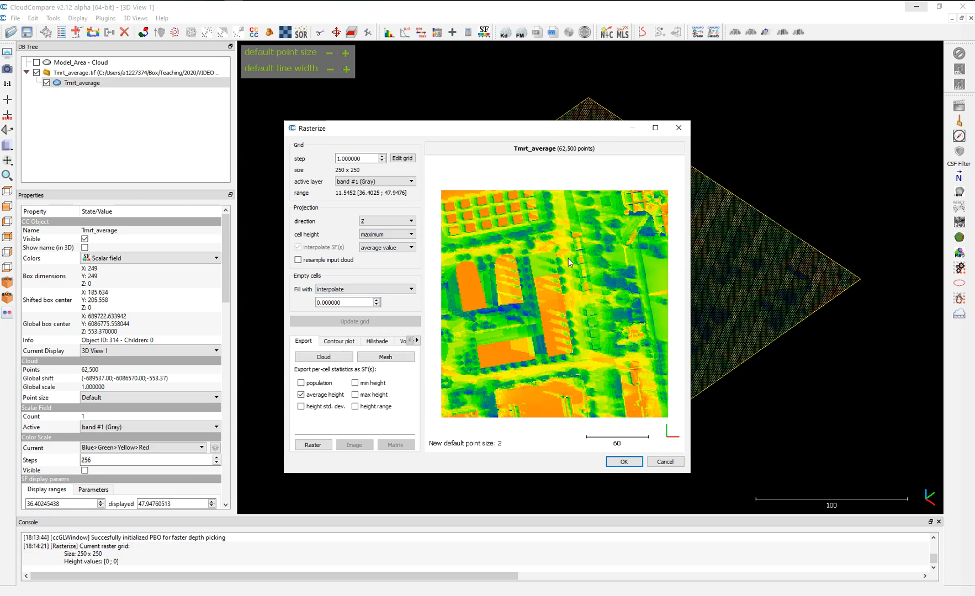
{"action": "mouse_move", "coordinate": [584, 311]}
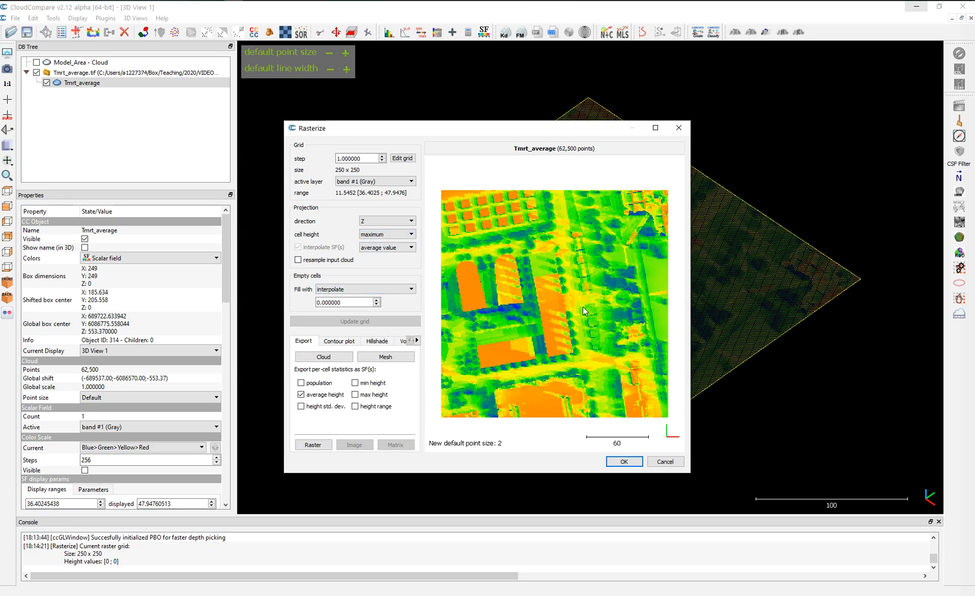
{"action": "mouse_move", "coordinate": [582, 312]}
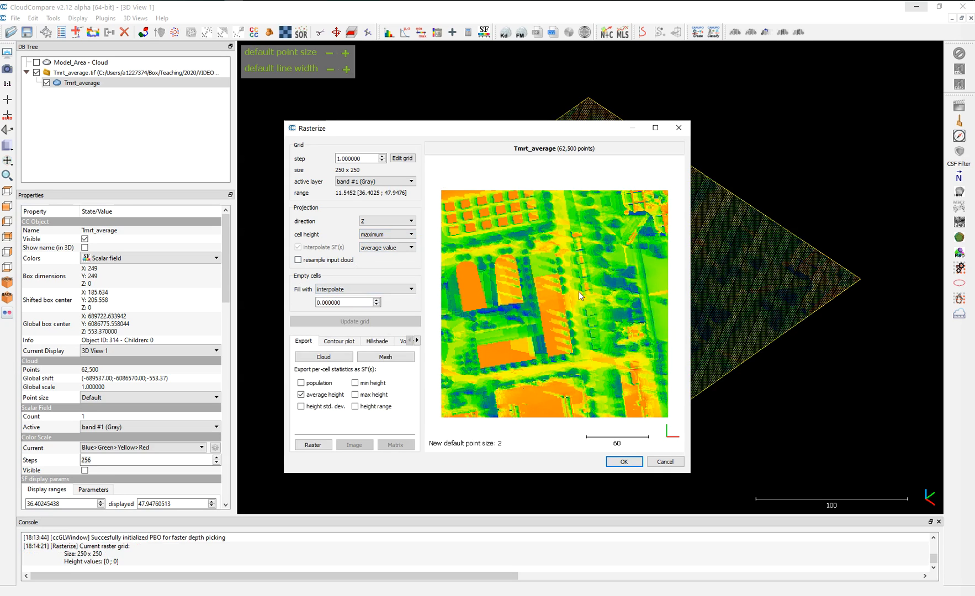
{"action": "mouse_move", "coordinate": [610, 304]}
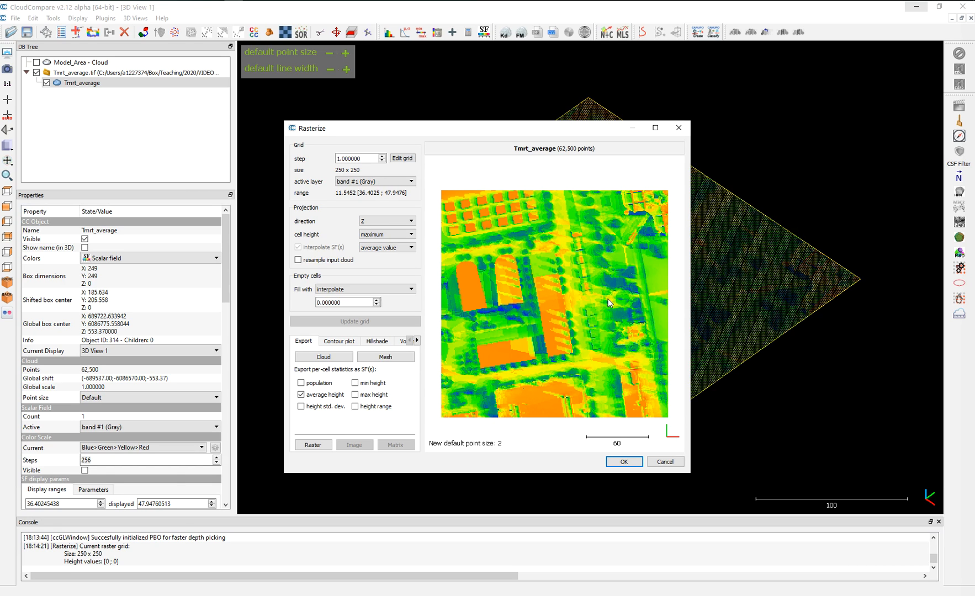
{"action": "mouse_move", "coordinate": [614, 305]}
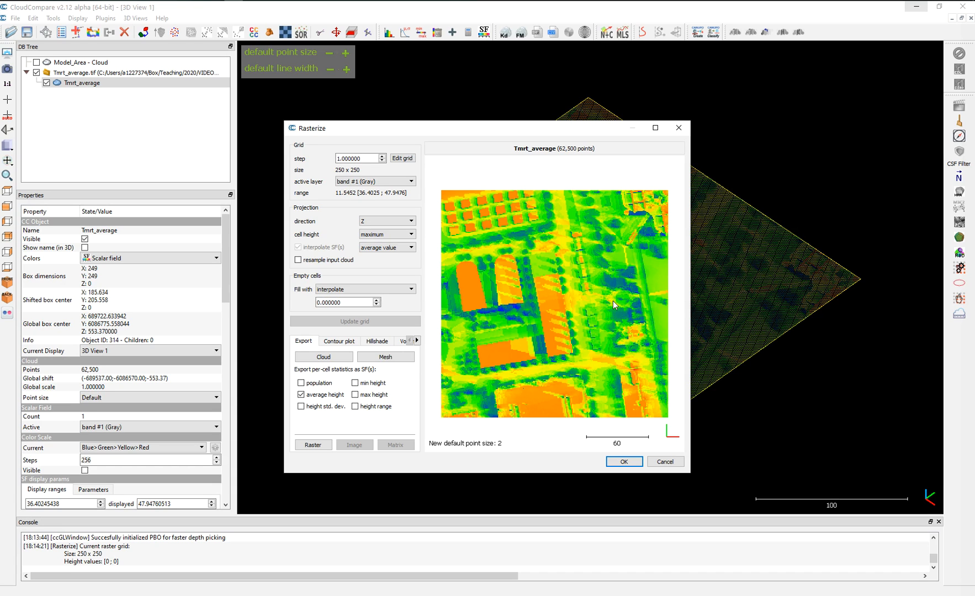
{"action": "mouse_move", "coordinate": [339, 368]}
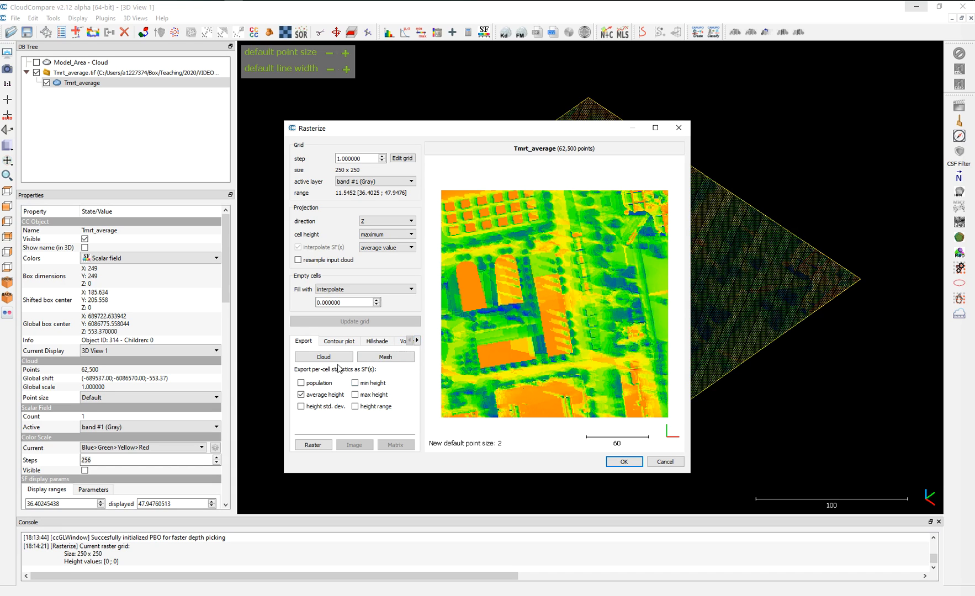
{"action": "left_click", "coordinate": [385, 357]}
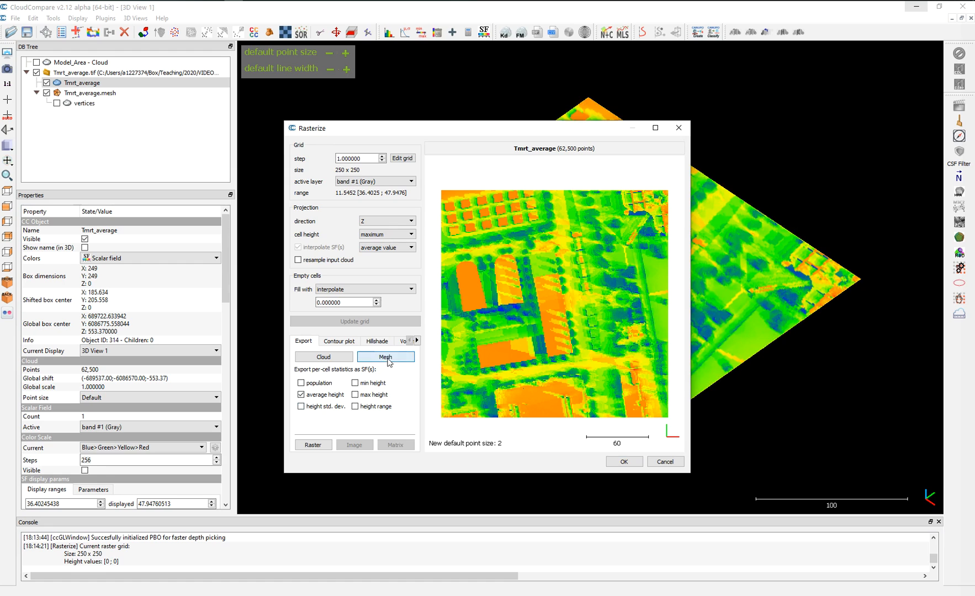
- Leave Rasterize, hide the Tmrt_average cloud, and show the mesh vertices and Model_Area cloud
{"action": "left_click", "coordinate": [385, 357]}
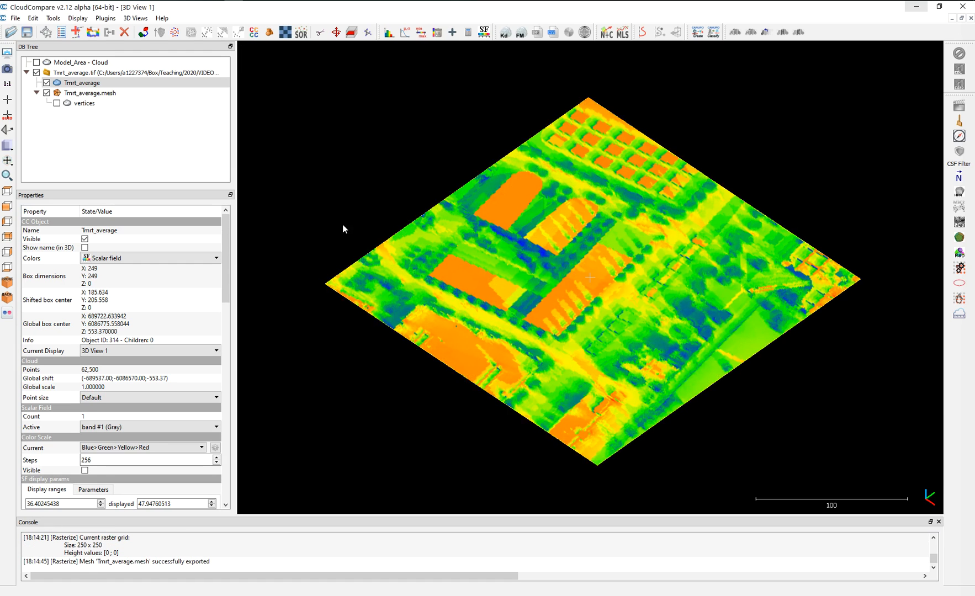
{"action": "left_click", "coordinate": [82, 83]}
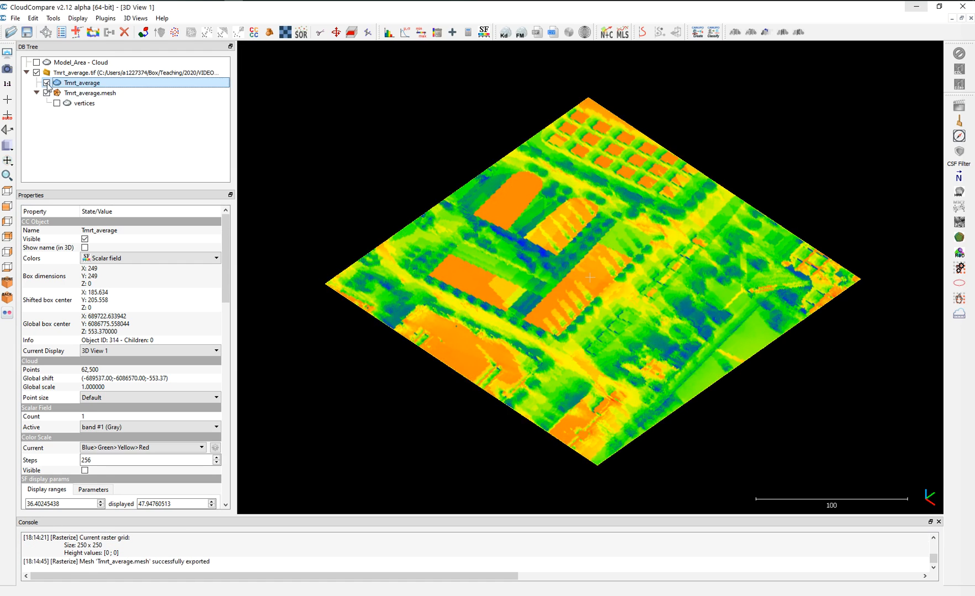
{"action": "left_click", "coordinate": [47, 83]}
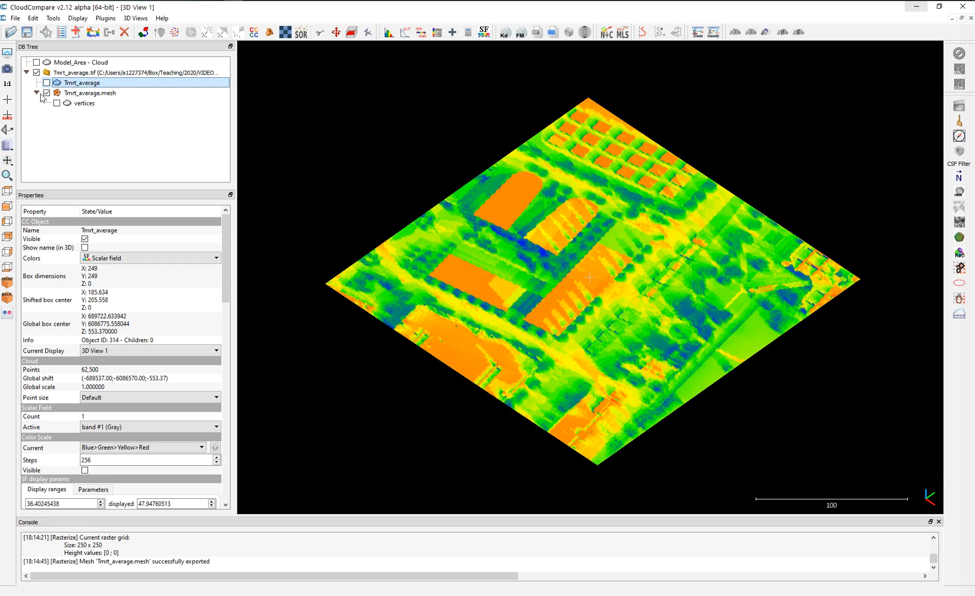
{"action": "left_click", "coordinate": [84, 102]}
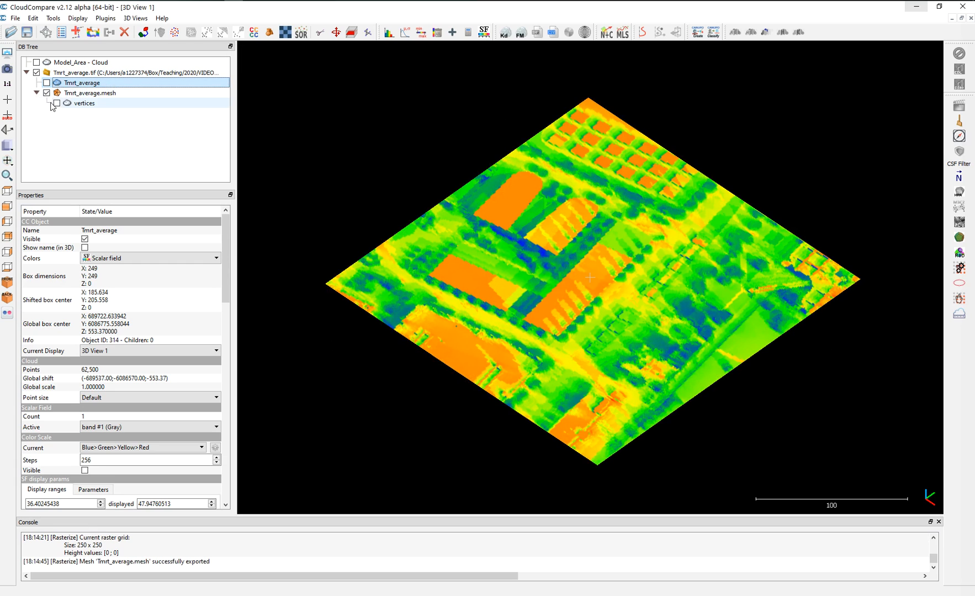
{"action": "left_click", "coordinate": [56, 103]}
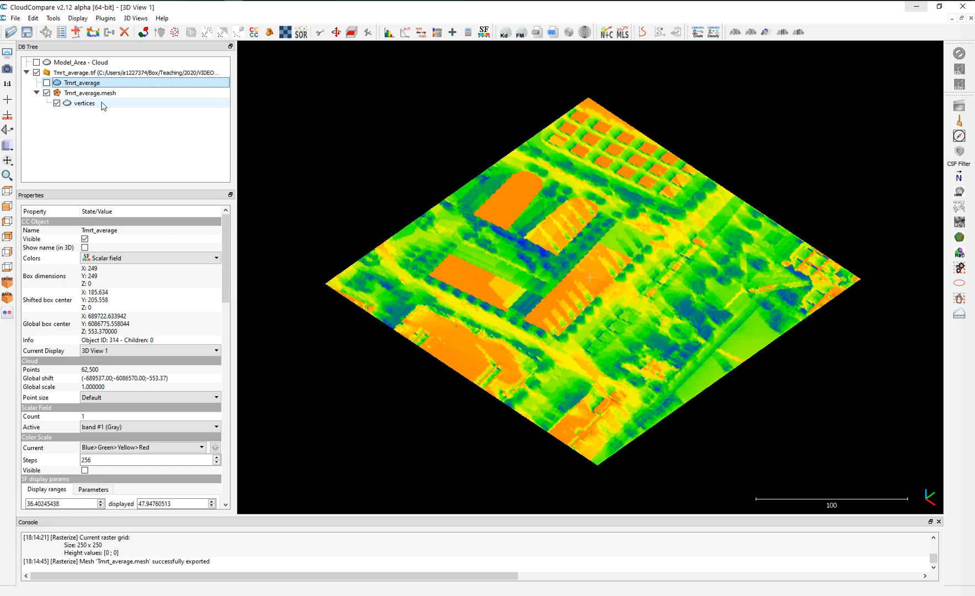
{"action": "left_click", "coordinate": [91, 93]}
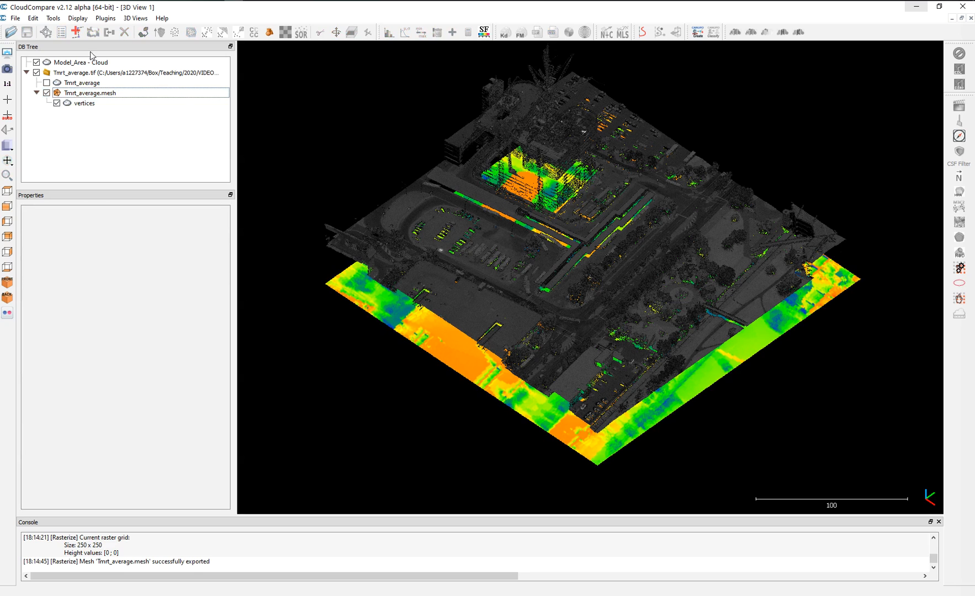
- Select Tmrt_average.mesh, collapse it, and add Model_Area - Cloud to the selection
{"action": "left_click", "coordinate": [33, 18]}
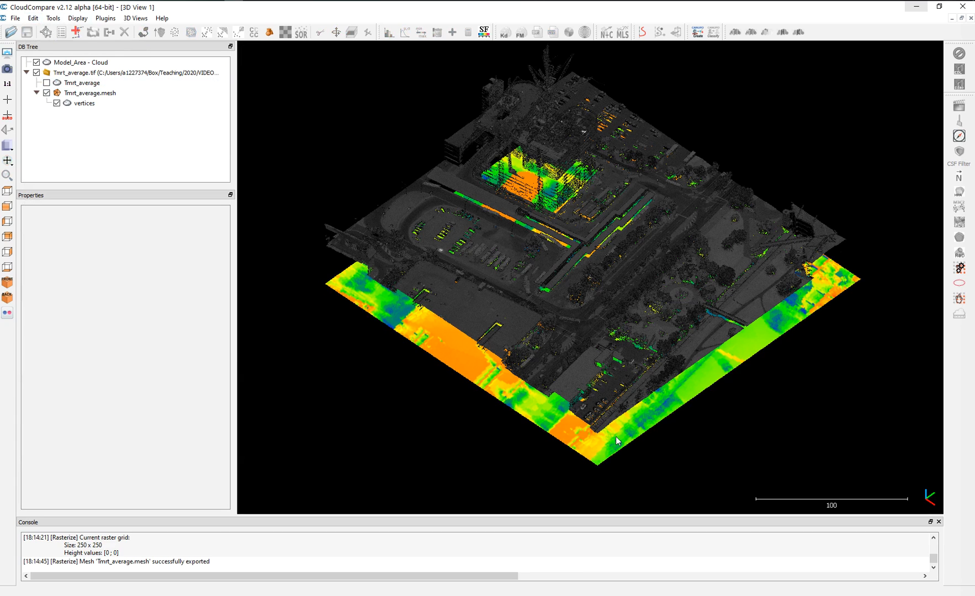
{"action": "mouse_move", "coordinate": [546, 425]}
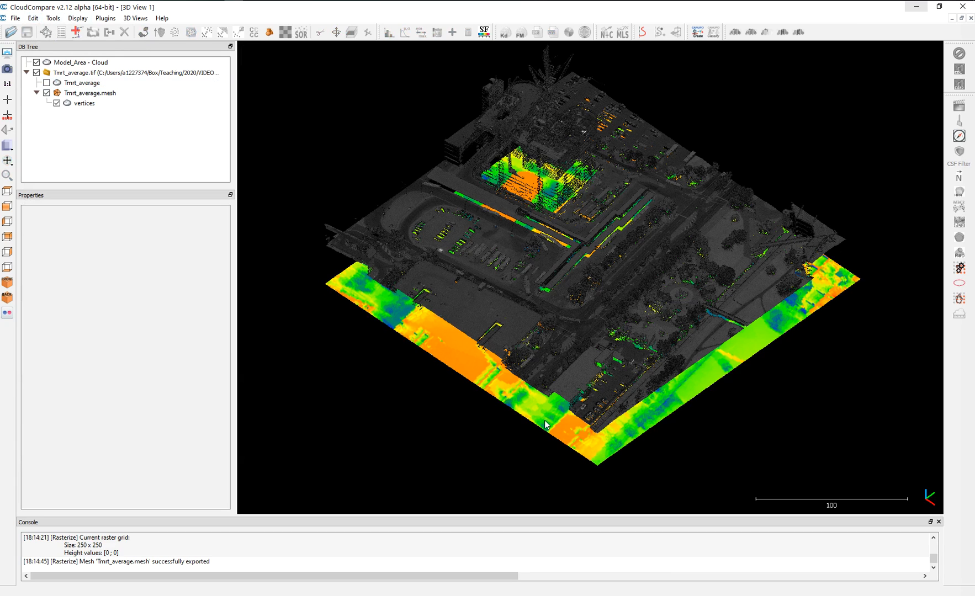
{"action": "mouse_move", "coordinate": [596, 451]}
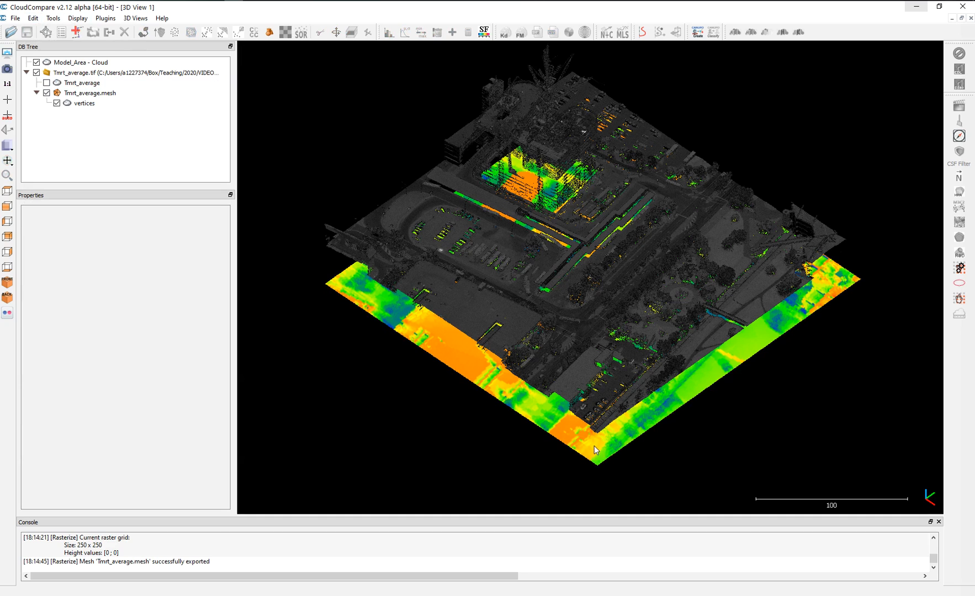
{"action": "mouse_move", "coordinate": [601, 406]}
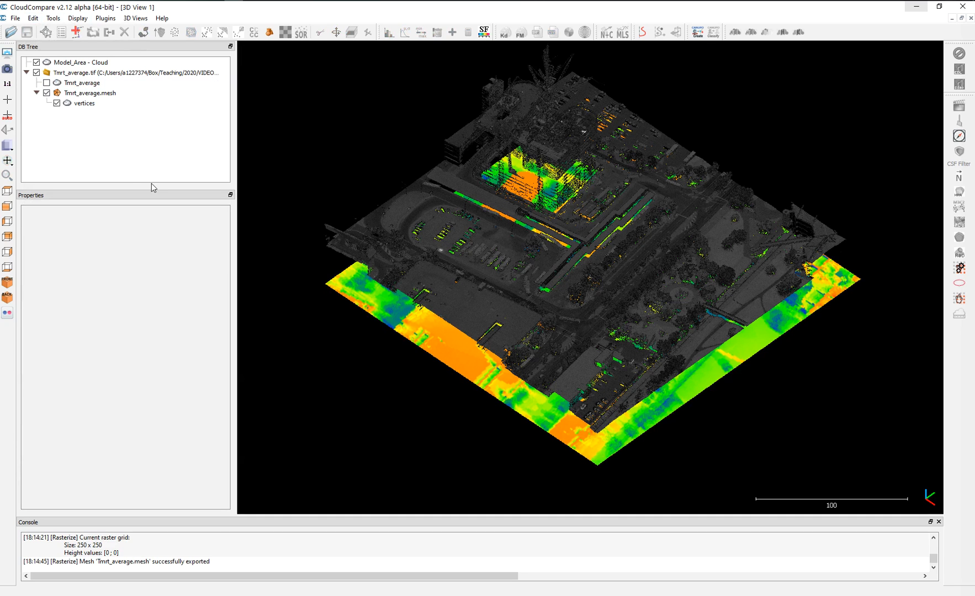
{"action": "left_click", "coordinate": [84, 102]}
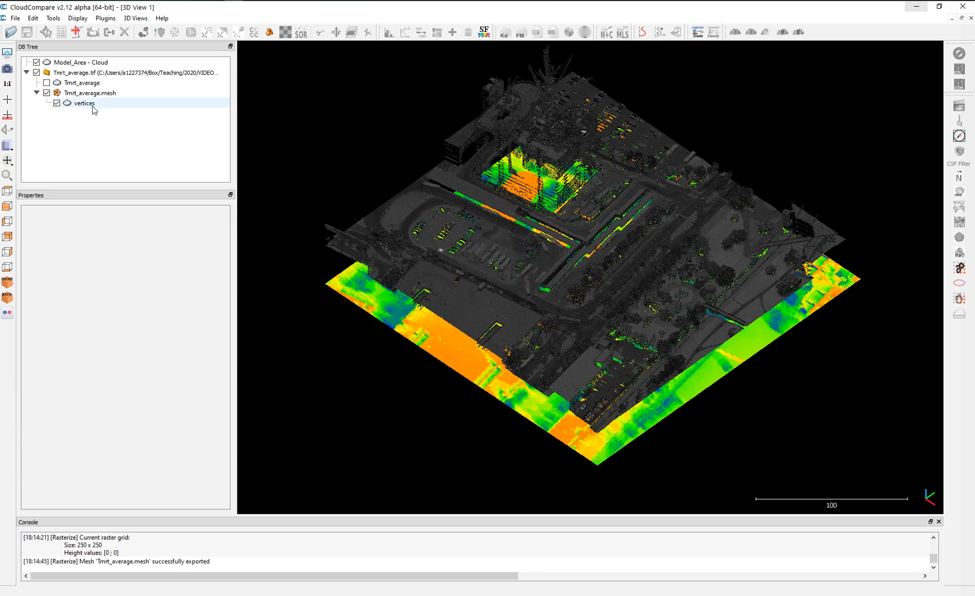
{"action": "left_click", "coordinate": [90, 92]}
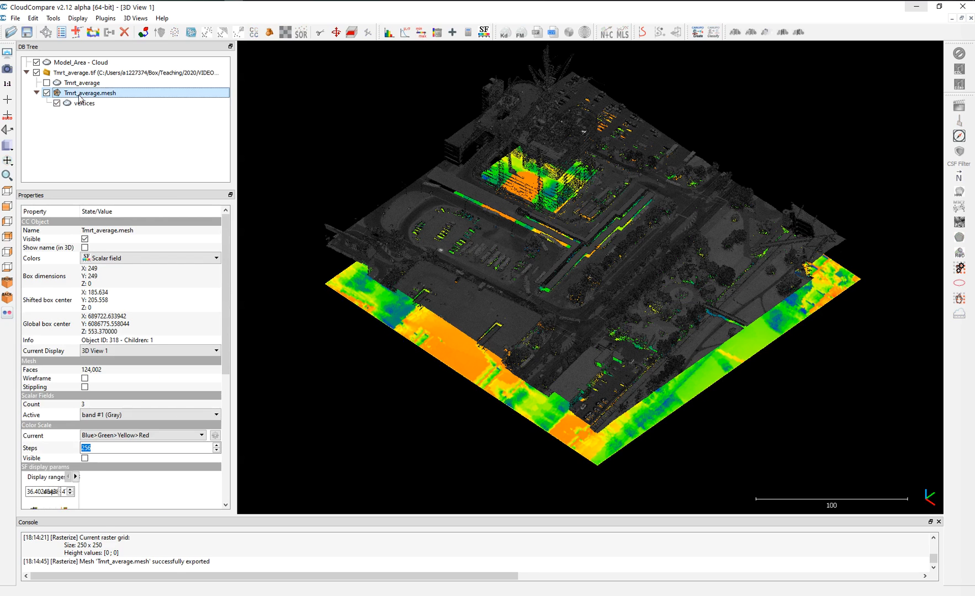
{"action": "left_click", "coordinate": [81, 62]}
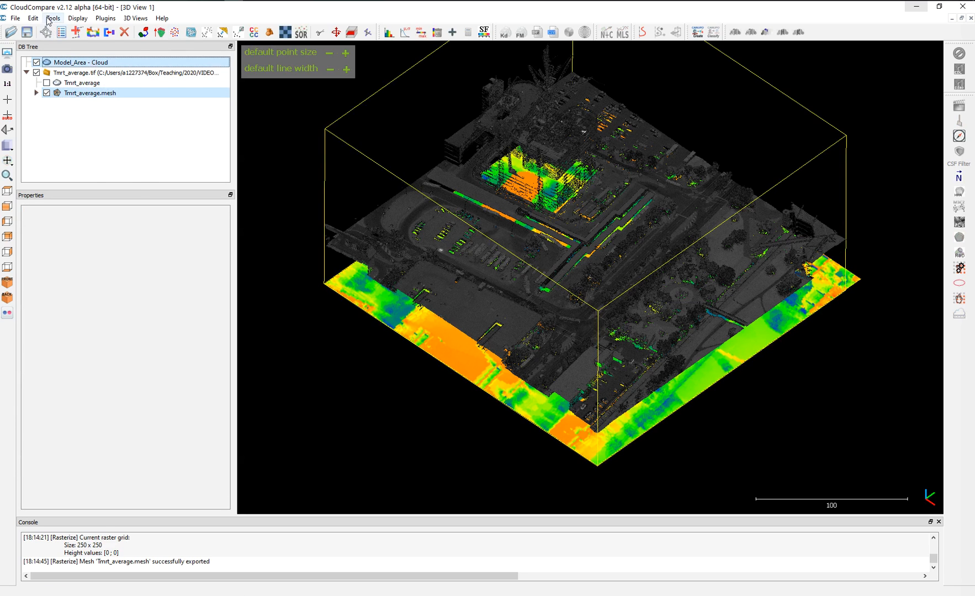
- Start Interpolate scalar-field(s) from another cloud with mesh vertices as source and Model_Area as destination
{"action": "left_click", "coordinate": [32, 18]}
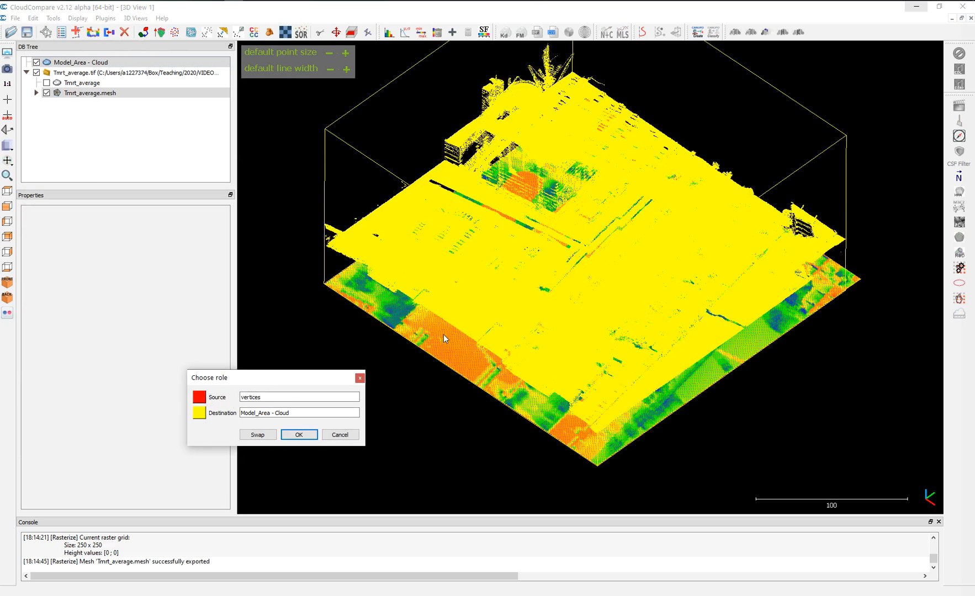
{"action": "mouse_move", "coordinate": [262, 421]}
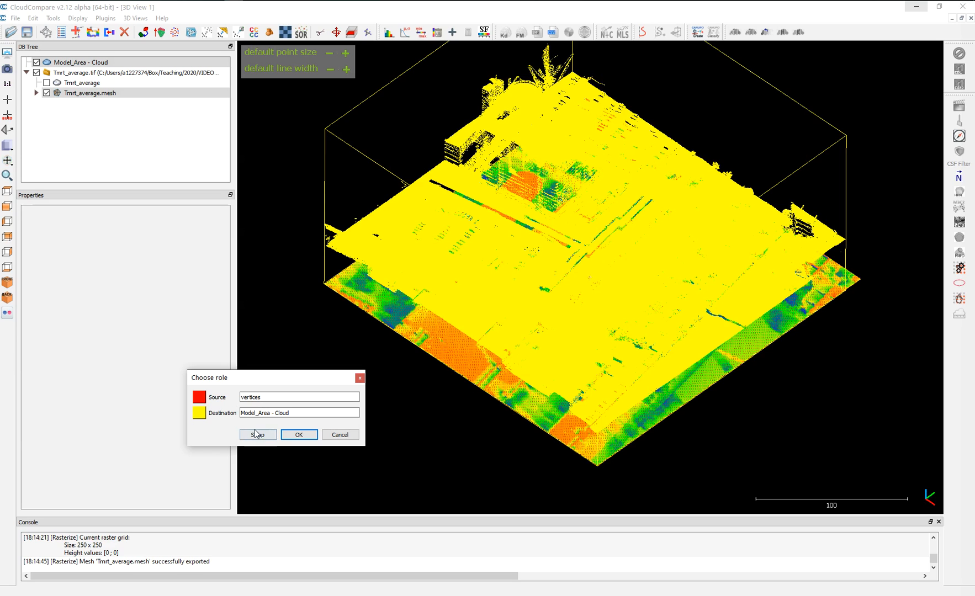
{"action": "left_click", "coordinate": [257, 435]}
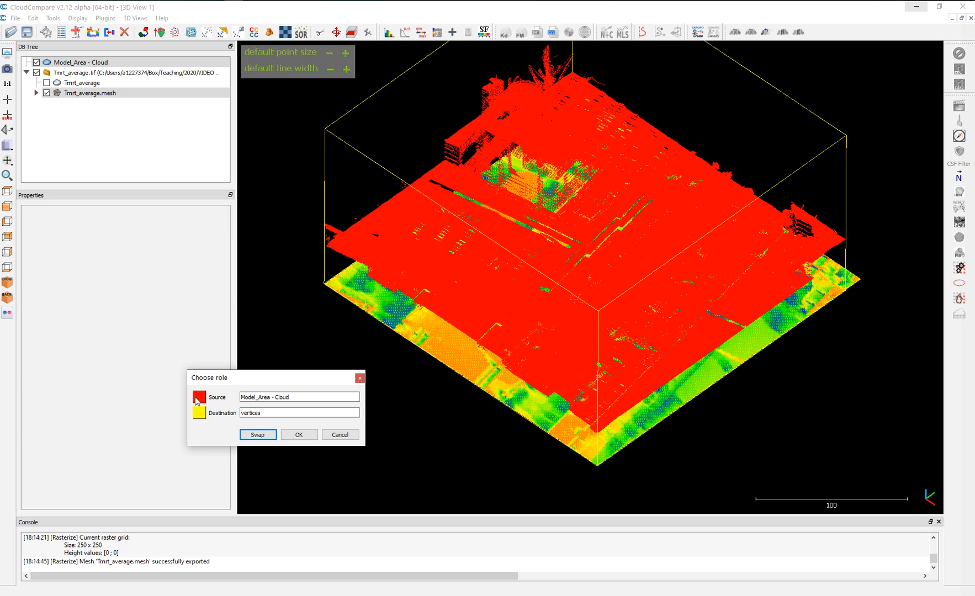
{"action": "mouse_move", "coordinate": [366, 269]}
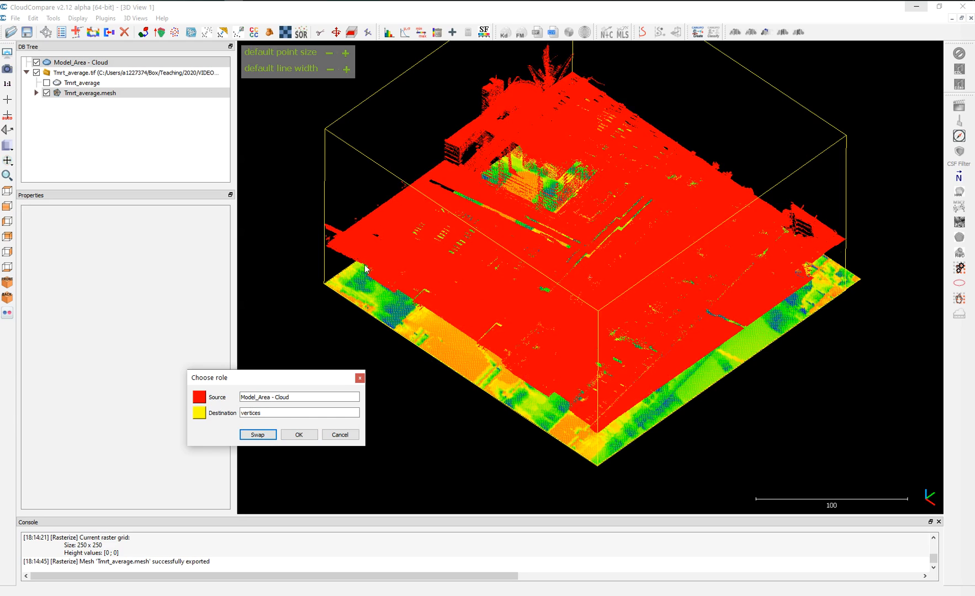
{"action": "mouse_move", "coordinate": [167, 157]}
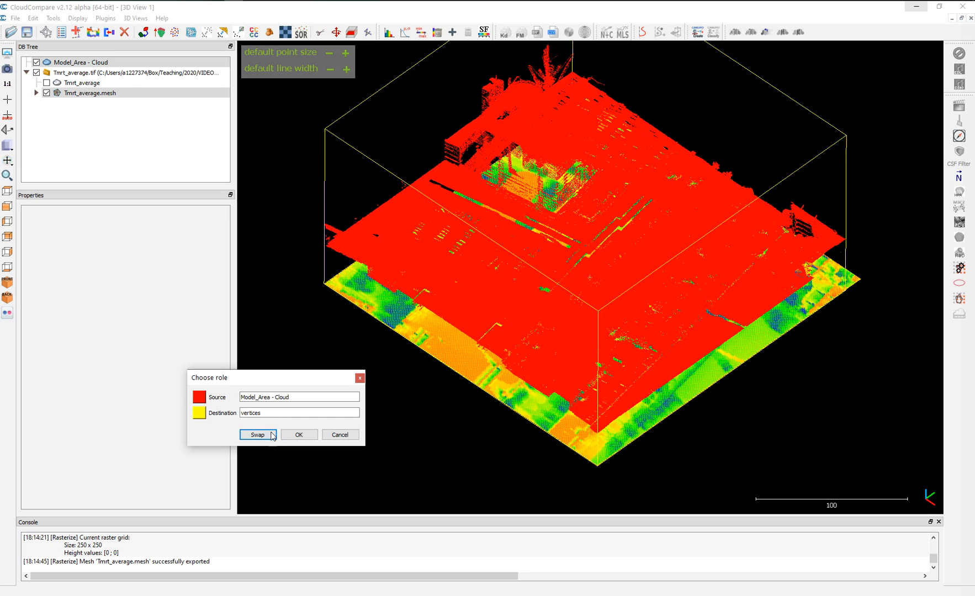
{"action": "left_click", "coordinate": [258, 435]}
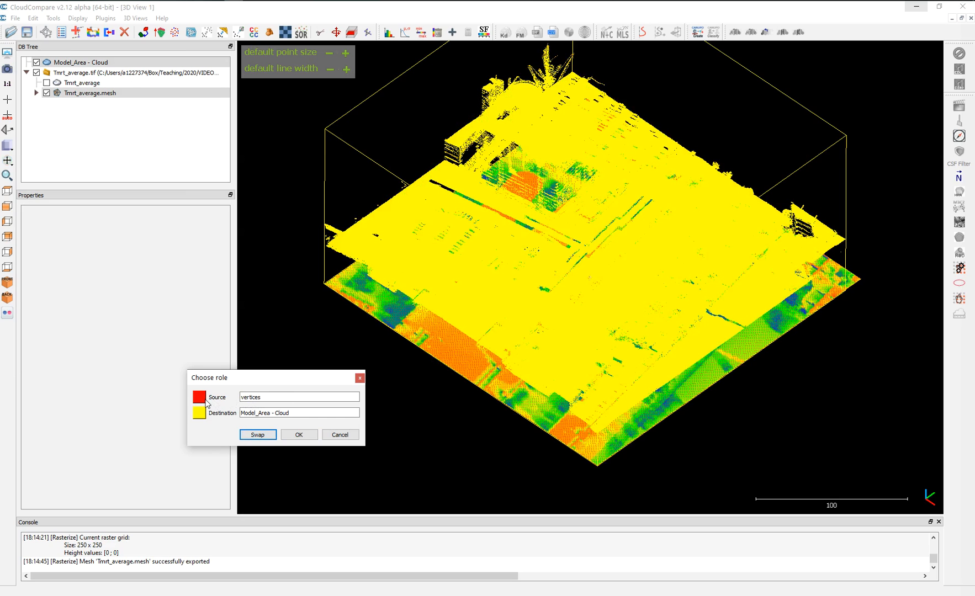
{"action": "mouse_move", "coordinate": [279, 418]}
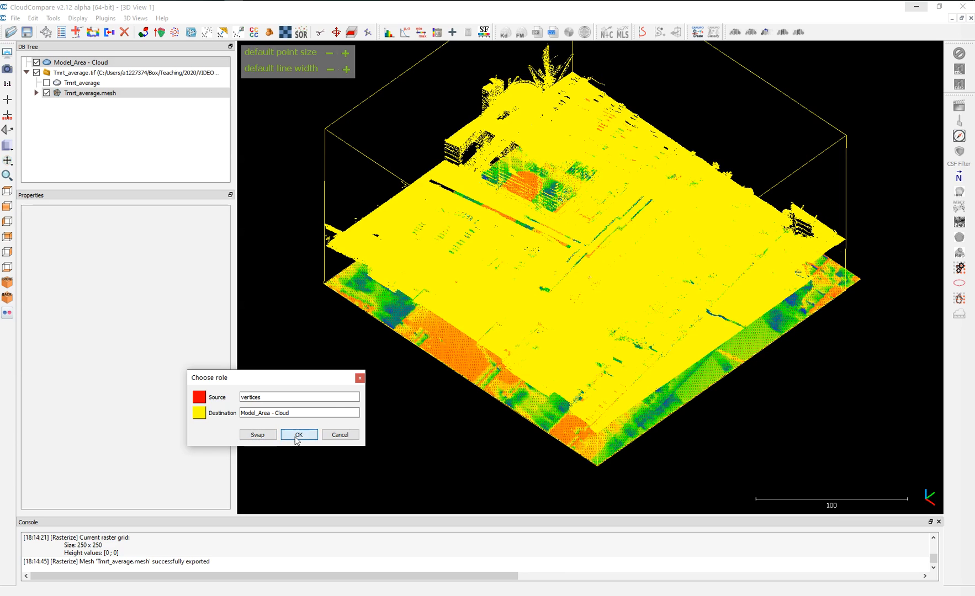
{"action": "left_click", "coordinate": [299, 435]}
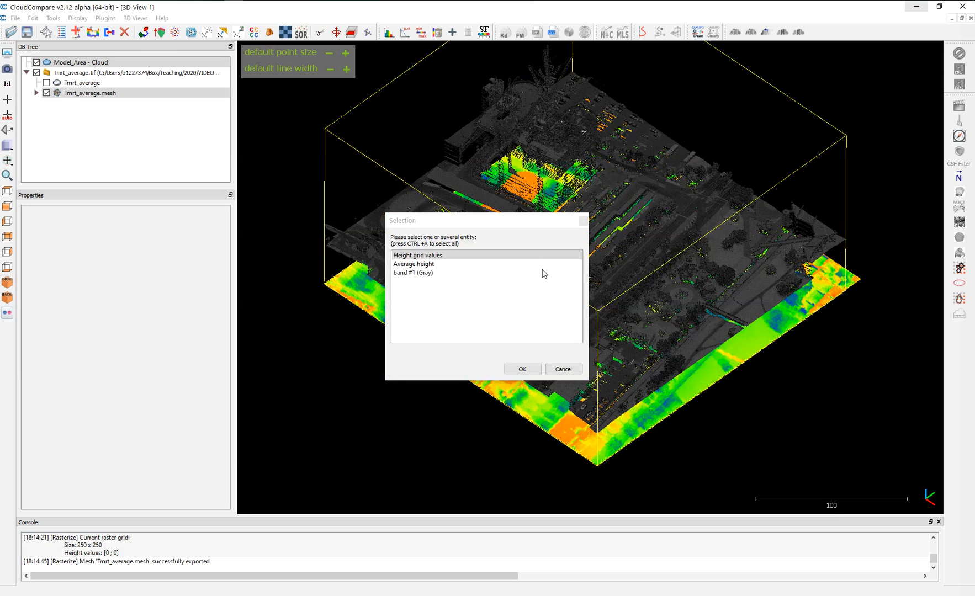
- Choose band #1 (Gray) as the field to transfer and confirm, bringing up the interpolation settings
{"action": "left_click", "coordinate": [413, 273]}
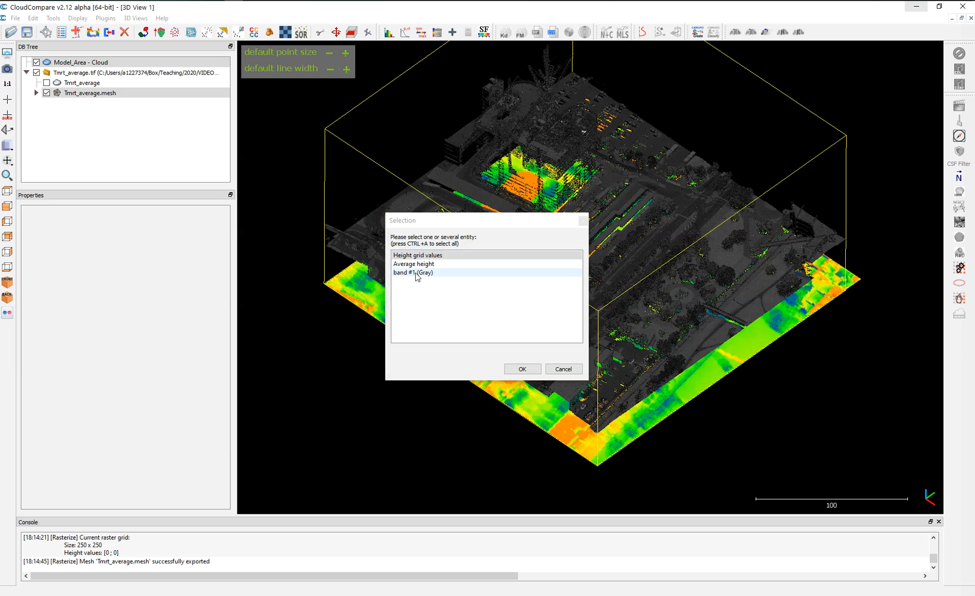
{"action": "left_click", "coordinate": [413, 273]}
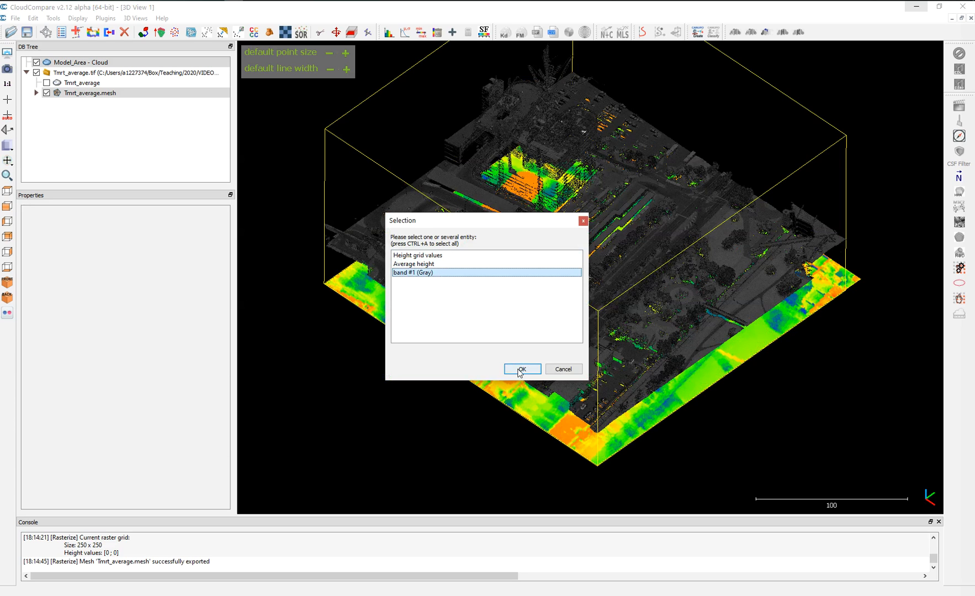
{"action": "left_click", "coordinate": [522, 369]}
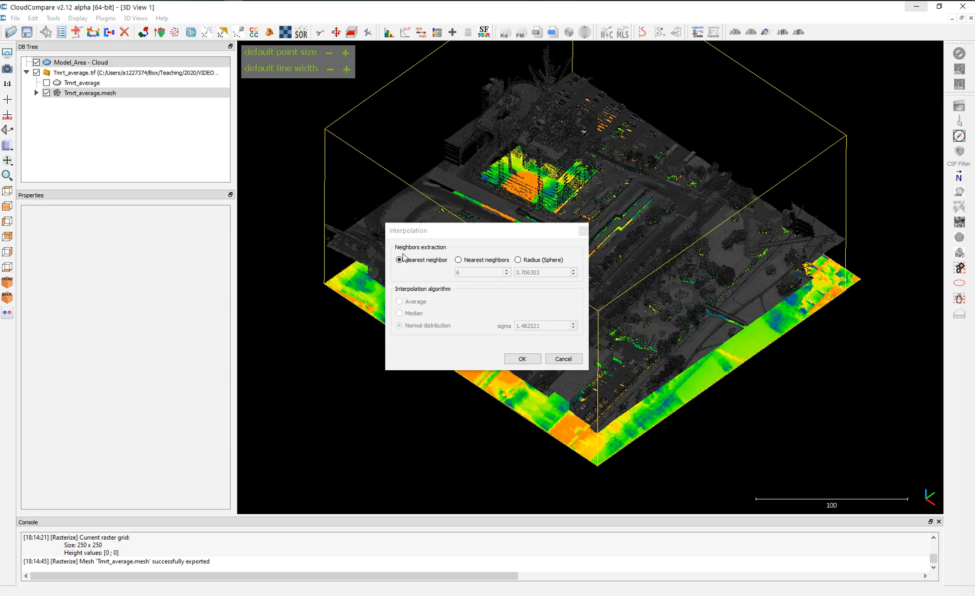
- Try the spherical-radius, average and normal-distribution interpolation options before settling on nearest neighbour
{"action": "left_click", "coordinate": [518, 259]}
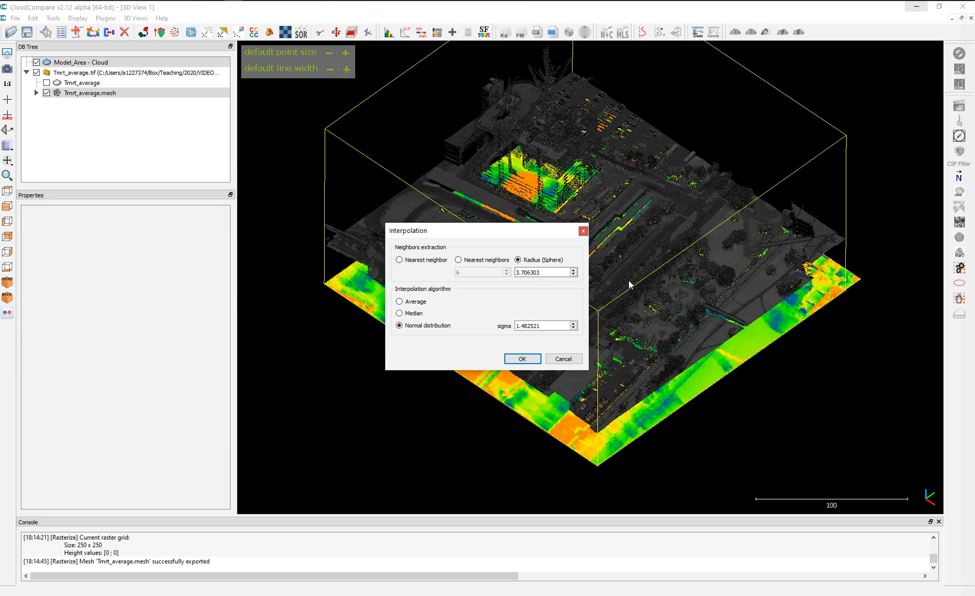
{"action": "mouse_move", "coordinate": [609, 439]}
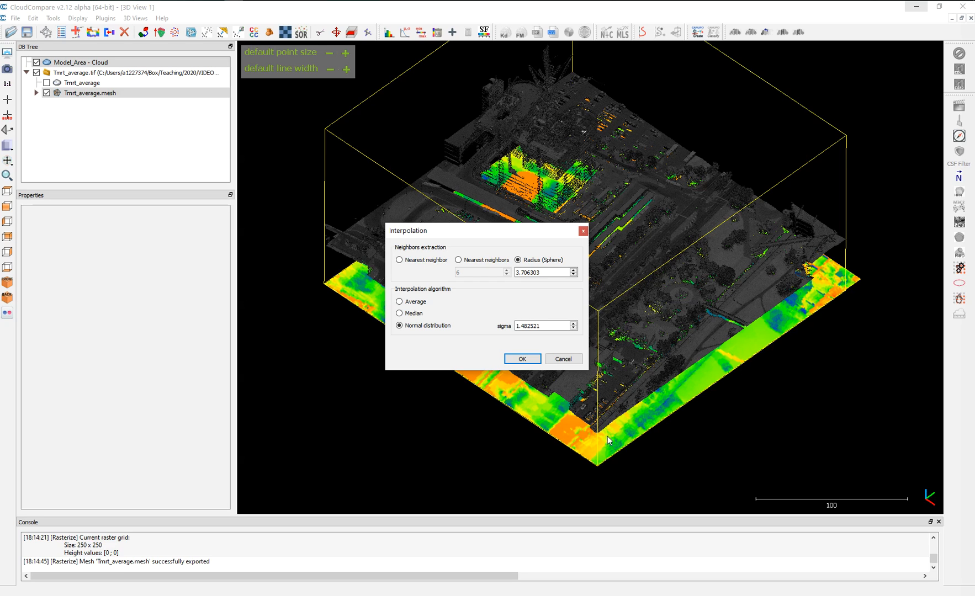
{"action": "left_click", "coordinate": [399, 301]}
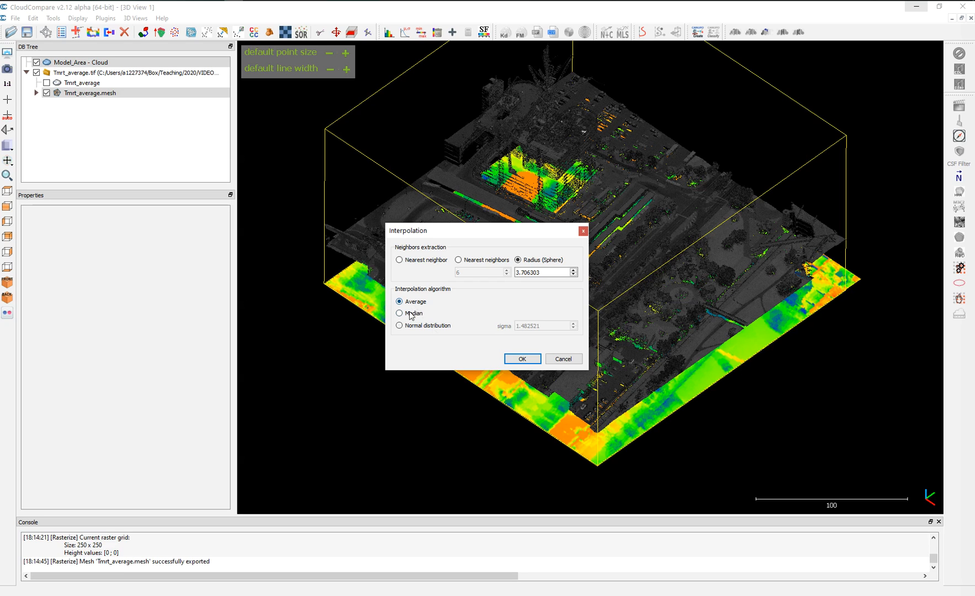
{"action": "left_click", "coordinate": [399, 325]}
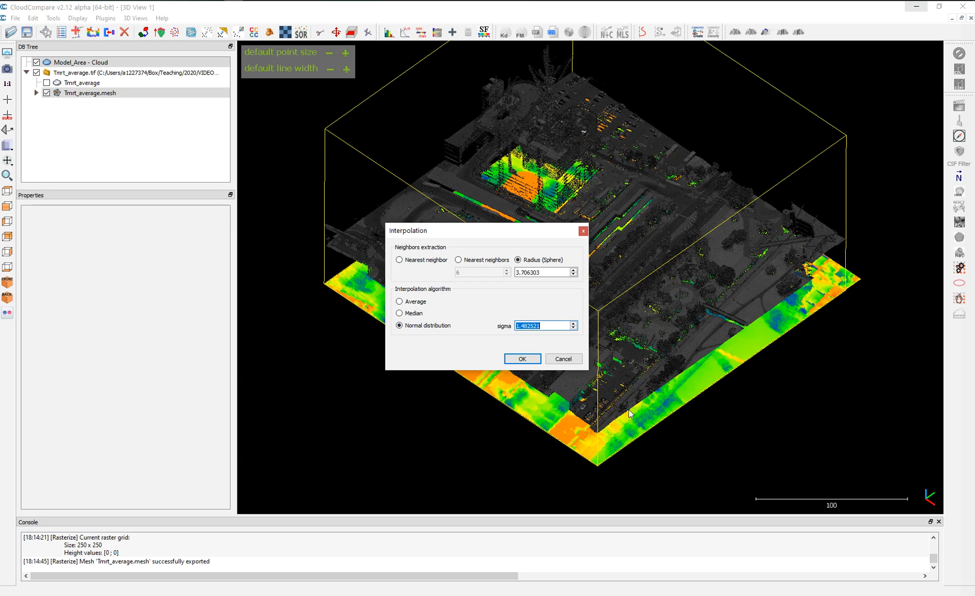
{"action": "mouse_move", "coordinate": [555, 323]}
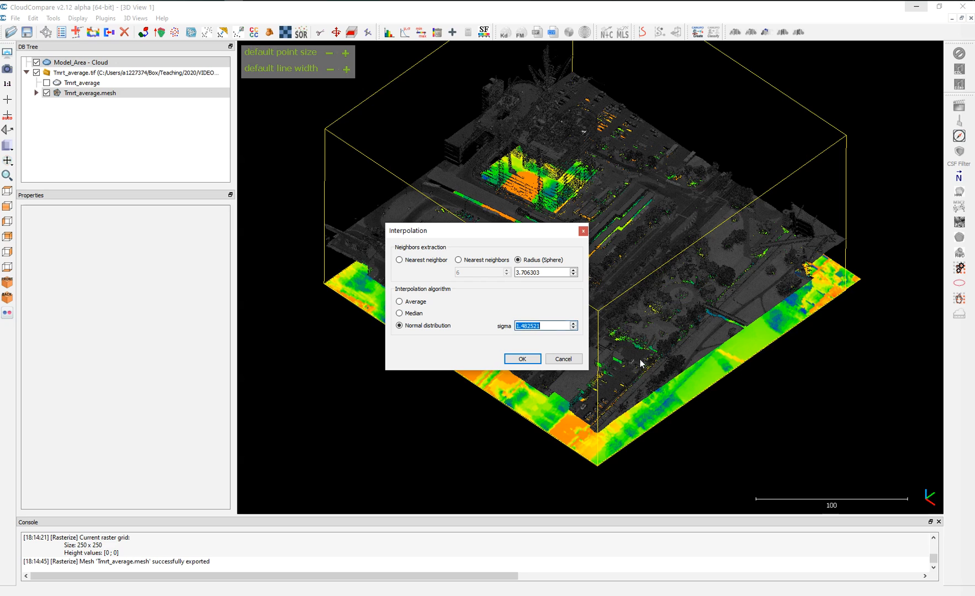
{"action": "mouse_move", "coordinate": [584, 423]}
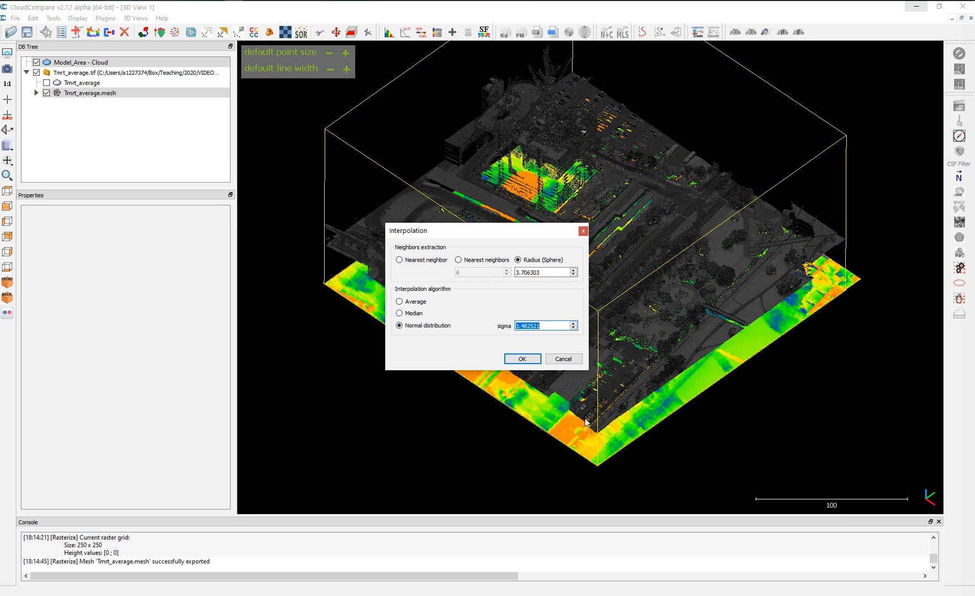
{"action": "mouse_move", "coordinate": [854, 248]}
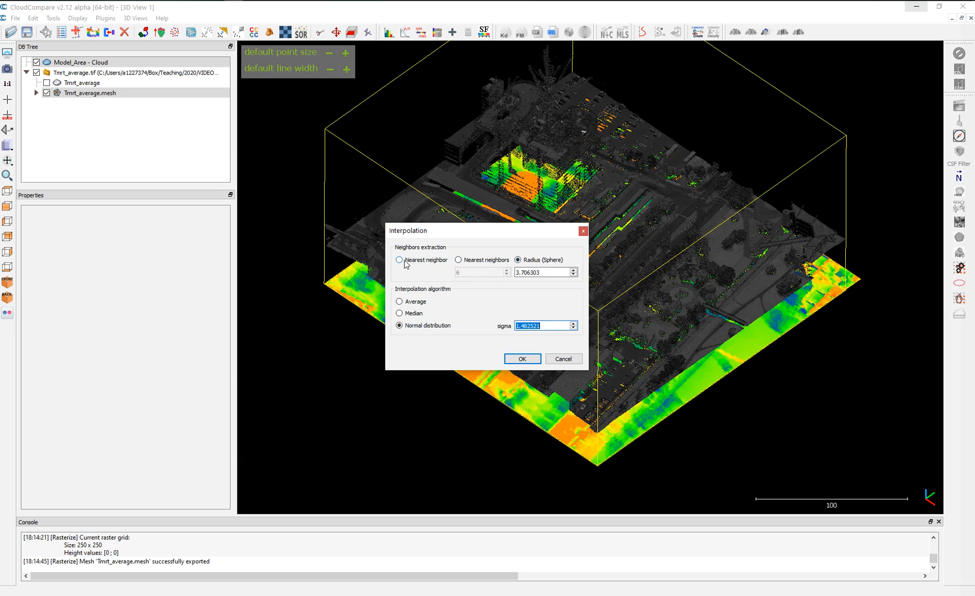
{"action": "left_click", "coordinate": [400, 259]}
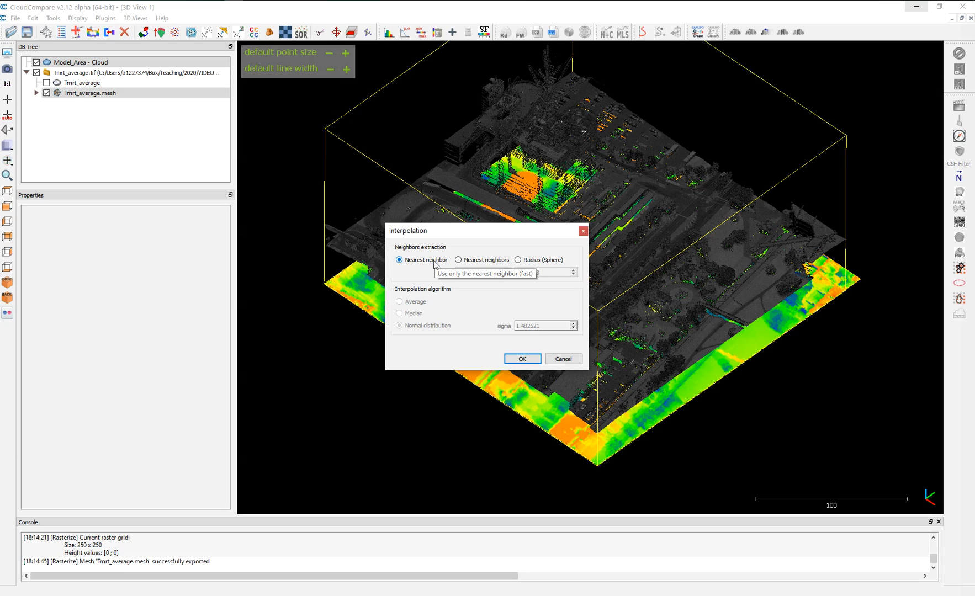
{"action": "mouse_move", "coordinate": [467, 263]}
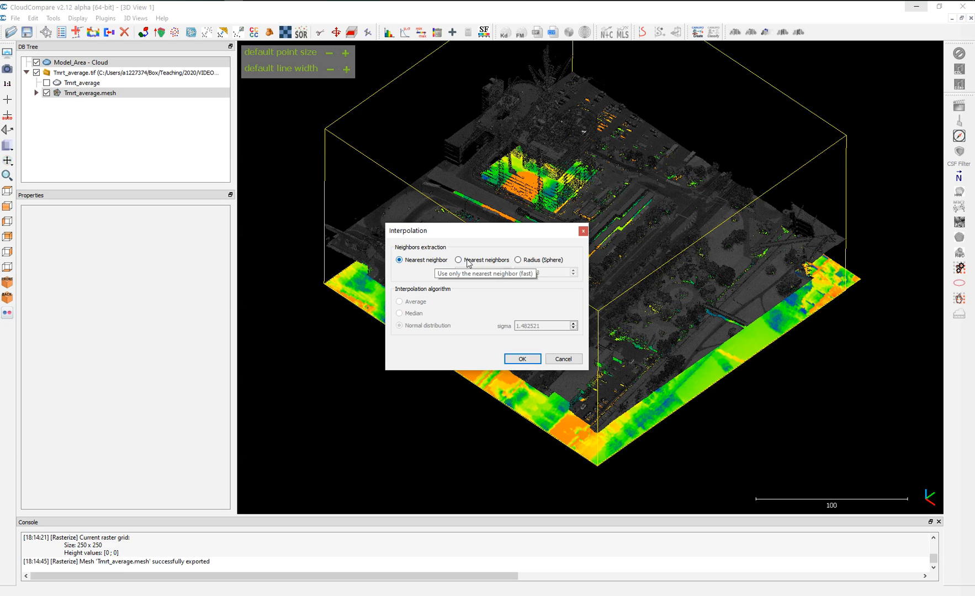
- Run the interpolation with the single nearest neighbour method to transfer Tmrt onto the Model_Area cloud
{"action": "left_click", "coordinate": [458, 260]}
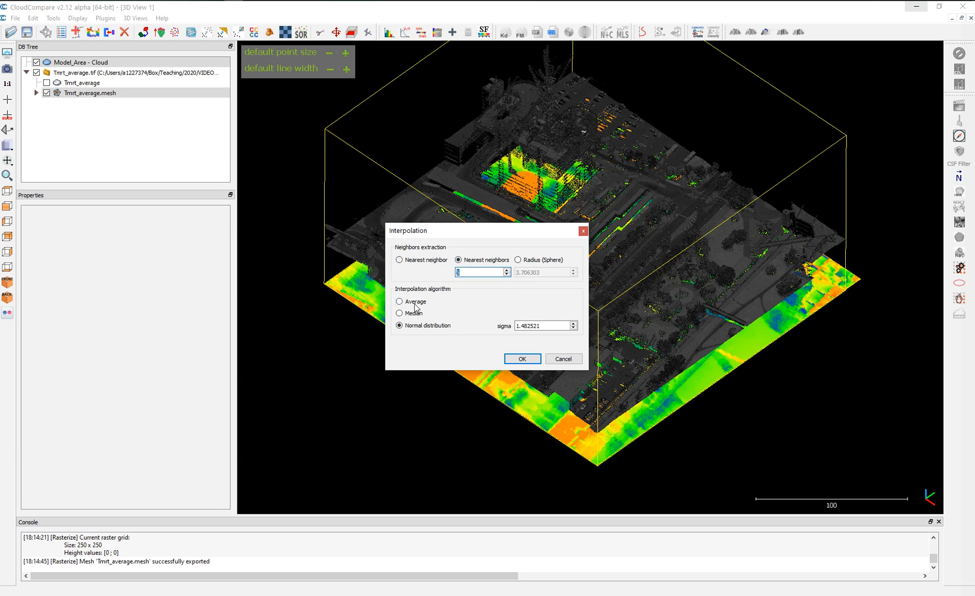
{"action": "mouse_move", "coordinate": [618, 297]}
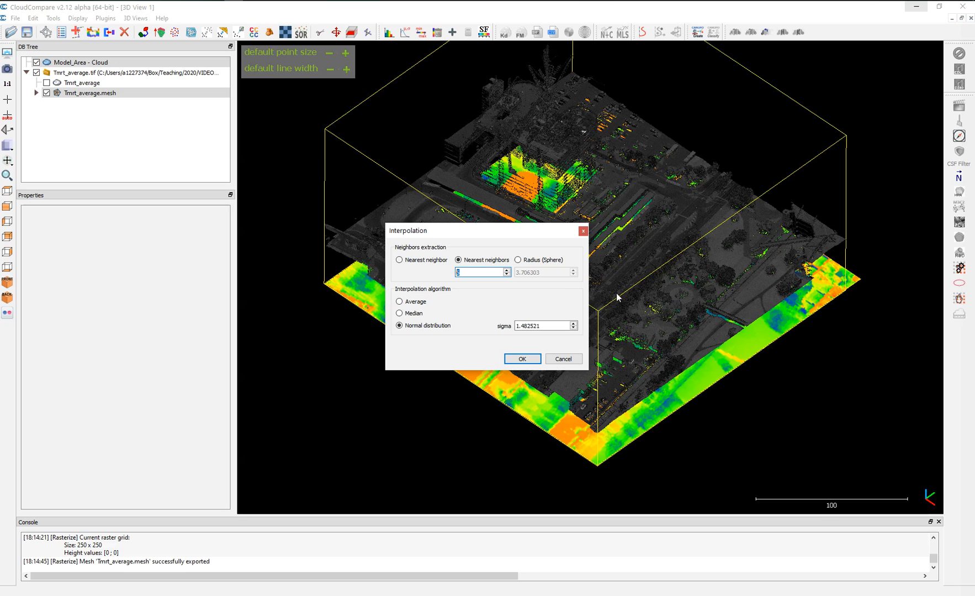
{"action": "mouse_move", "coordinate": [806, 348]}
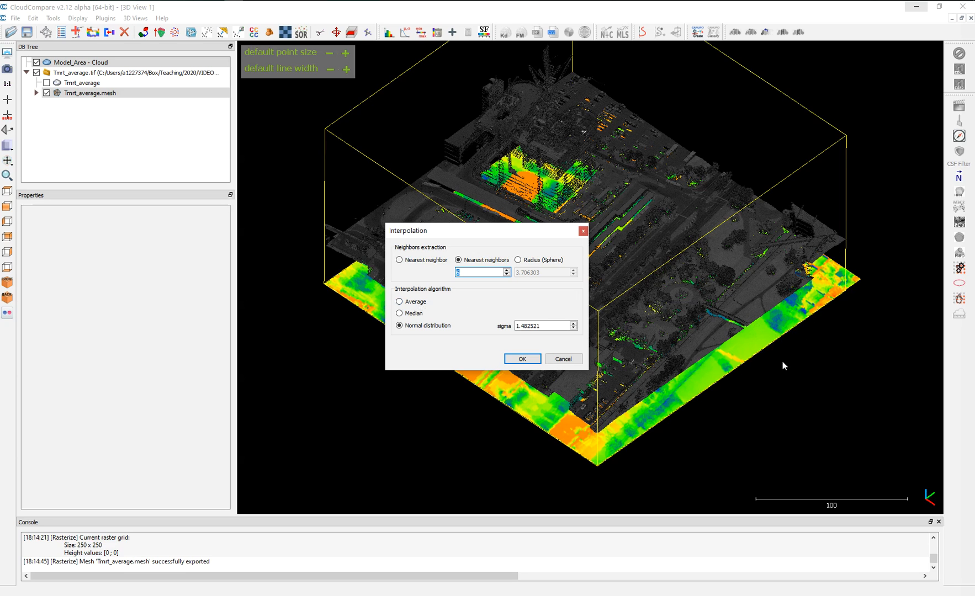
{"action": "mouse_move", "coordinate": [388, 312]}
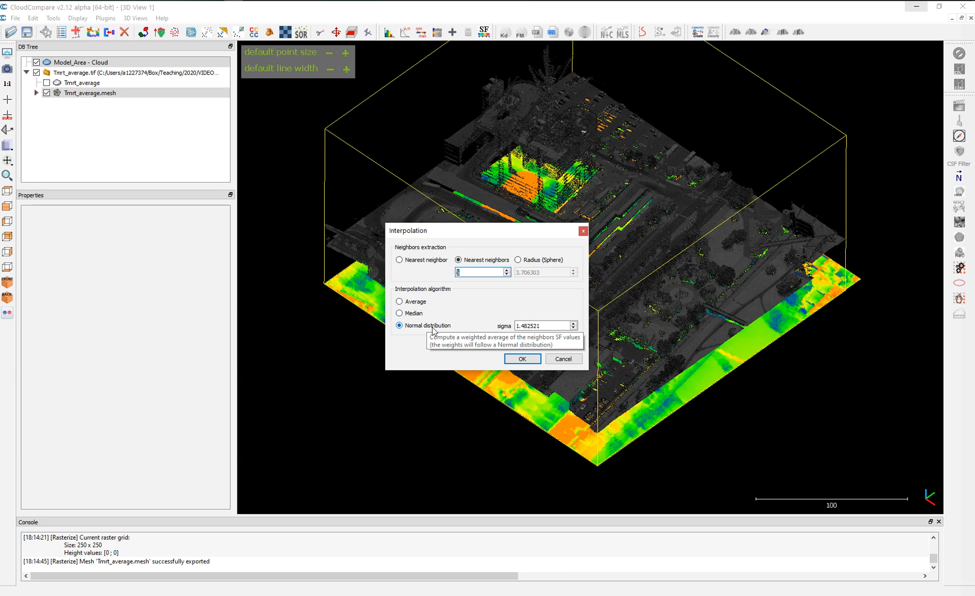
{"action": "left_click", "coordinate": [482, 272]}
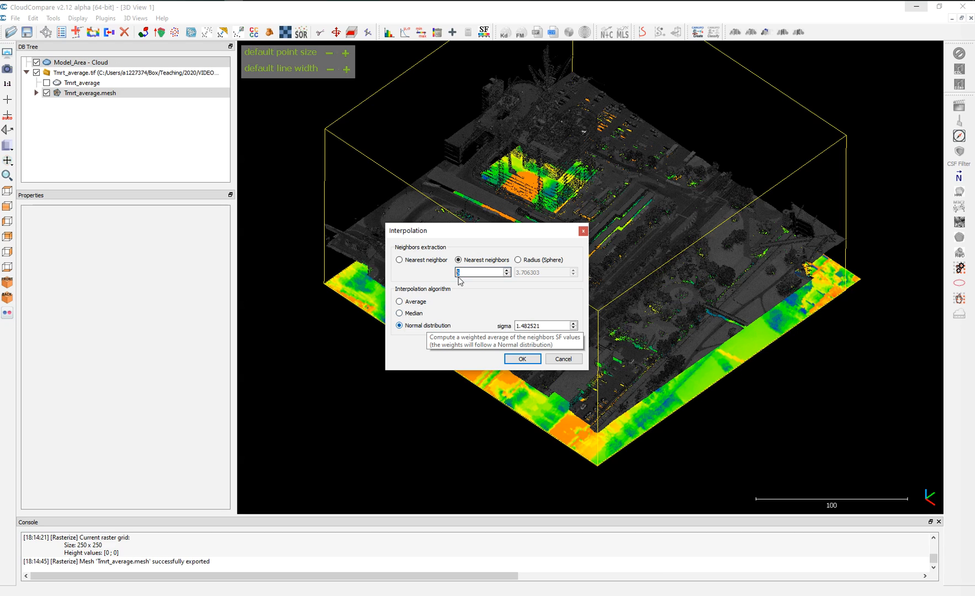
{"action": "left_click", "coordinate": [399, 260]}
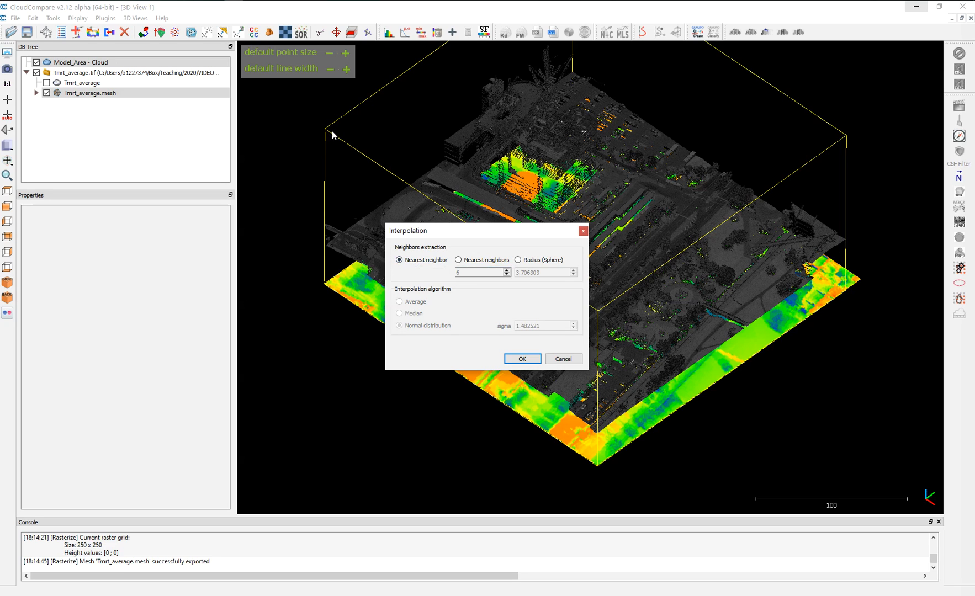
{"action": "mouse_move", "coordinate": [335, 285]}
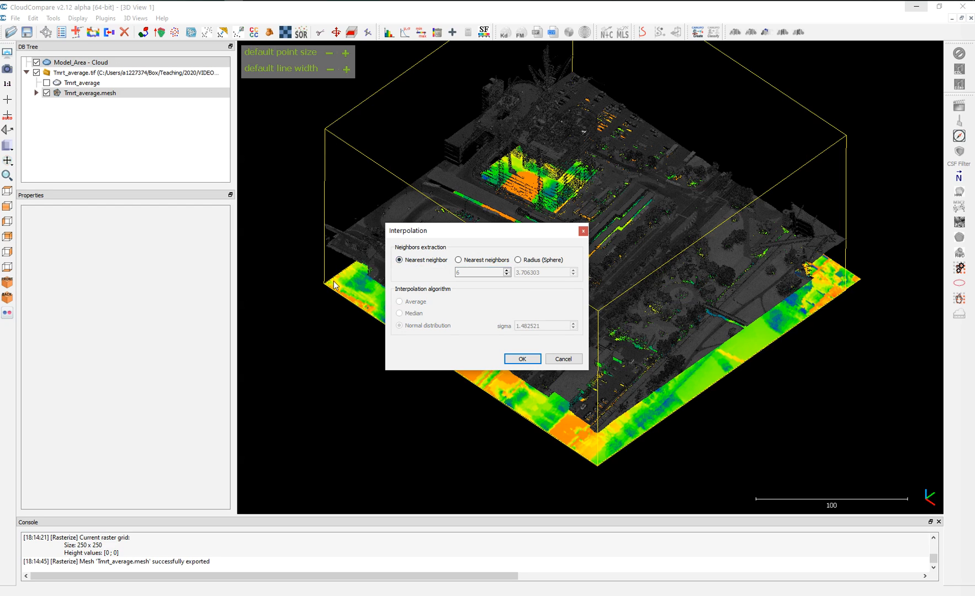
{"action": "mouse_move", "coordinate": [480, 367]}
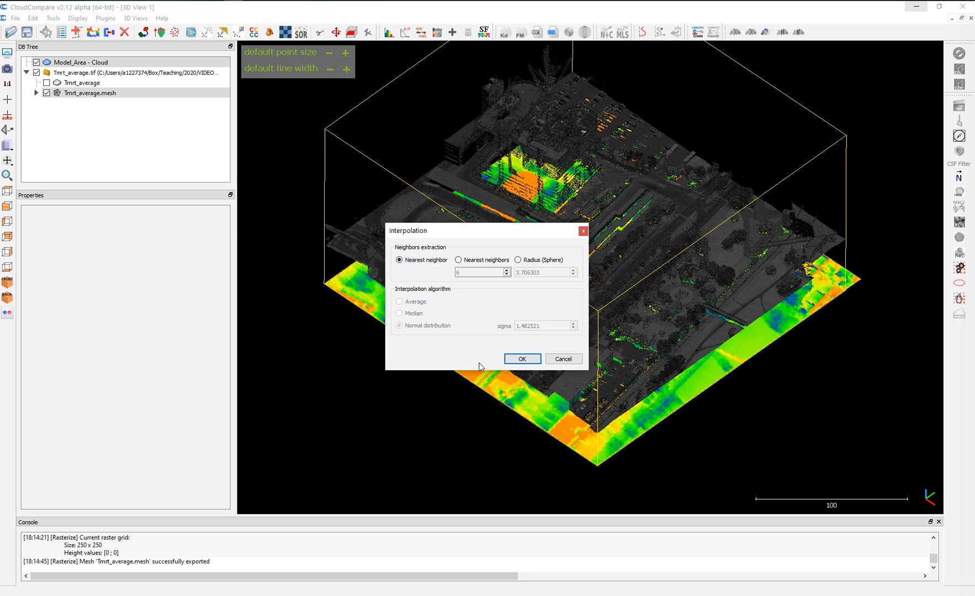
{"action": "left_click", "coordinate": [522, 358]}
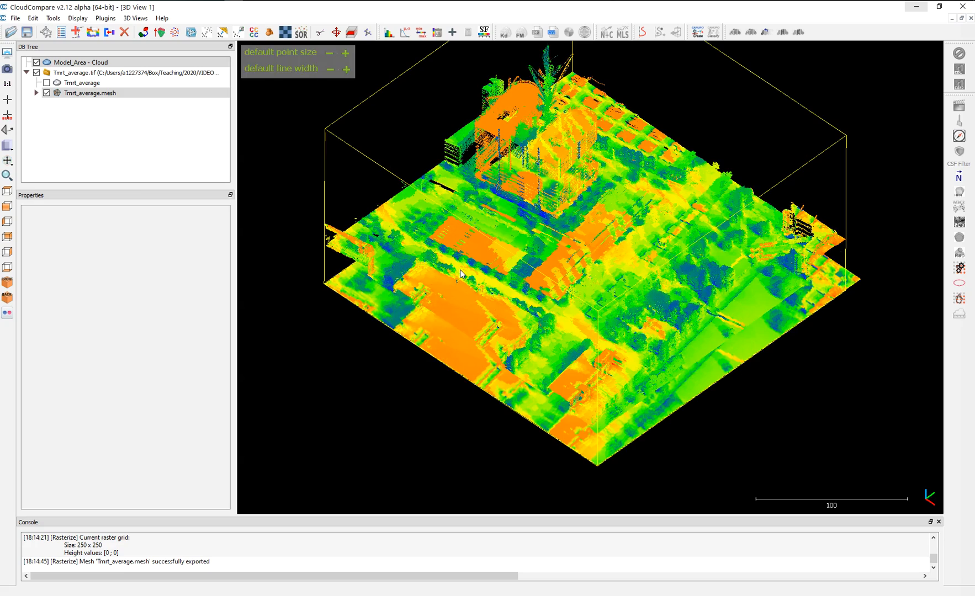
- Hide the Tmrt_average raster so only the temperature-coloured Model_Area cloud shows
{"action": "left_click", "coordinate": [80, 62]}
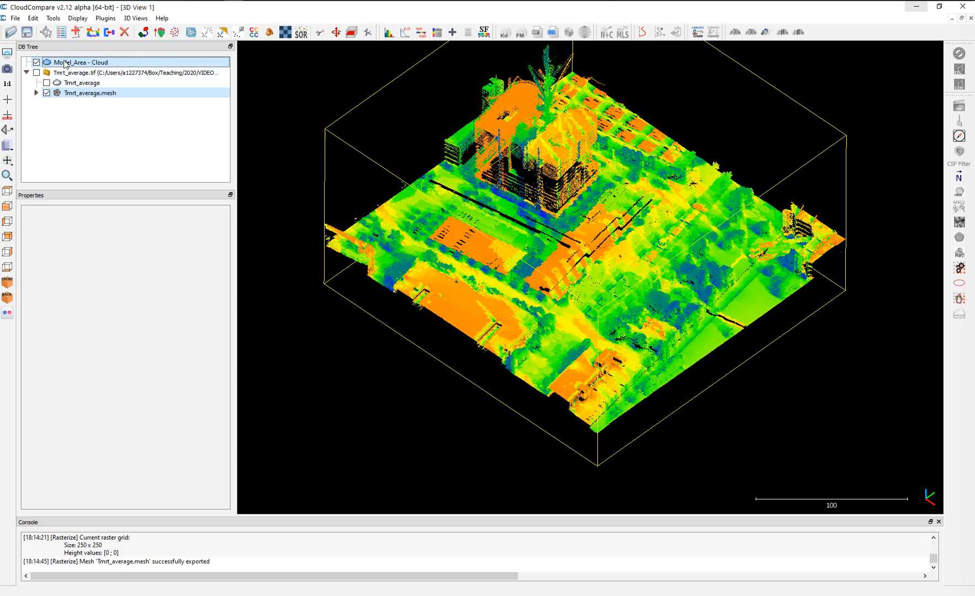
- Check the Tmrt mesh's displayed scalar field, then give the Model_Area cloud the Blue>White>Red colour scale
{"action": "left_click", "coordinate": [89, 93]}
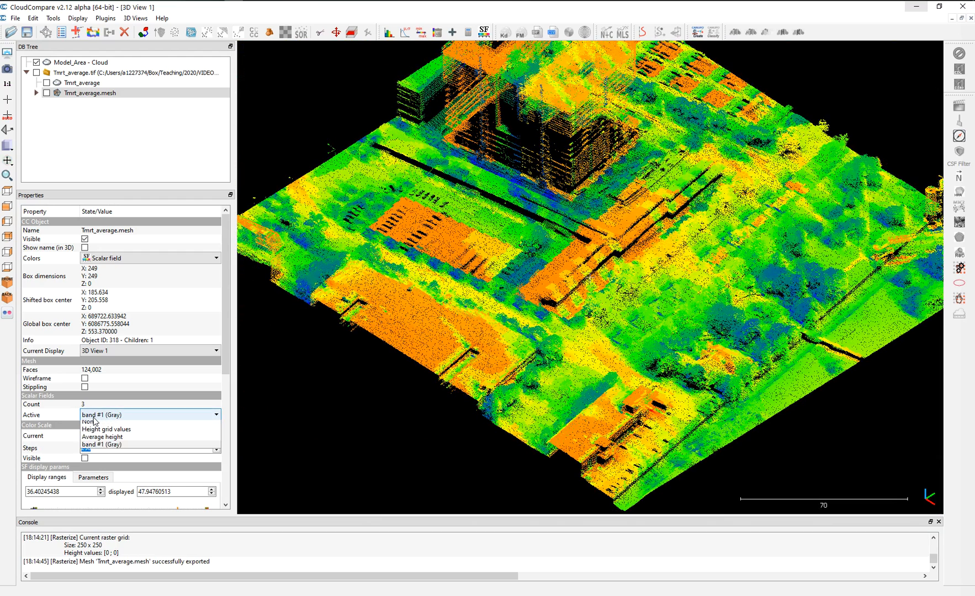
{"action": "left_click", "coordinate": [101, 415]}
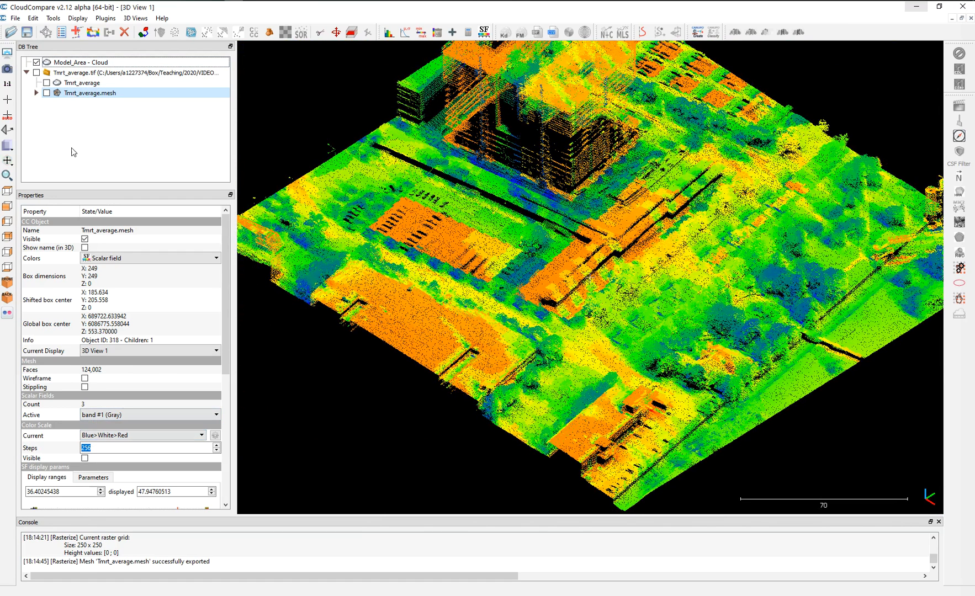
{"action": "left_click", "coordinate": [83, 62]}
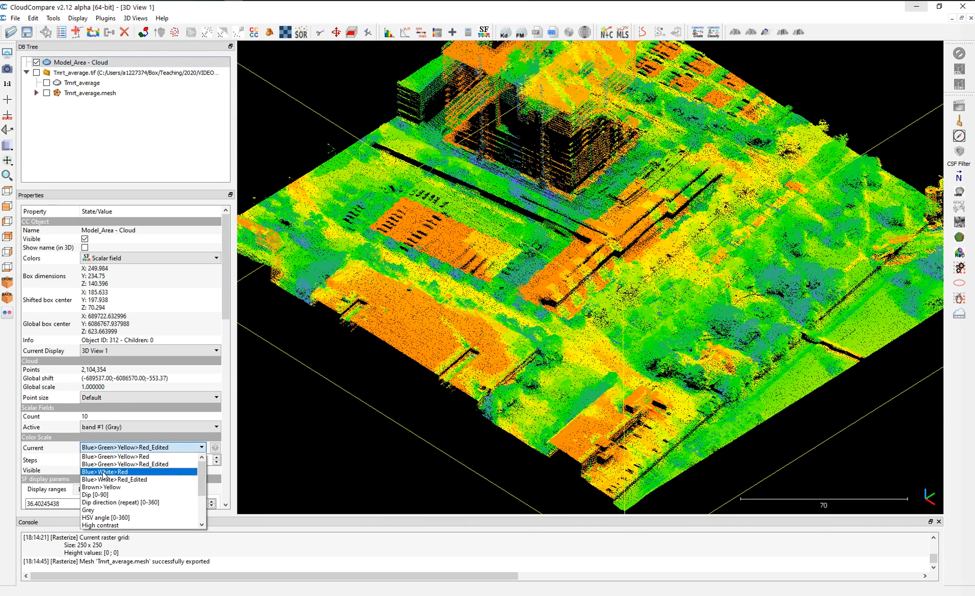
{"action": "left_click", "coordinate": [115, 472]}
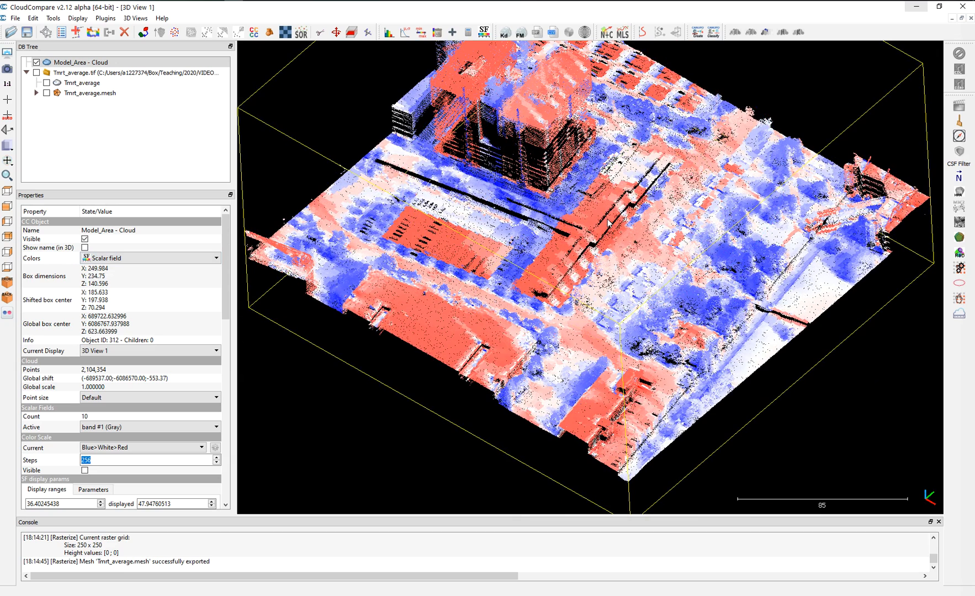
{"action": "mouse_move", "coordinate": [629, 233]}
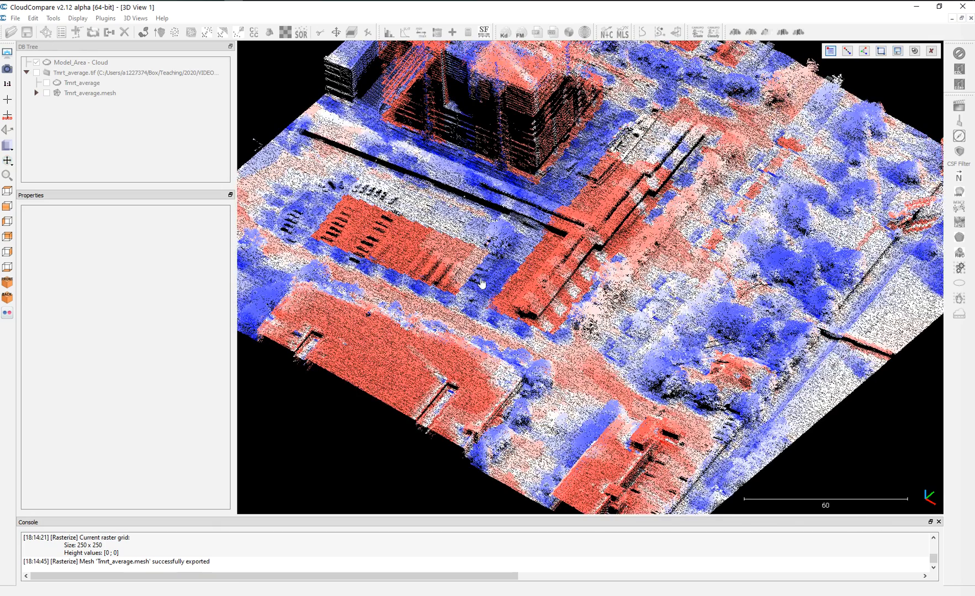
{"action": "mouse_move", "coordinate": [587, 317]}
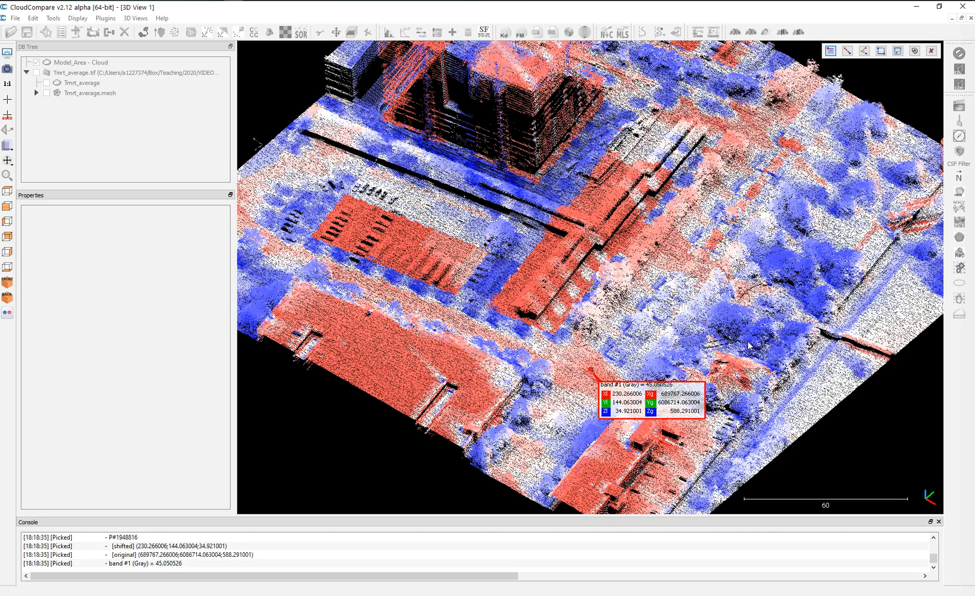
{"action": "left_click", "coordinate": [748, 343]}
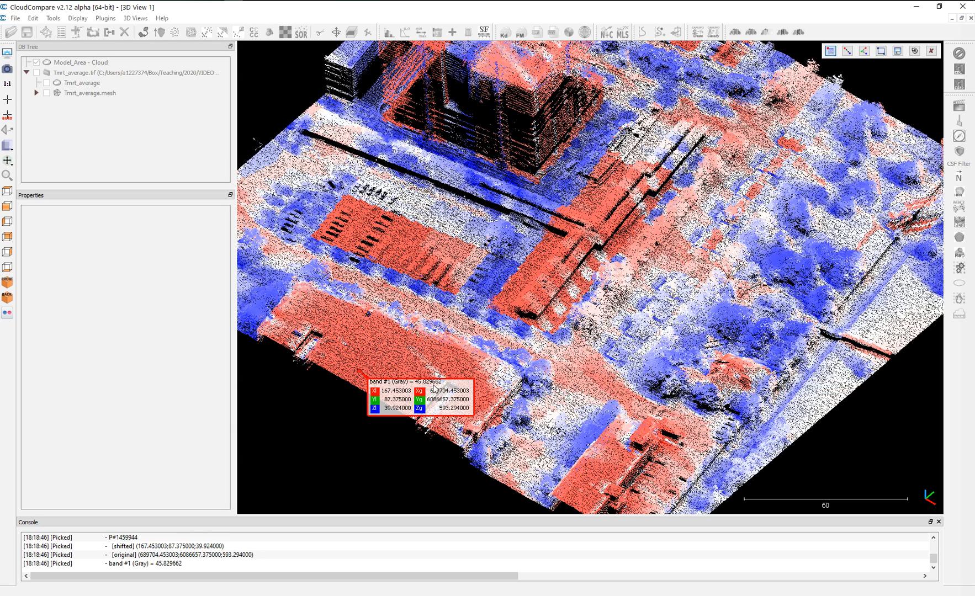
{"action": "left_click", "coordinate": [734, 328]}
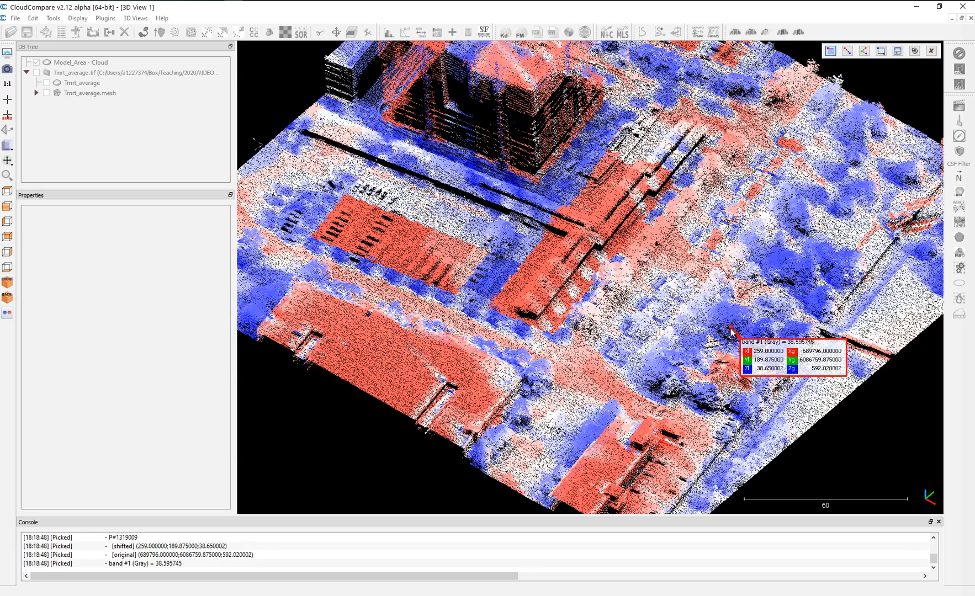
{"action": "scroll", "scroll_direction": "down", "scroll_amount": 3}
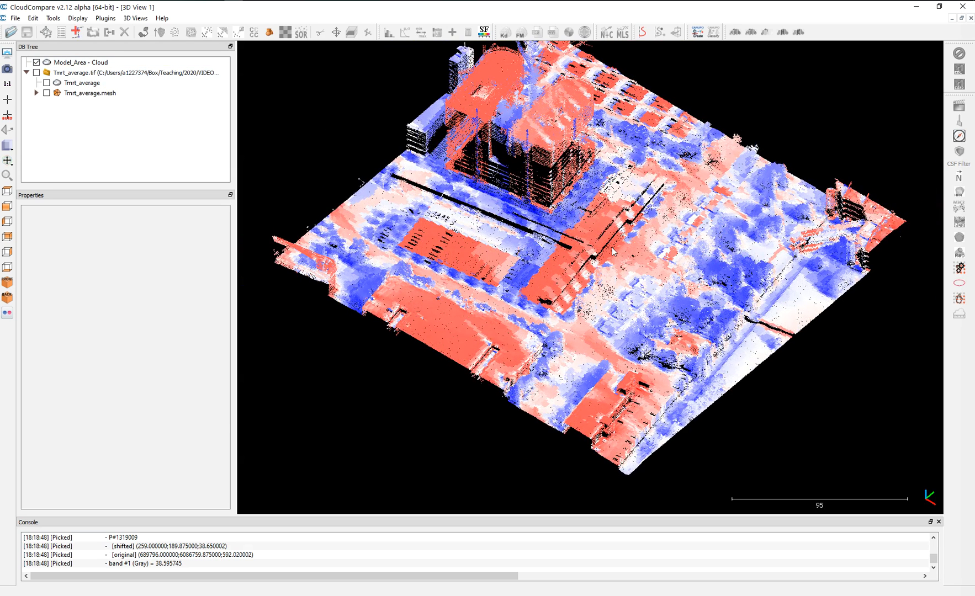
{"action": "left_click", "coordinate": [82, 83]}
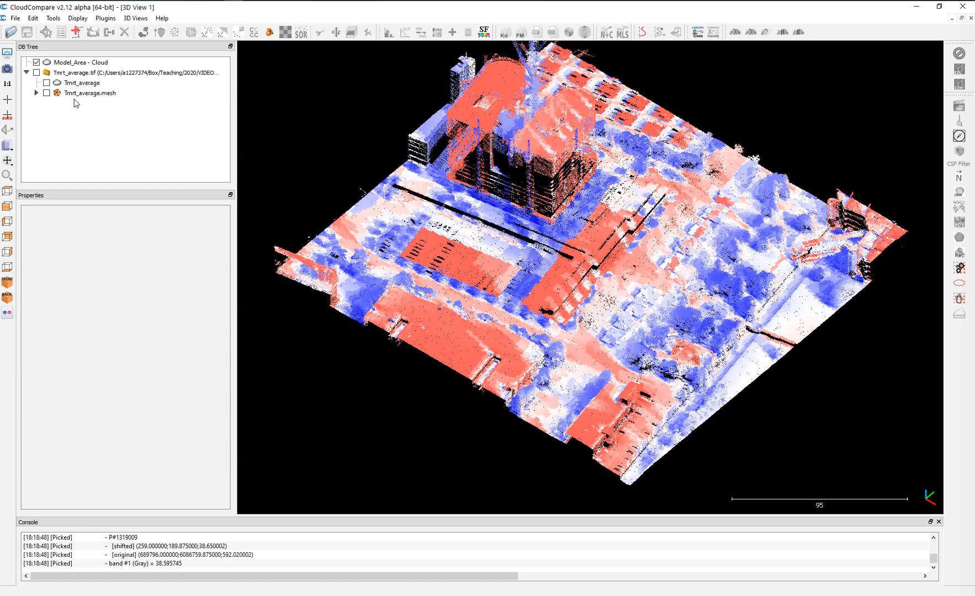
{"action": "left_click", "coordinate": [80, 62]}
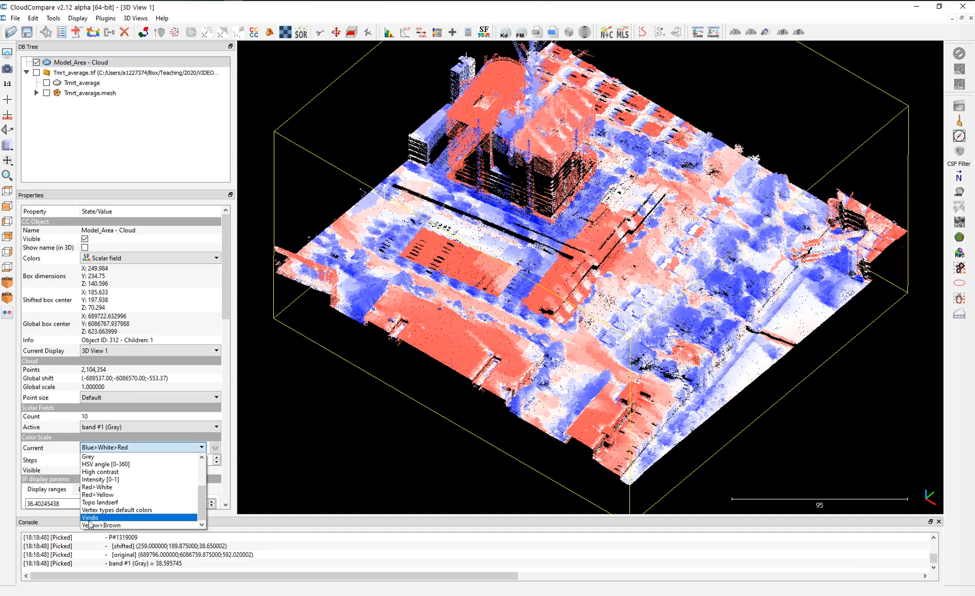
{"action": "left_click", "coordinate": [90, 517]}
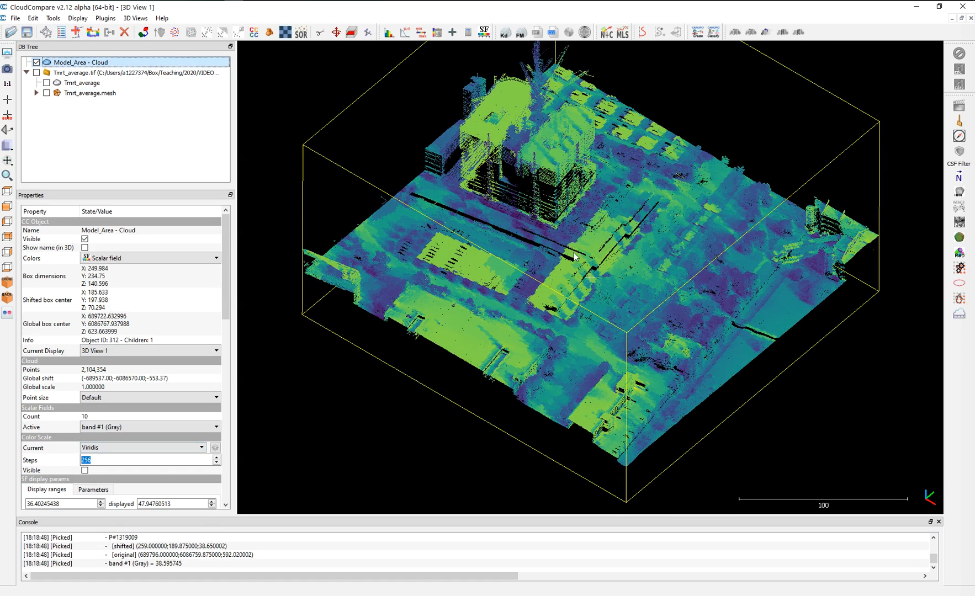
{"action": "left_click", "coordinate": [142, 447]}
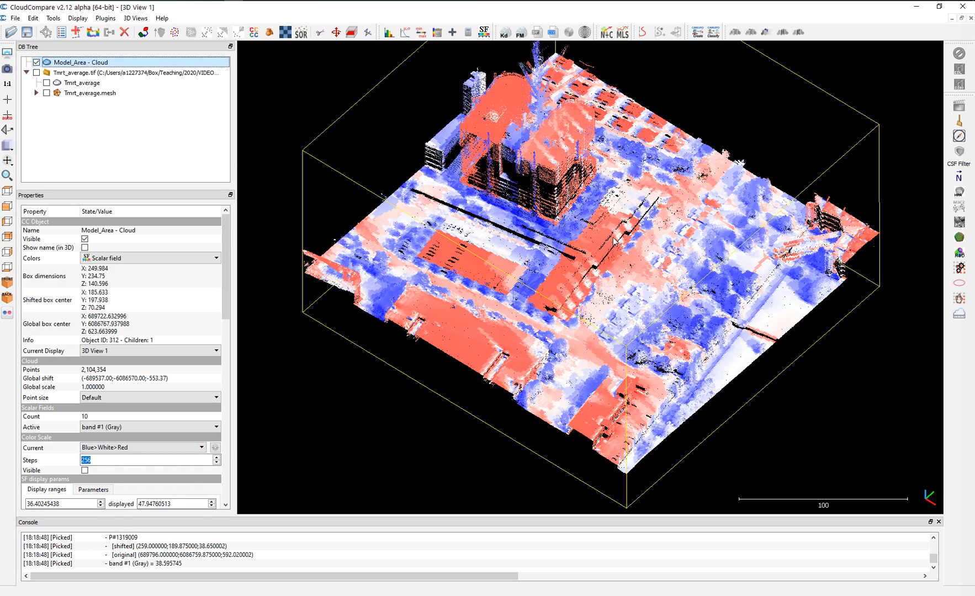
{"action": "left_click", "coordinate": [32, 17]}
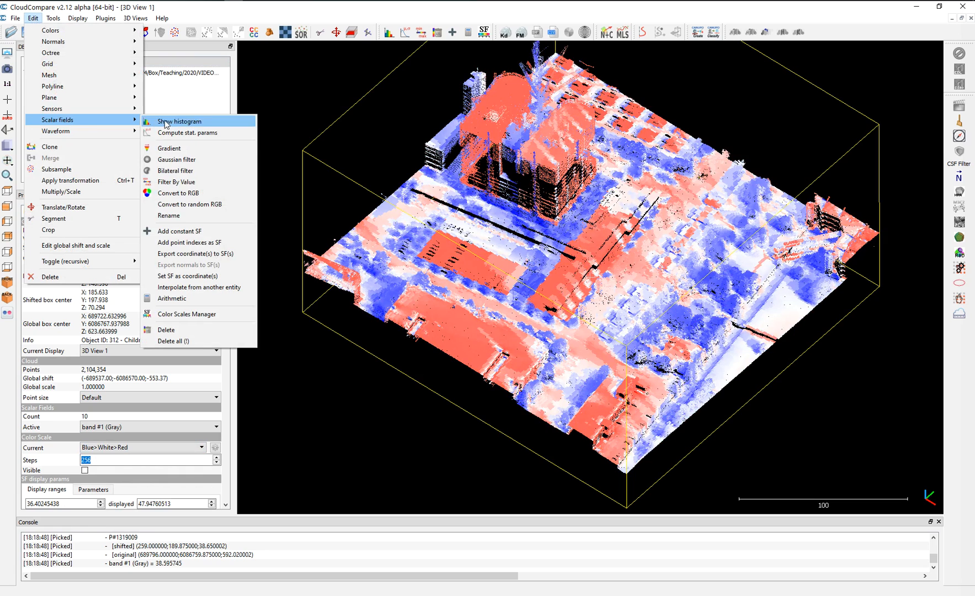
{"action": "mouse_move", "coordinate": [206, 193]}
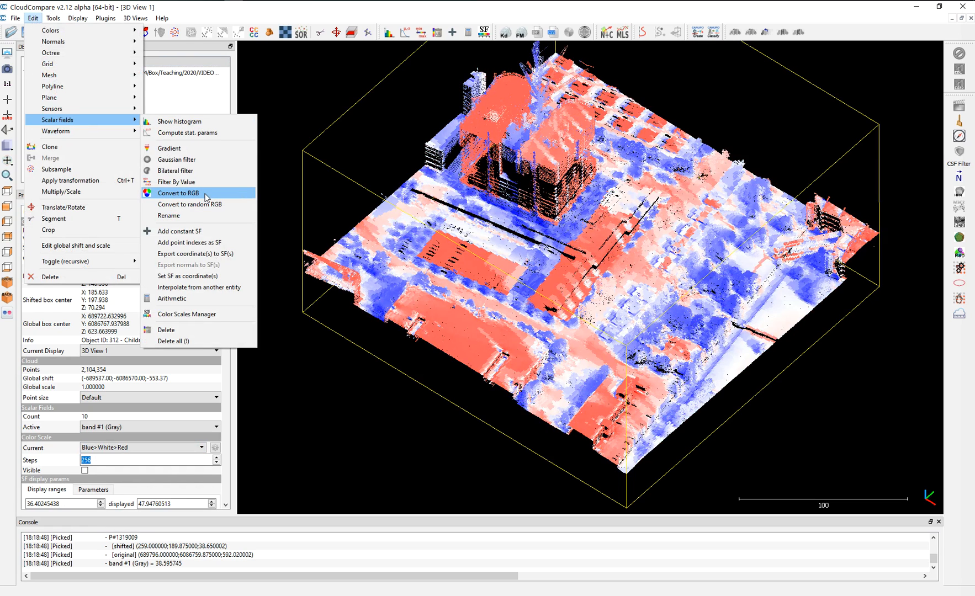
- Convert the Tmrt scalar colouring to RGB, replacing rather than mixing existing colours
{"action": "left_click", "coordinate": [179, 194]}
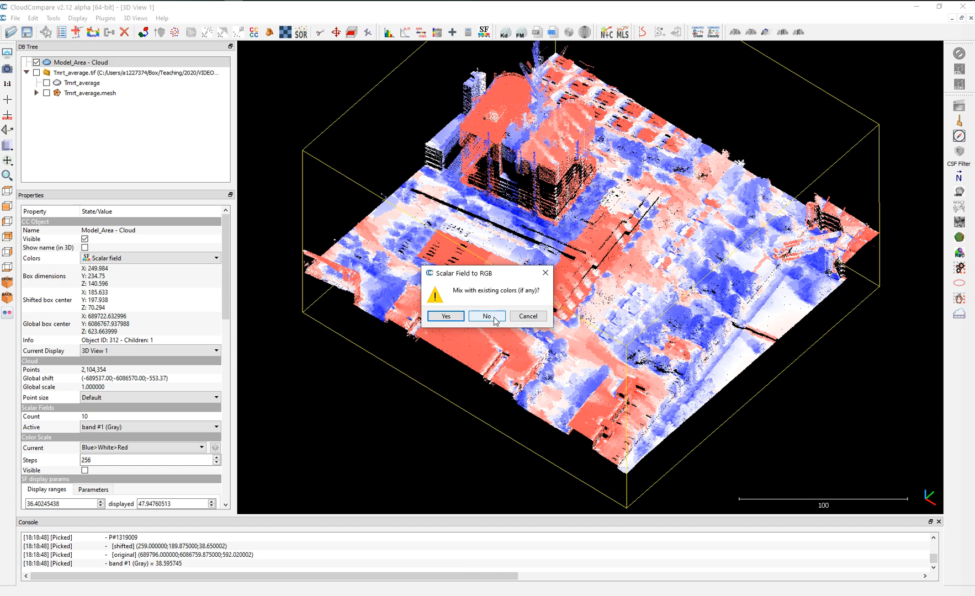
{"action": "left_click", "coordinate": [487, 316]}
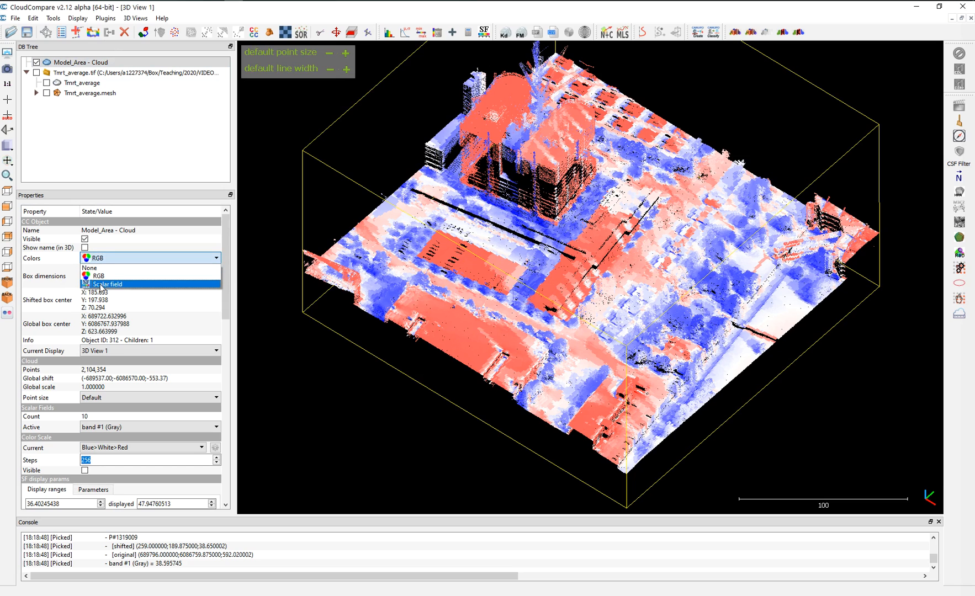
- Switch the scalar scale to Grey and confirm the baked RGB colours stay blue-white-red
{"action": "left_click", "coordinate": [96, 275]}
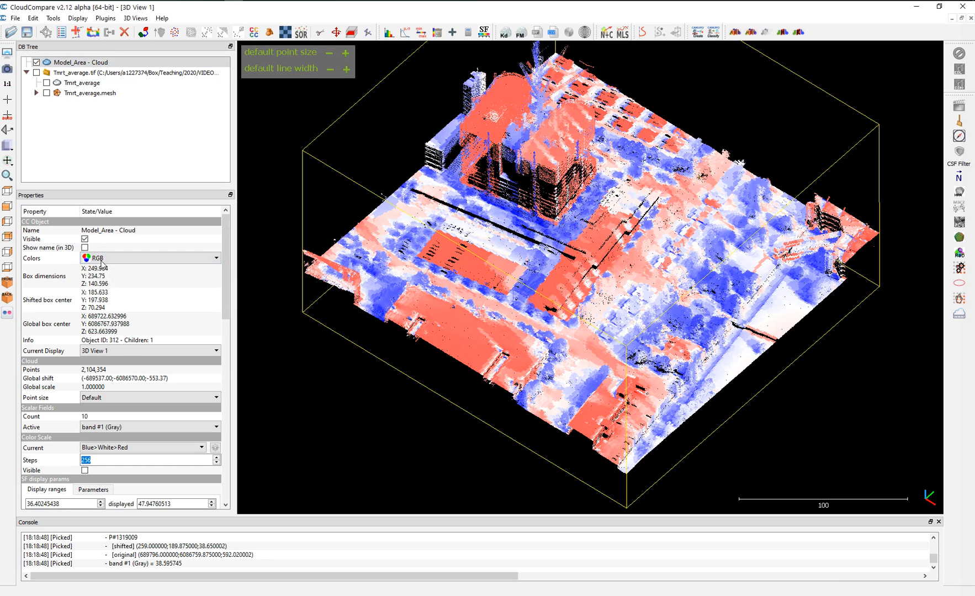
{"action": "left_click", "coordinate": [149, 259]}
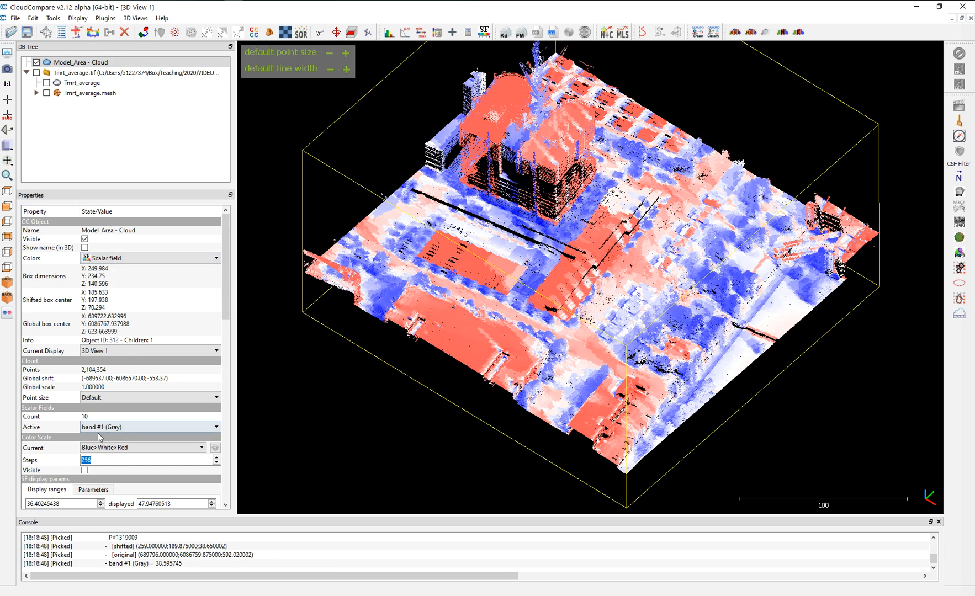
{"action": "left_click", "coordinate": [144, 447]}
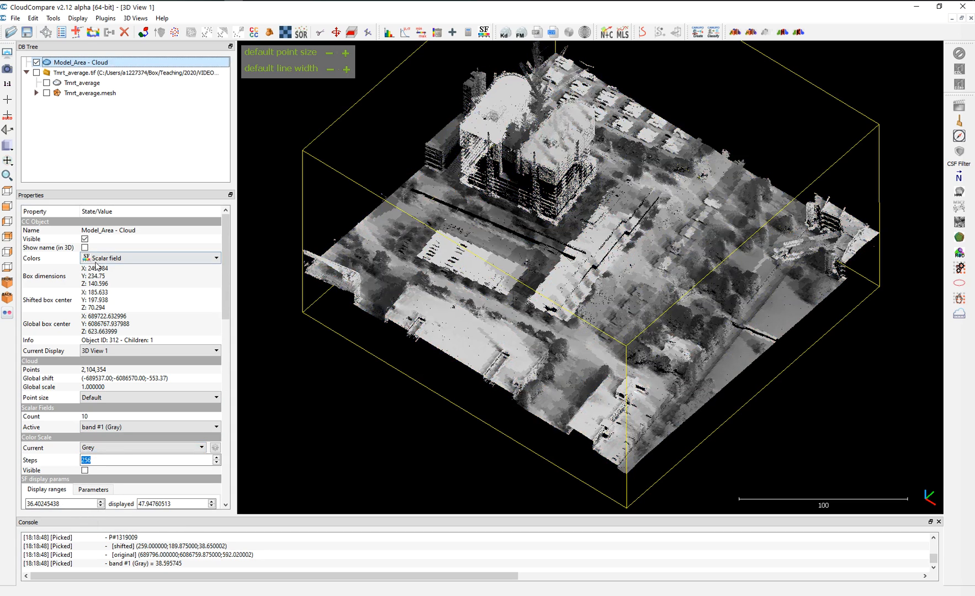
{"action": "left_click", "coordinate": [149, 258]}
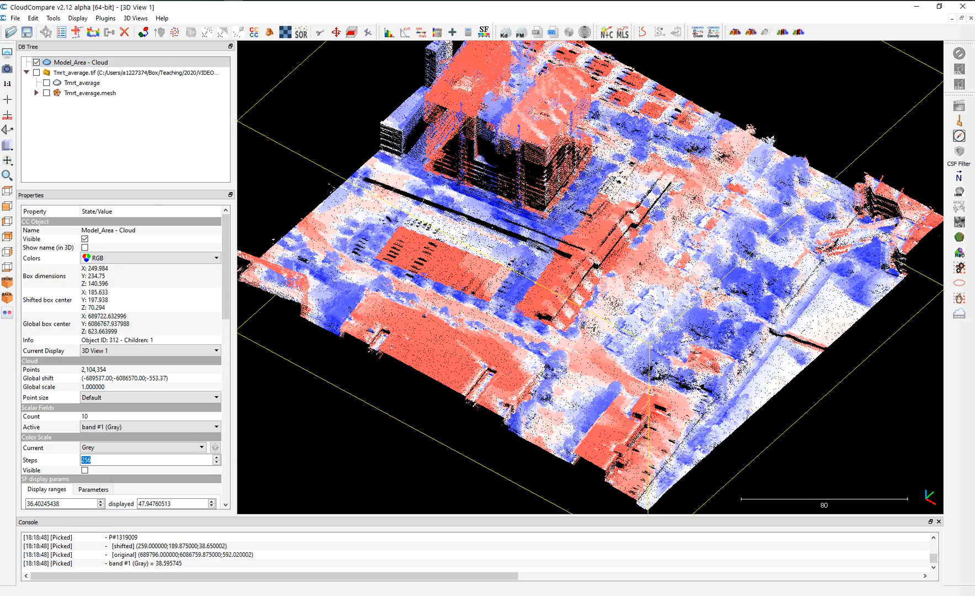
- Pick two points on the cloud to read their MRT band #1 values in the label and console
{"action": "left_click", "coordinate": [637, 277]}
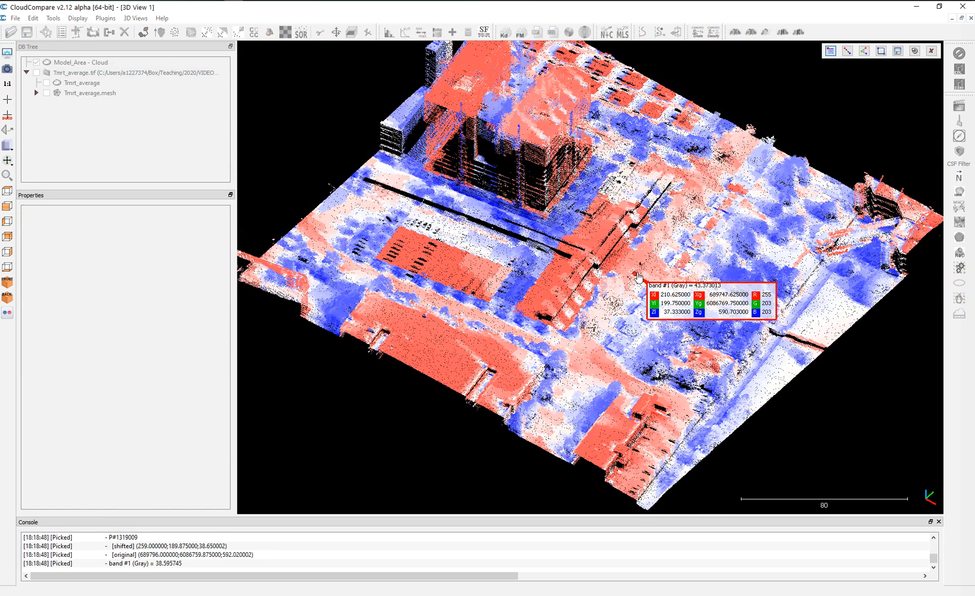
{"action": "left_click", "coordinate": [634, 278]}
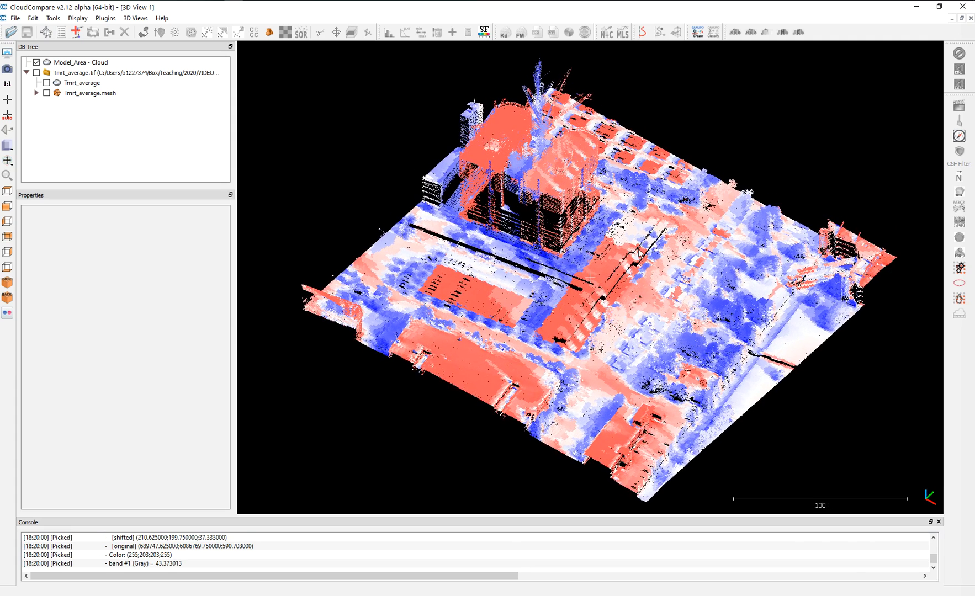
- Colour Model_Area by Classification and narrow the displayed range to grey out buildings
{"action": "left_click", "coordinate": [84, 62]}
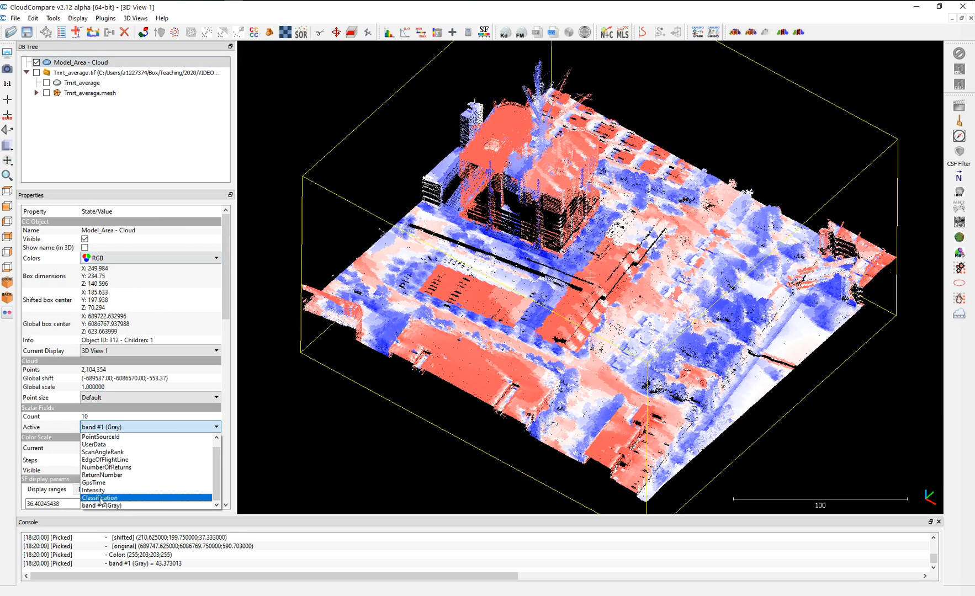
{"action": "left_click", "coordinate": [100, 498]}
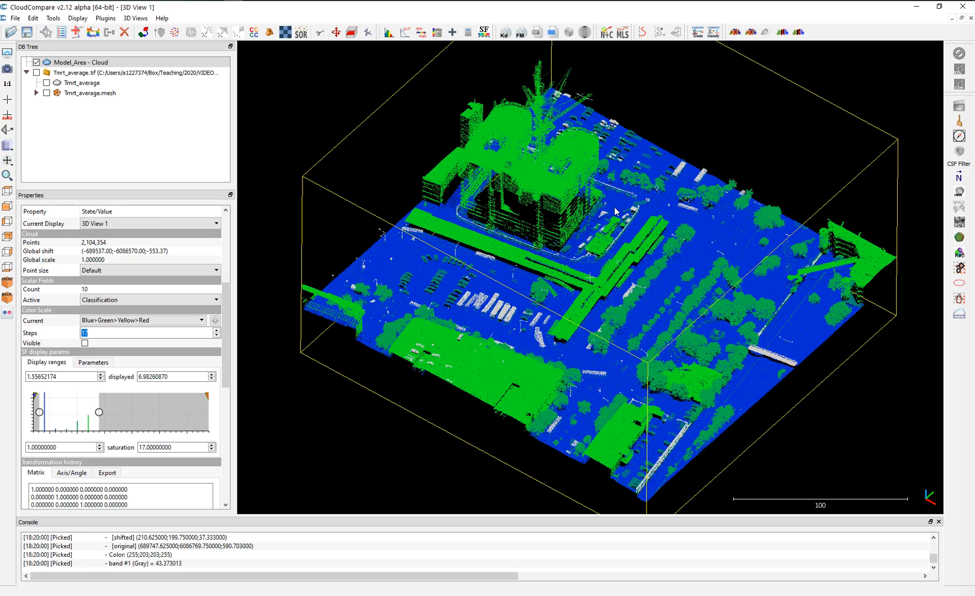
{"action": "left_click_drag", "start_coordinate": [97, 413], "coordinate": [84, 413]}
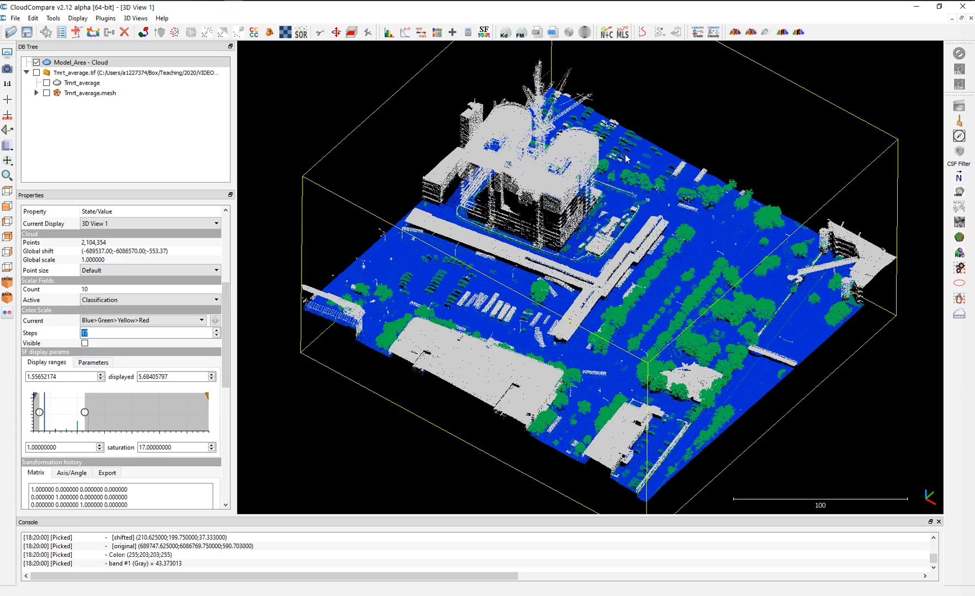
{"action": "mouse_move", "coordinate": [552, 154]}
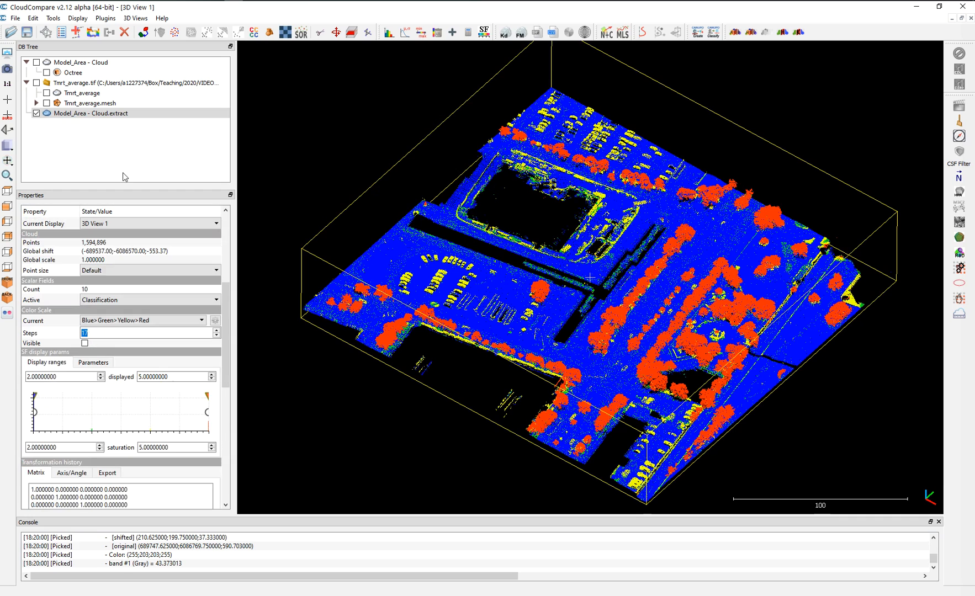
- Show the extracted non-building cloud by its MRT field in blue-white-red
{"action": "left_click", "coordinate": [201, 320]}
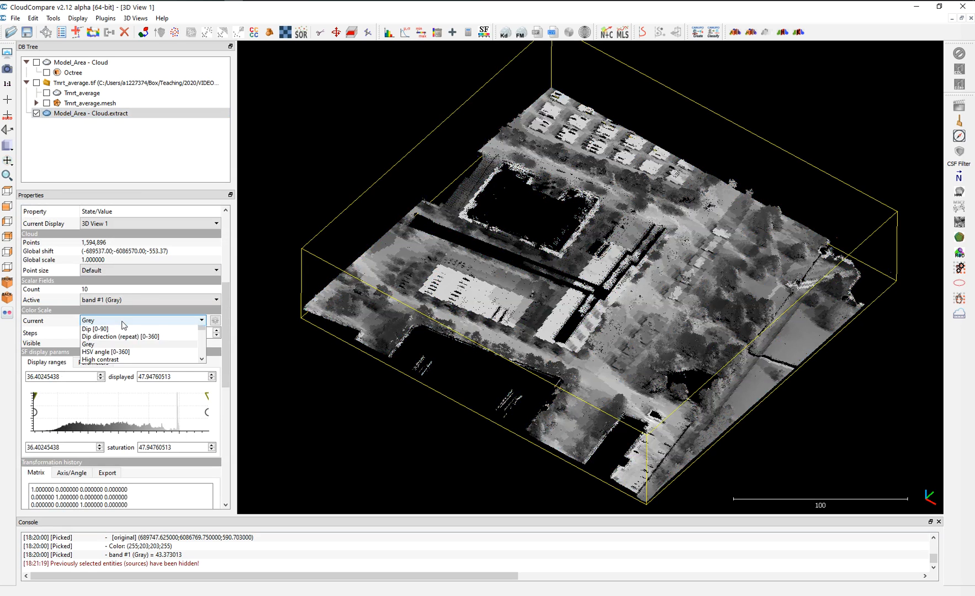
{"action": "left_click", "coordinate": [118, 320]}
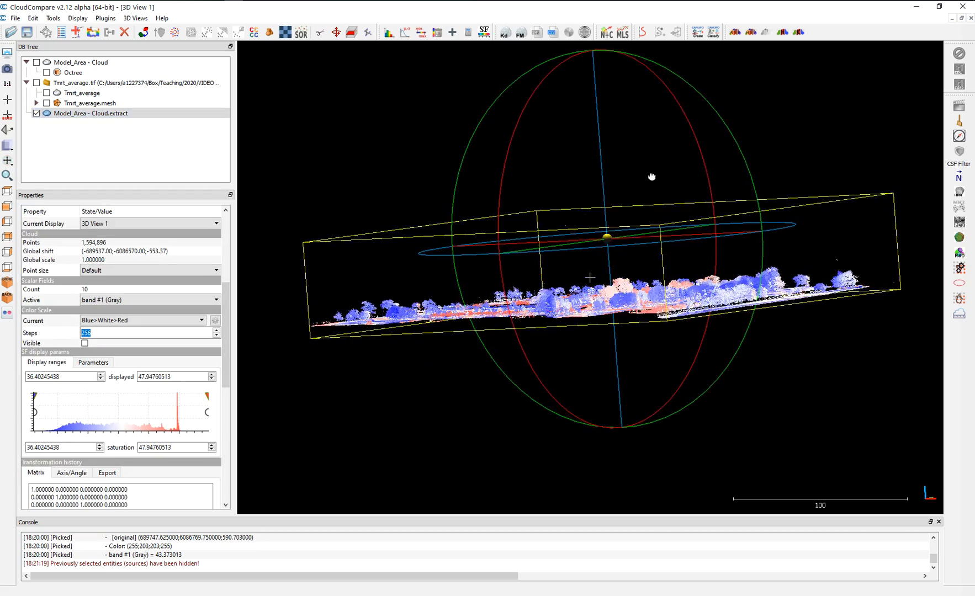
{"action": "left_click_drag", "start_coordinate": [651, 176], "coordinate": [640, 346]}
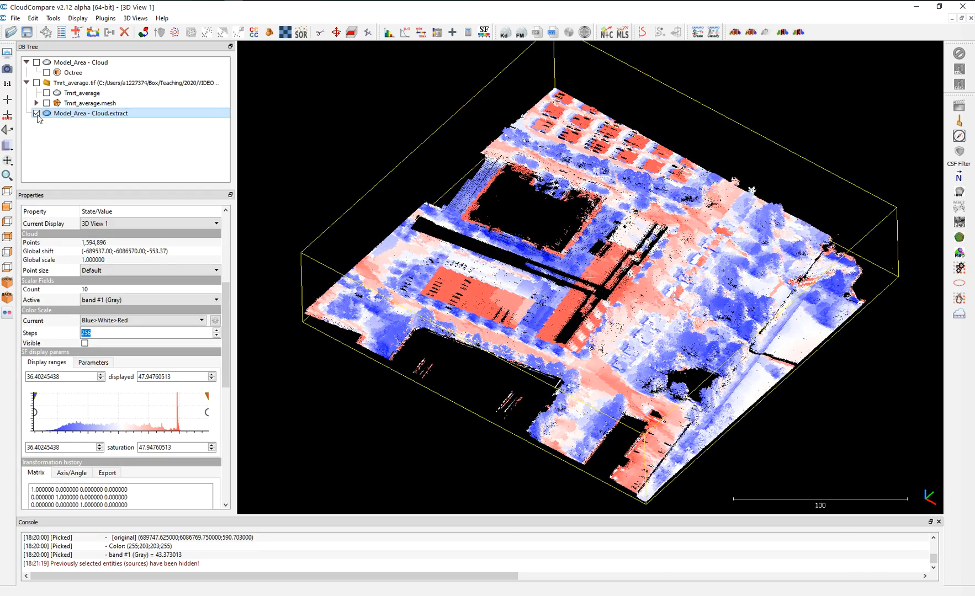
- Hide the extract and make the original Model_Area cloud visible again
{"action": "left_click", "coordinate": [36, 112]}
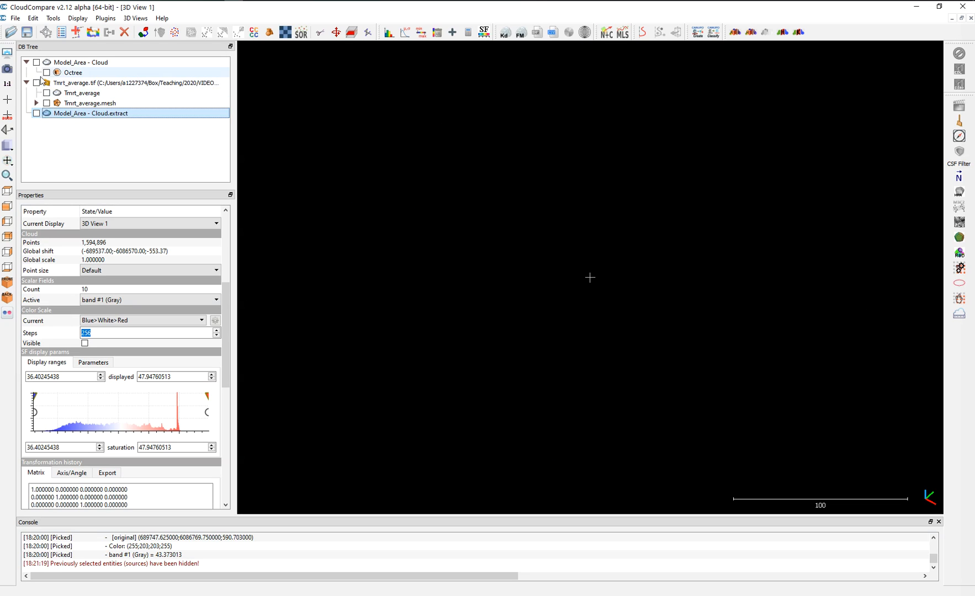
{"action": "left_click", "coordinate": [81, 62]}
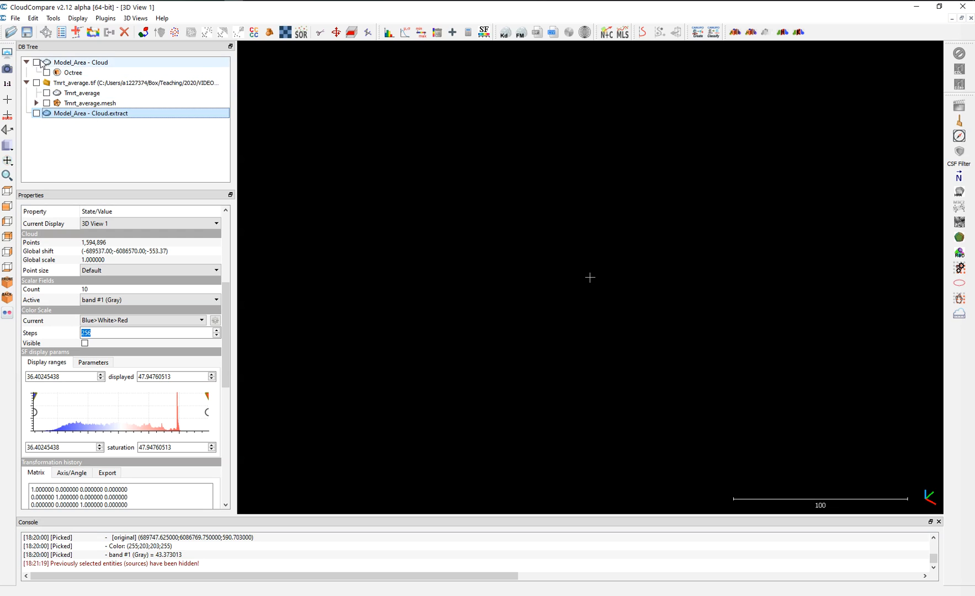
{"action": "left_click", "coordinate": [36, 62]}
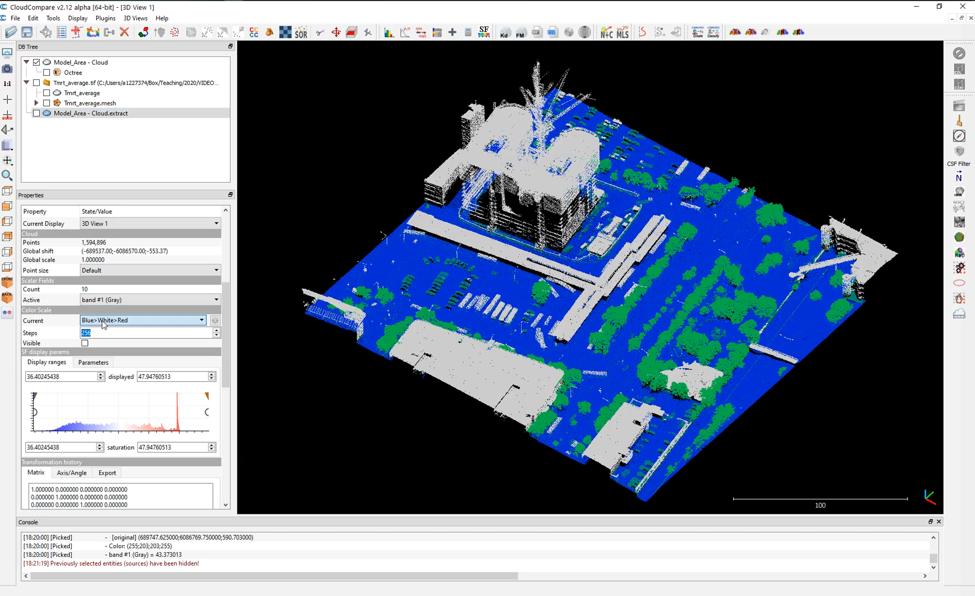
- Colour the original cloud by the MRT field with the Blue>White>Red scale
{"action": "left_click", "coordinate": [82, 93]}
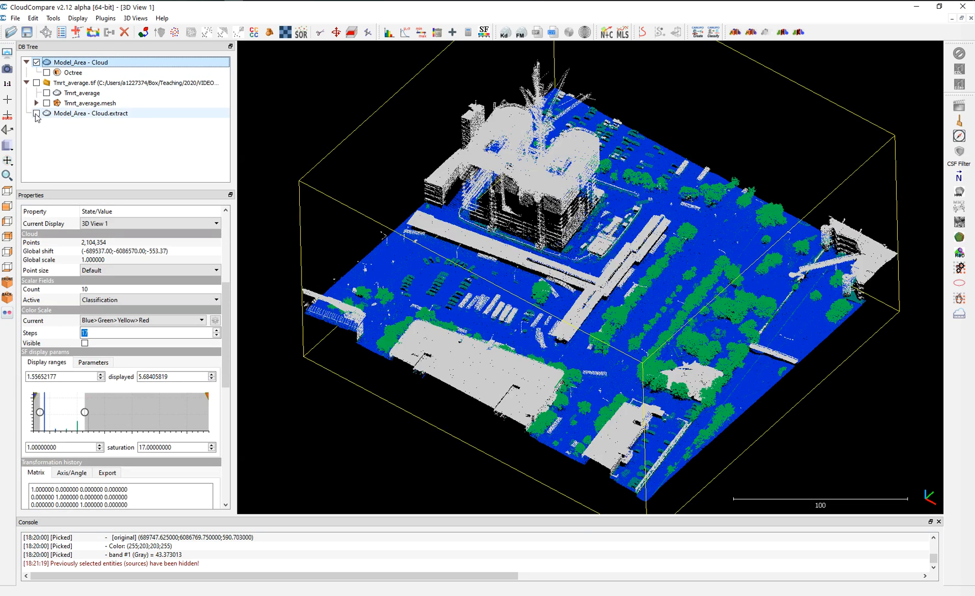
{"action": "left_click", "coordinate": [200, 320]}
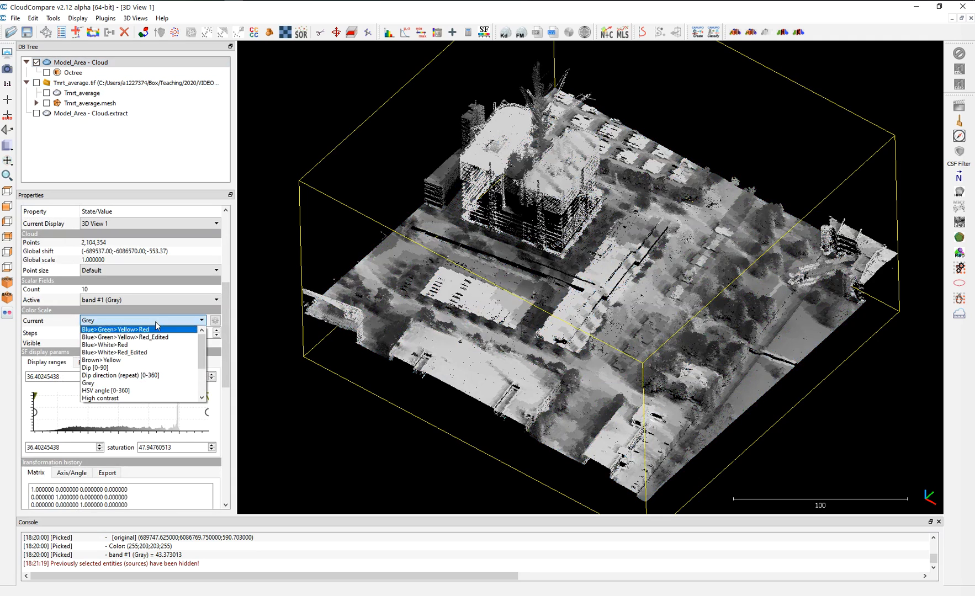
{"action": "left_click", "coordinate": [111, 345]}
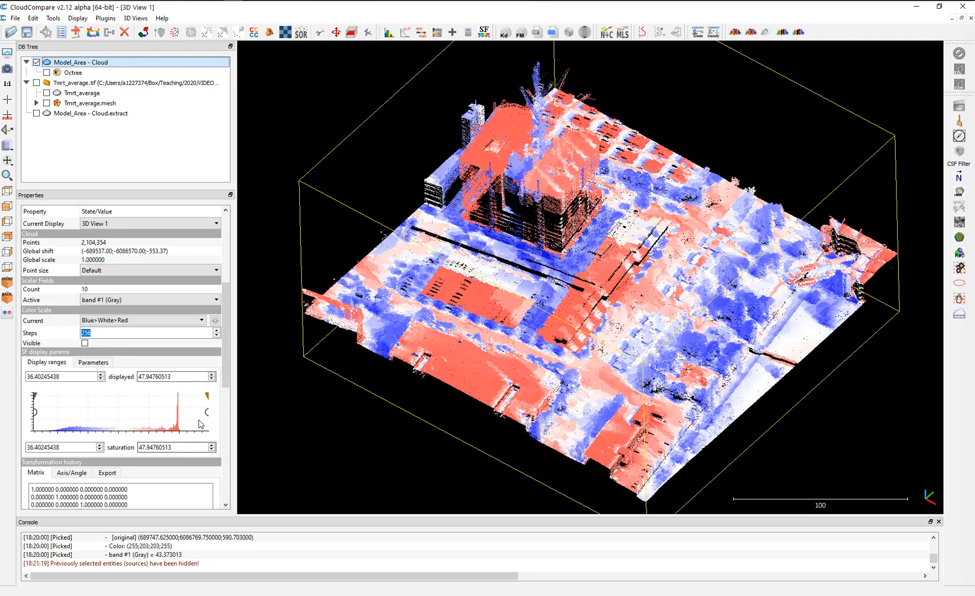
- Set the displayed MRT maximum to 40 on the full cloud
{"action": "left_click", "coordinate": [58, 447]}
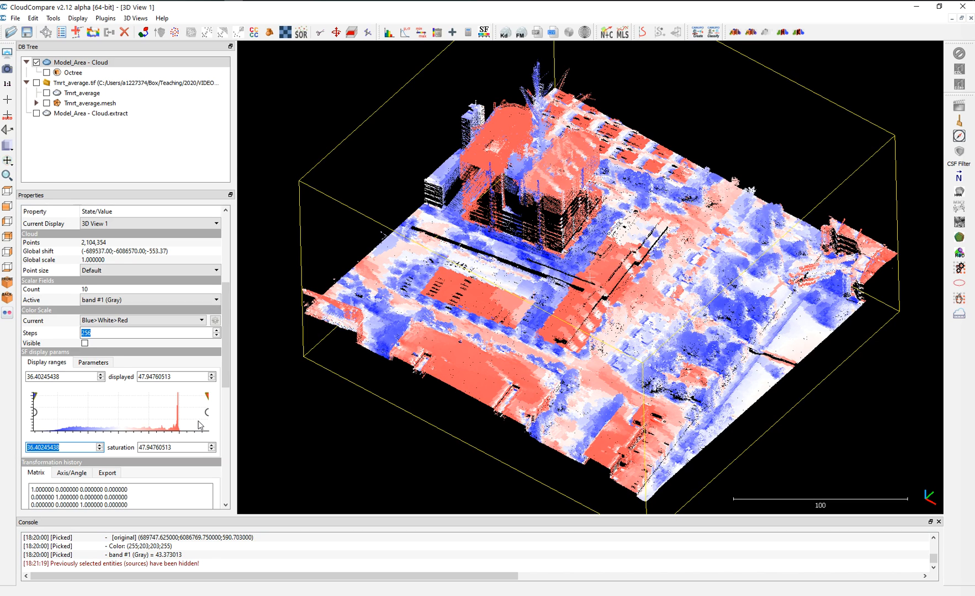
{"action": "mouse_move", "coordinate": [160, 472]}
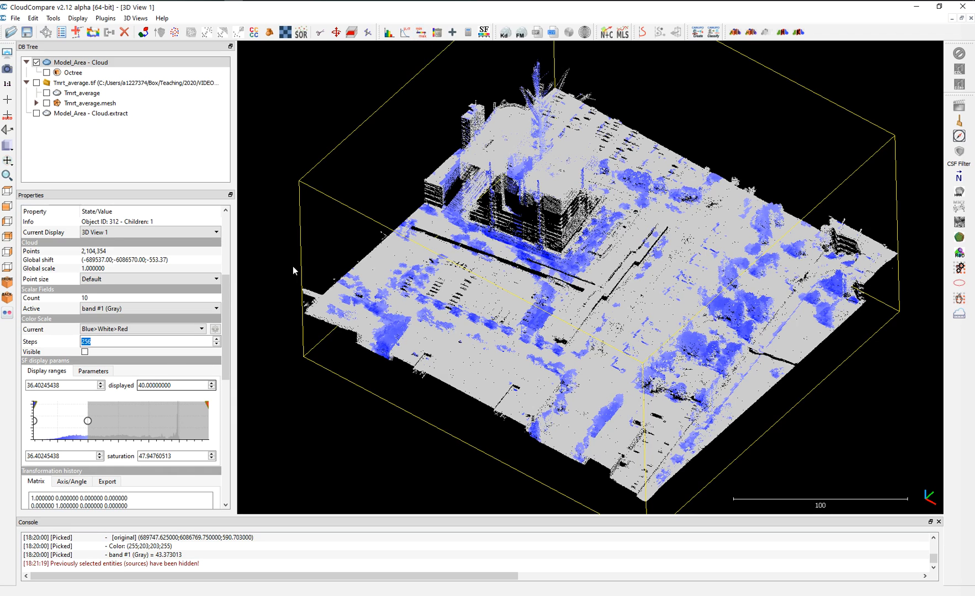
{"action": "mouse_move", "coordinate": [421, 32]}
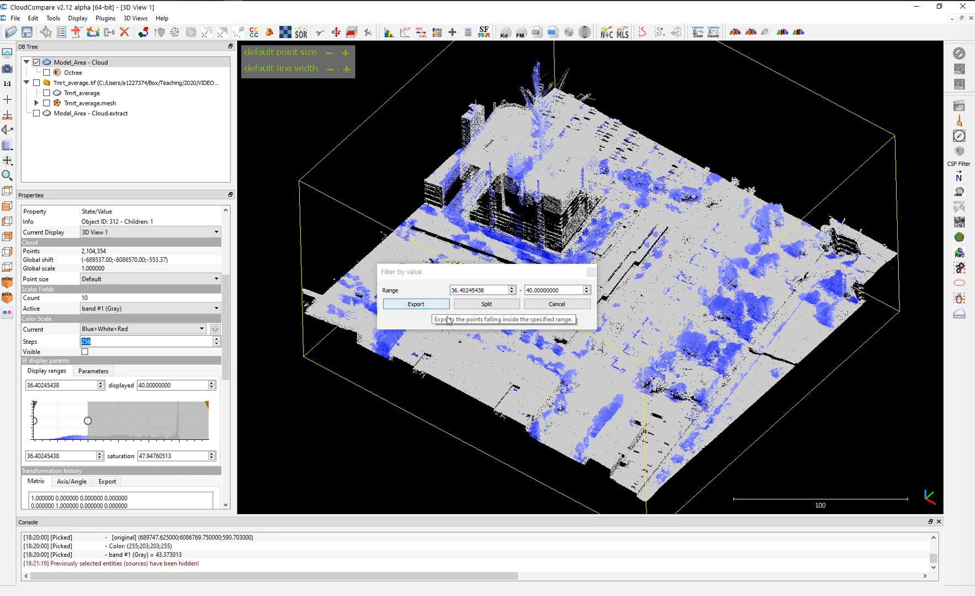
- Export the points with MRT 36.4–40 as a new cloud and view it from above
{"action": "left_click", "coordinate": [415, 304]}
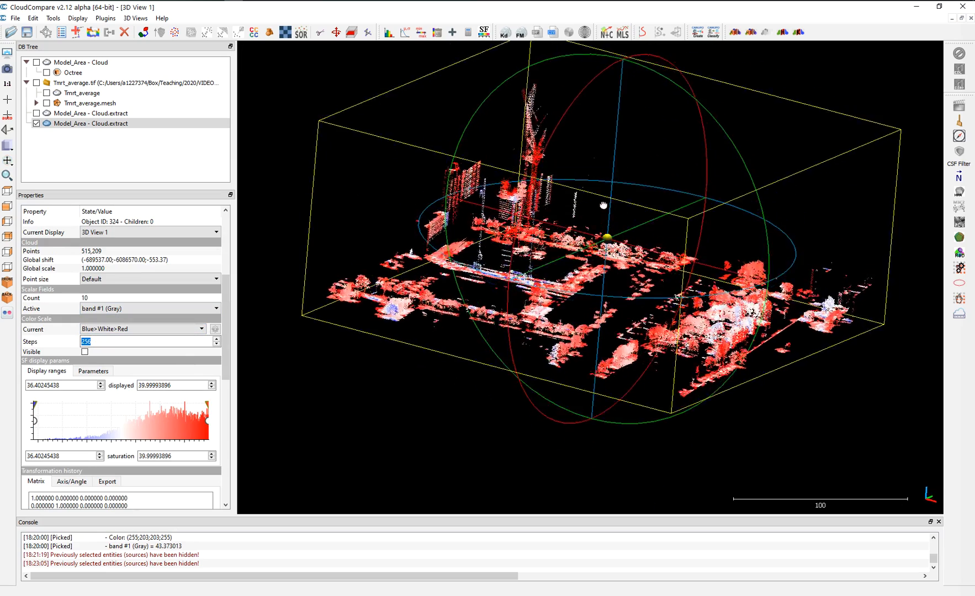
{"action": "left_click_drag", "start_coordinate": [598, 206], "coordinate": [591, 280]}
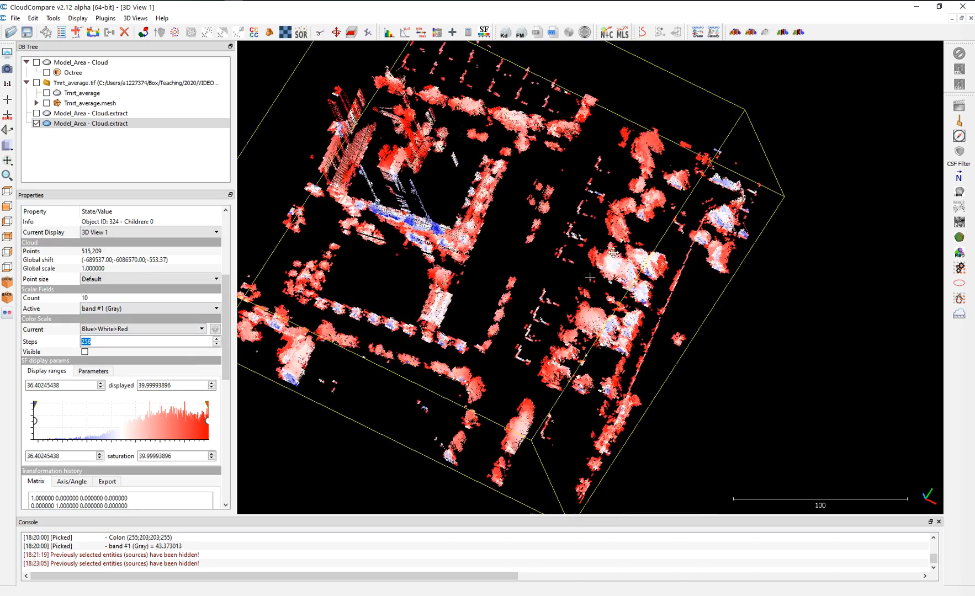
{"action": "left_click_drag", "start_coordinate": [590, 278], "coordinate": [579, 248]}
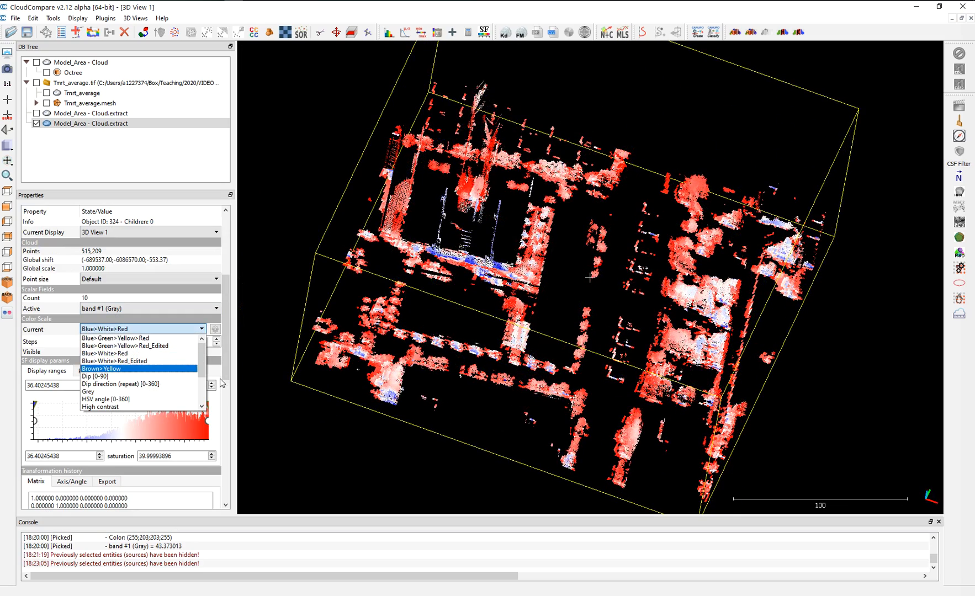
- Keep blue-white-red on the export and raise the lower saturation to spread its colours
{"action": "left_click", "coordinate": [118, 354]}
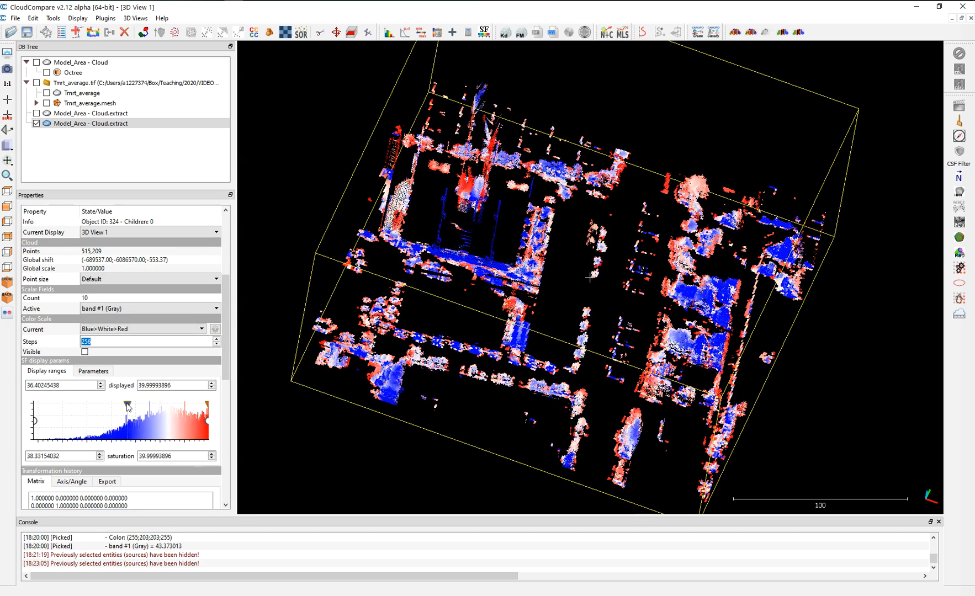
{"action": "left_click_drag", "start_coordinate": [126, 408], "coordinate": [140, 408]}
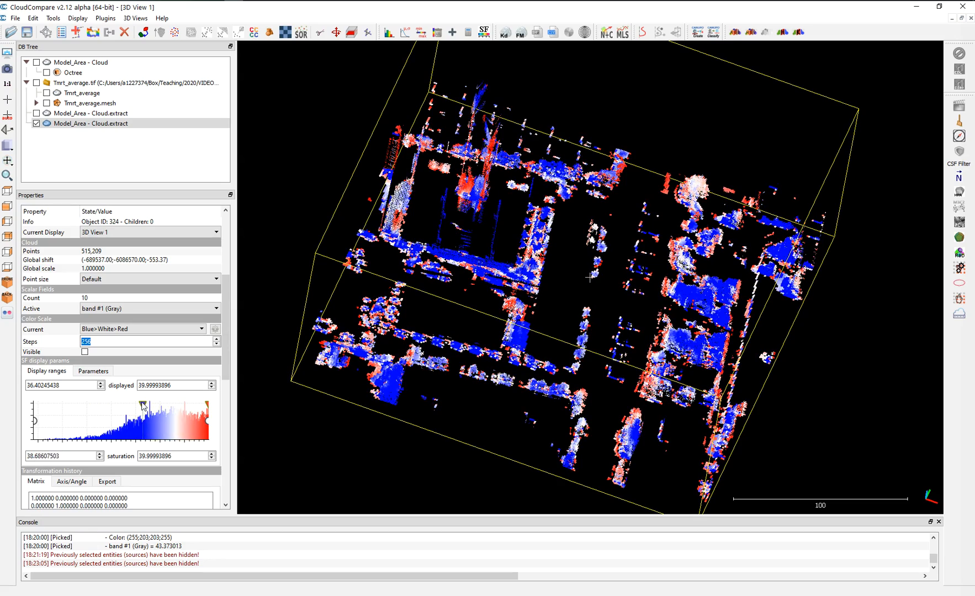
{"action": "left_click_drag", "start_coordinate": [591, 279], "coordinate": [591, 255]}
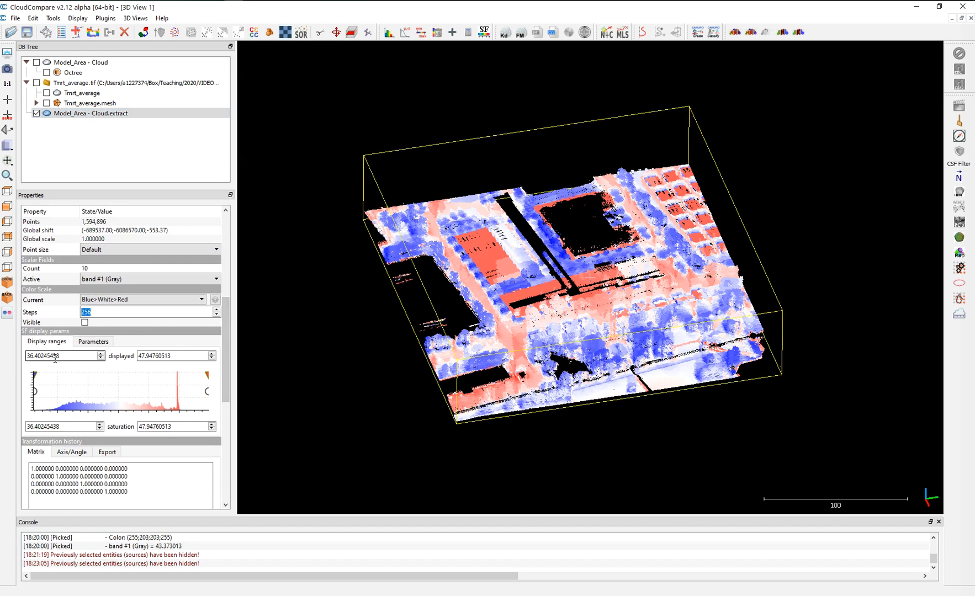
- Limit the classification extract's displayed MRT maximum to 40 and inspect the resulting coolest-points sub-extract
{"action": "type", "text": "40"}
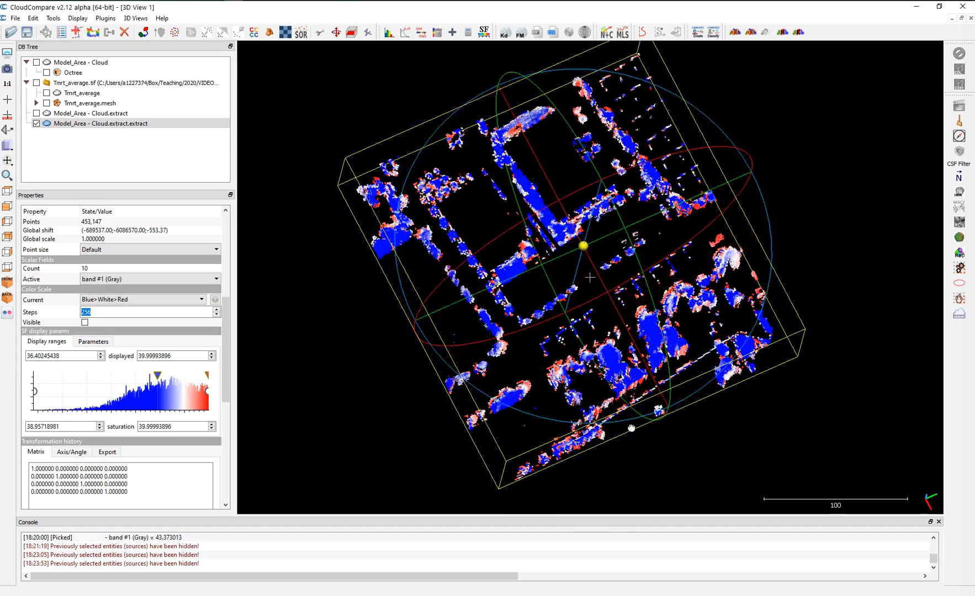
{"action": "left_click_drag", "start_coordinate": [588, 279], "coordinate": [519, 282]}
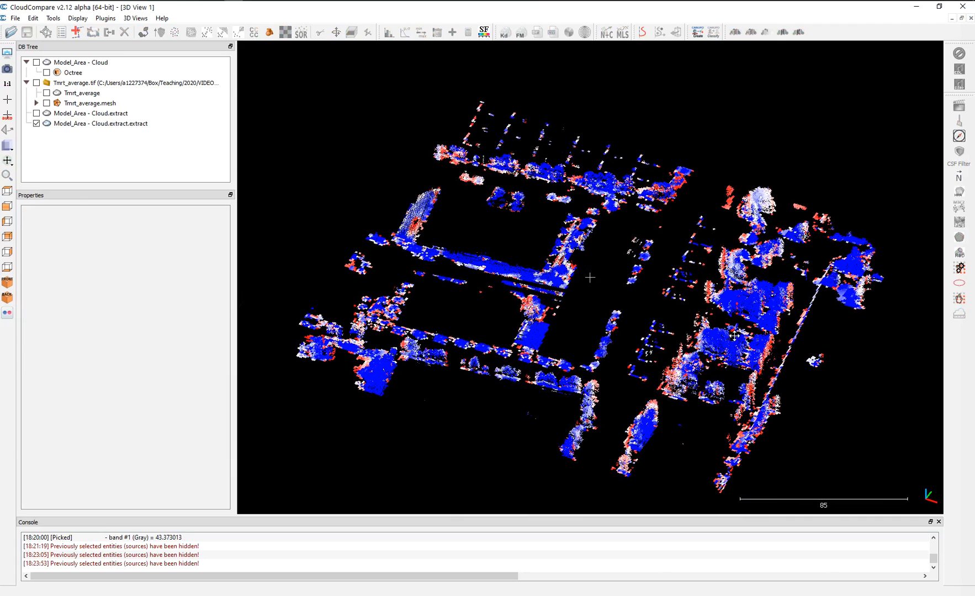
{"action": "mouse_move", "coordinate": [735, 339]}
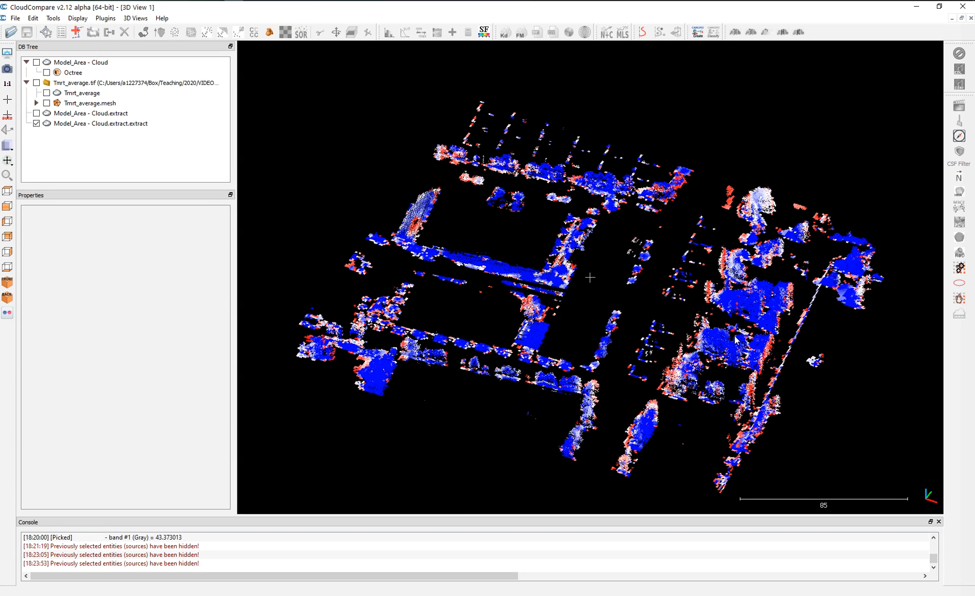
- Make the Model_Area - Cloud.extract classification extract visible again and select it in the DB Tree
{"action": "left_click", "coordinate": [36, 113]}
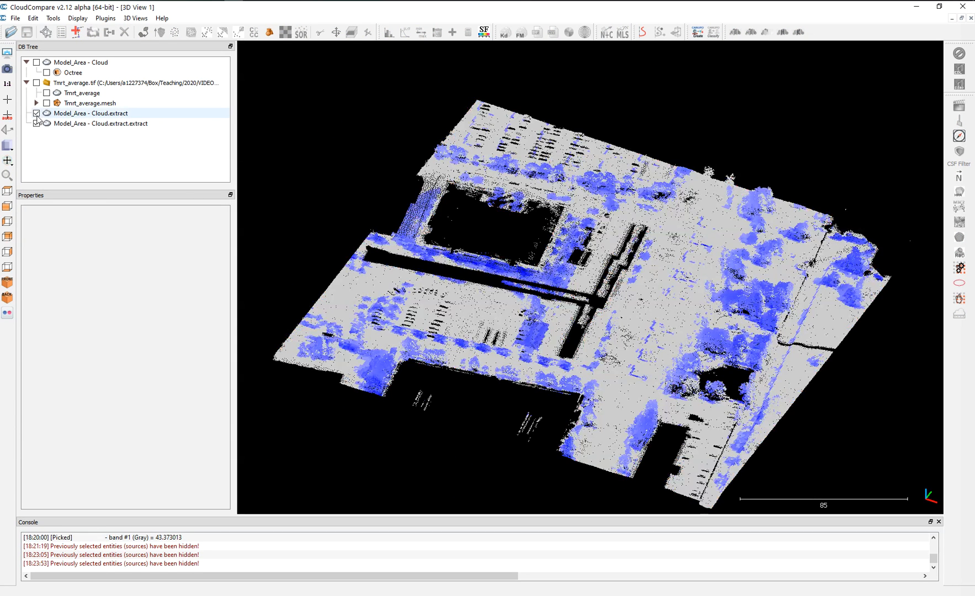
{"action": "left_click", "coordinate": [90, 113]}
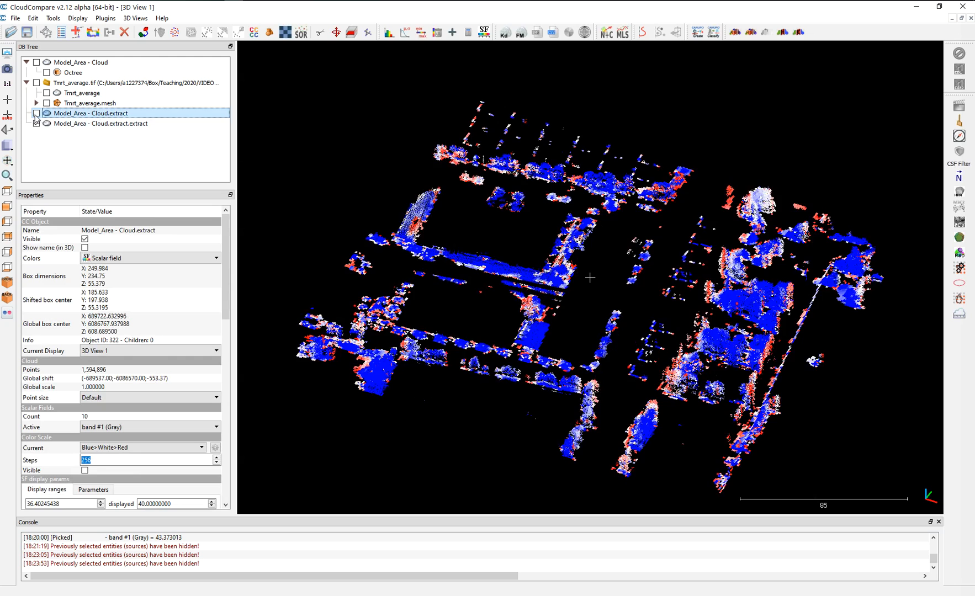
{"action": "left_click", "coordinate": [36, 113]}
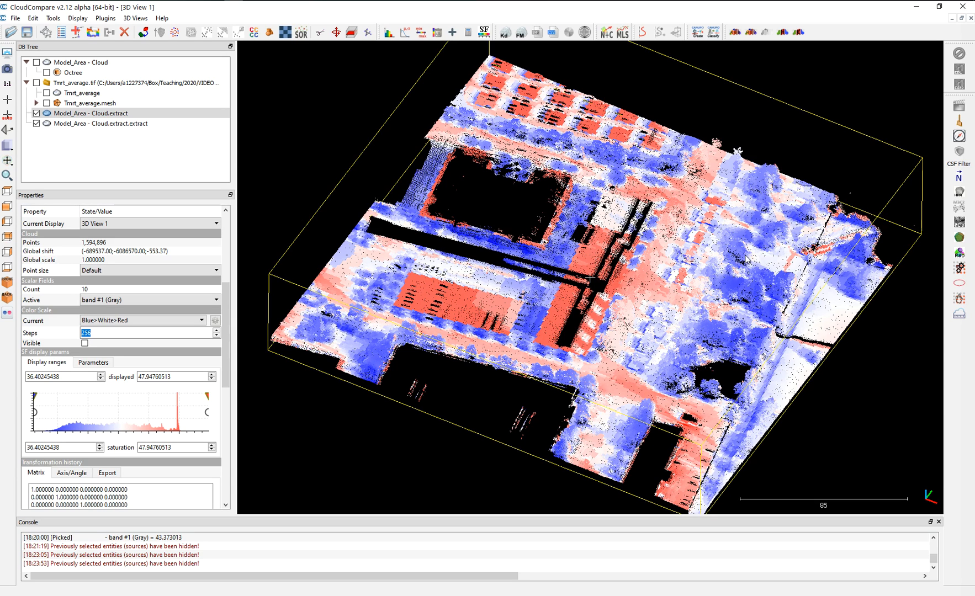
{"action": "mouse_move", "coordinate": [767, 269]}
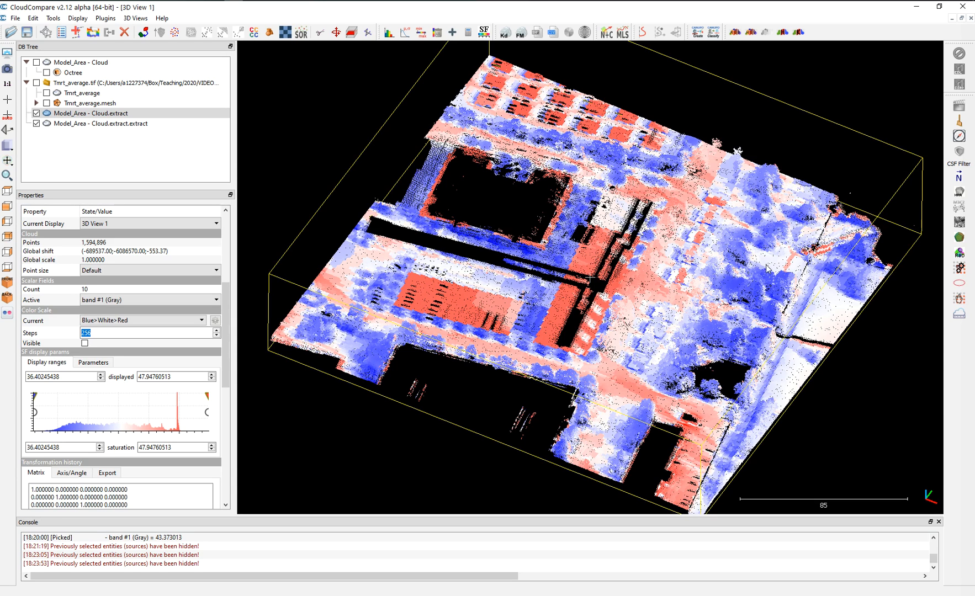